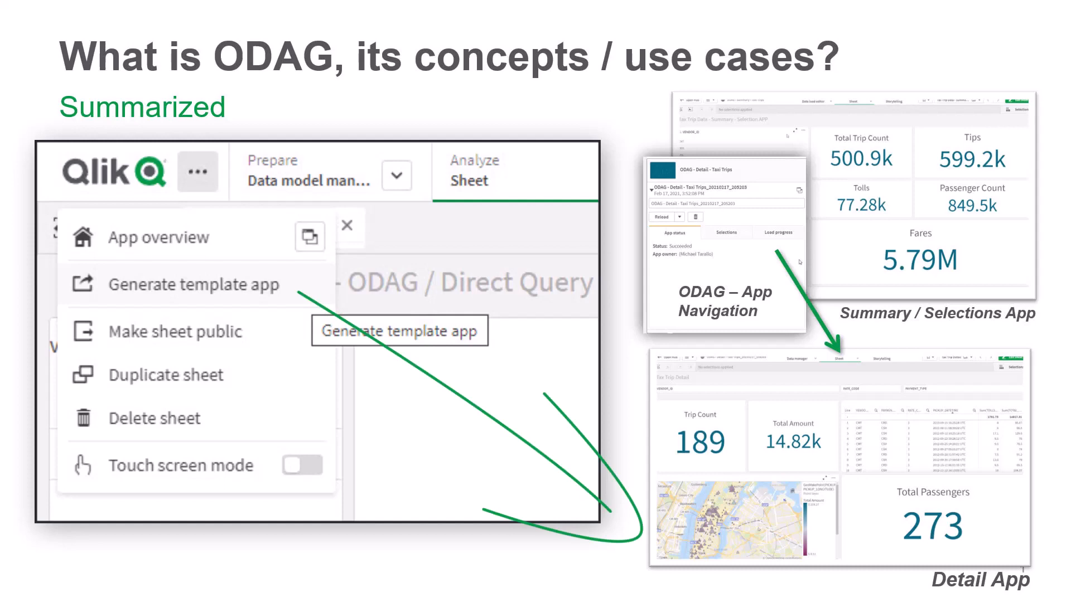
- Show the Create new content menu in the ODAG and Dynamic Views catalog
left_click(960, 57)
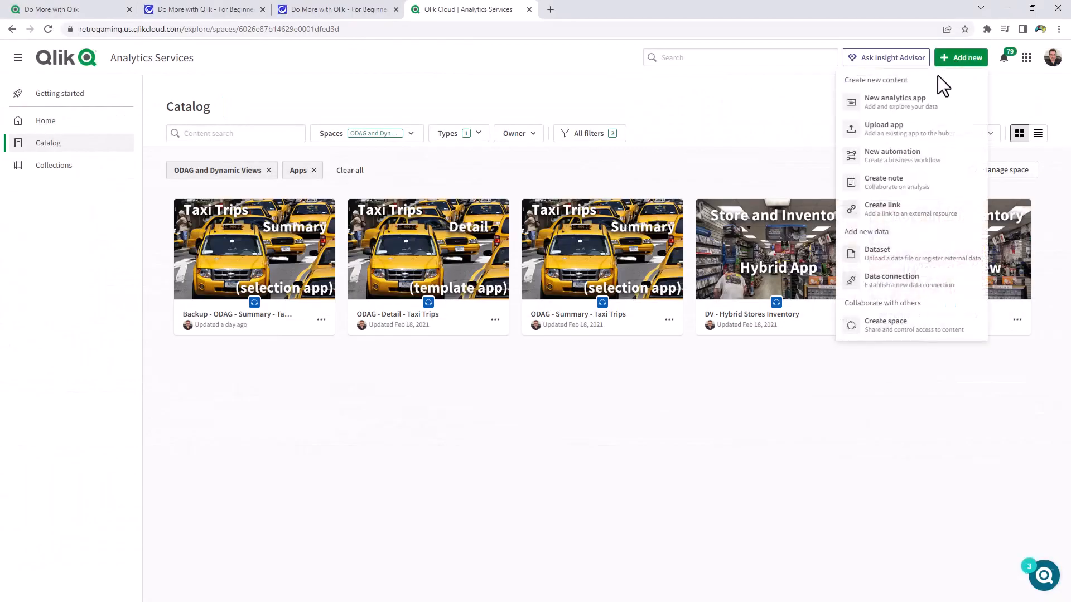
- Create a new analytics app named 'Direct Query and ODAG' in the ODAG and Dynamic Views space
left_click(894, 101)
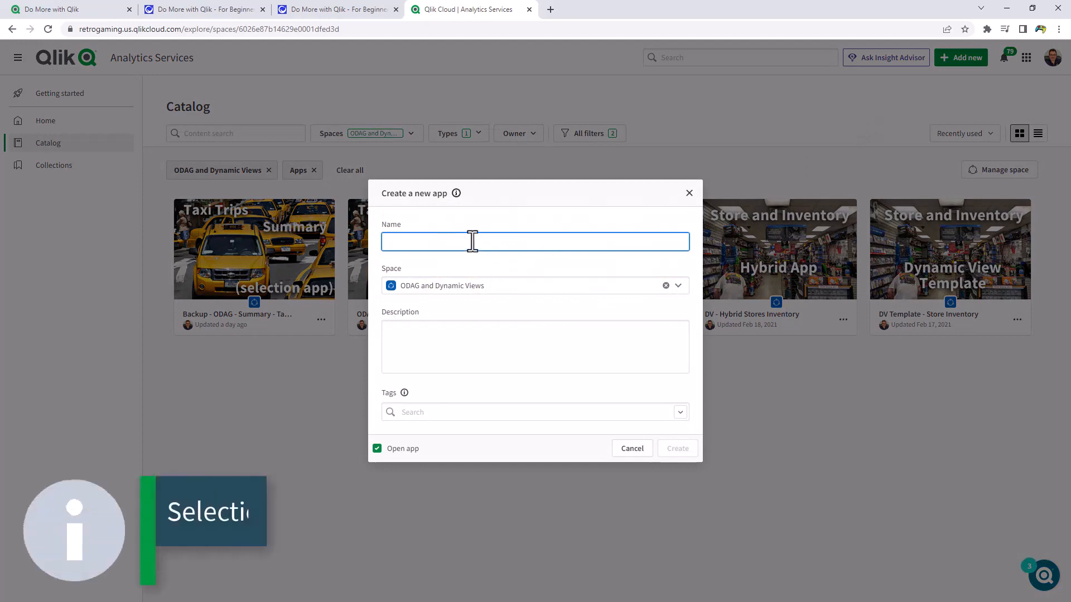
type("O")
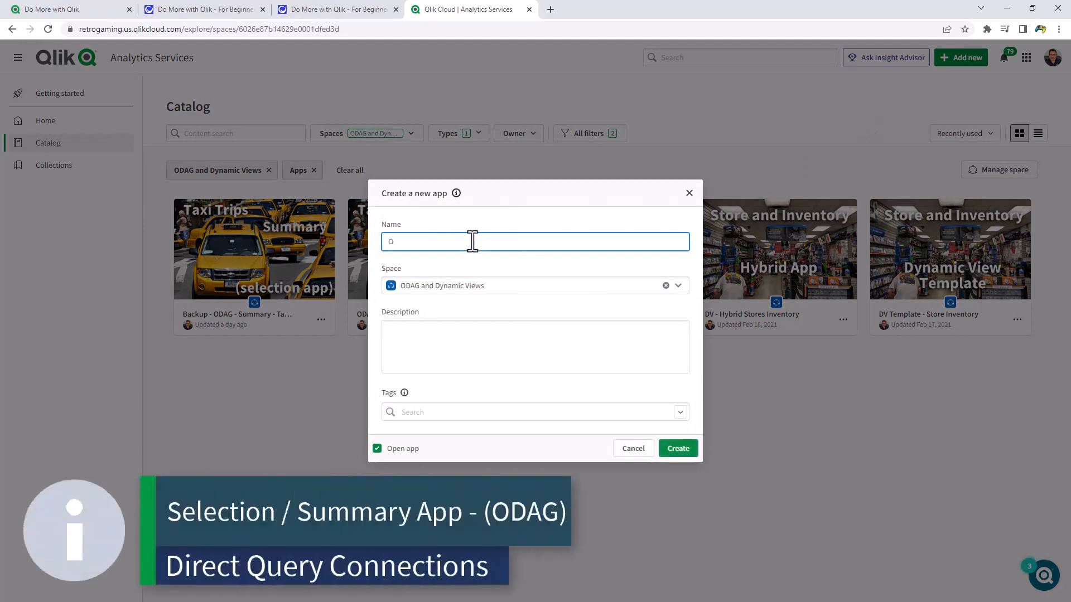
type("Direct Q")
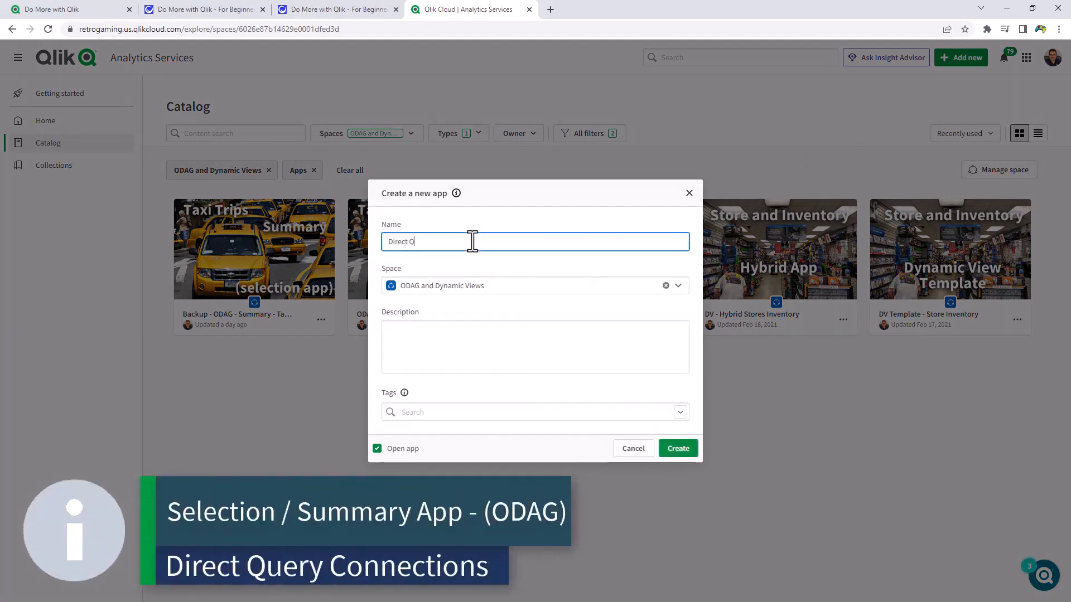
type("uery and ODAG")
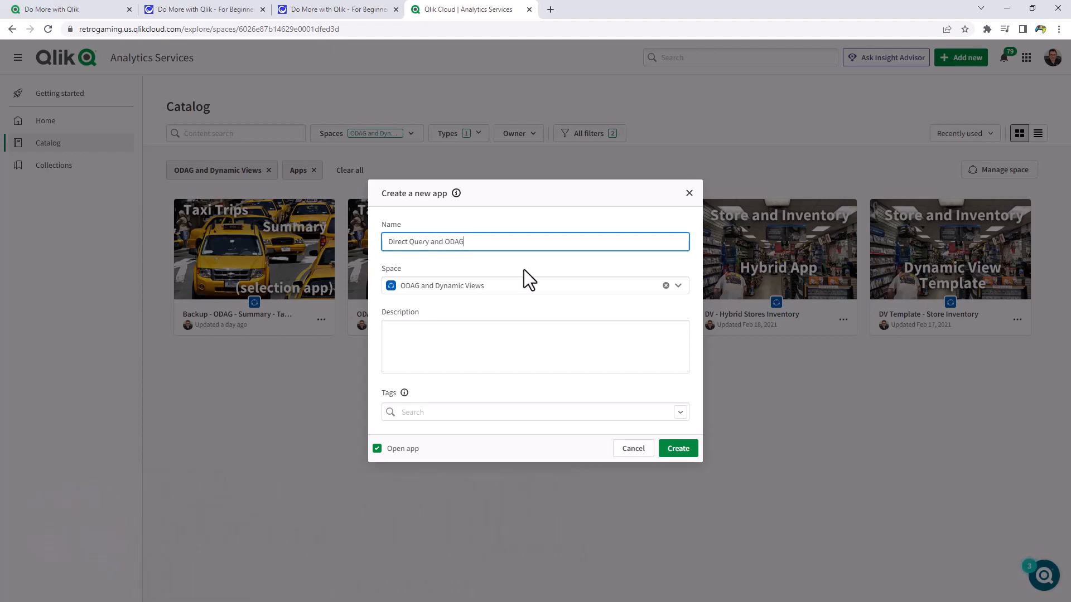
mouse_move(538, 290)
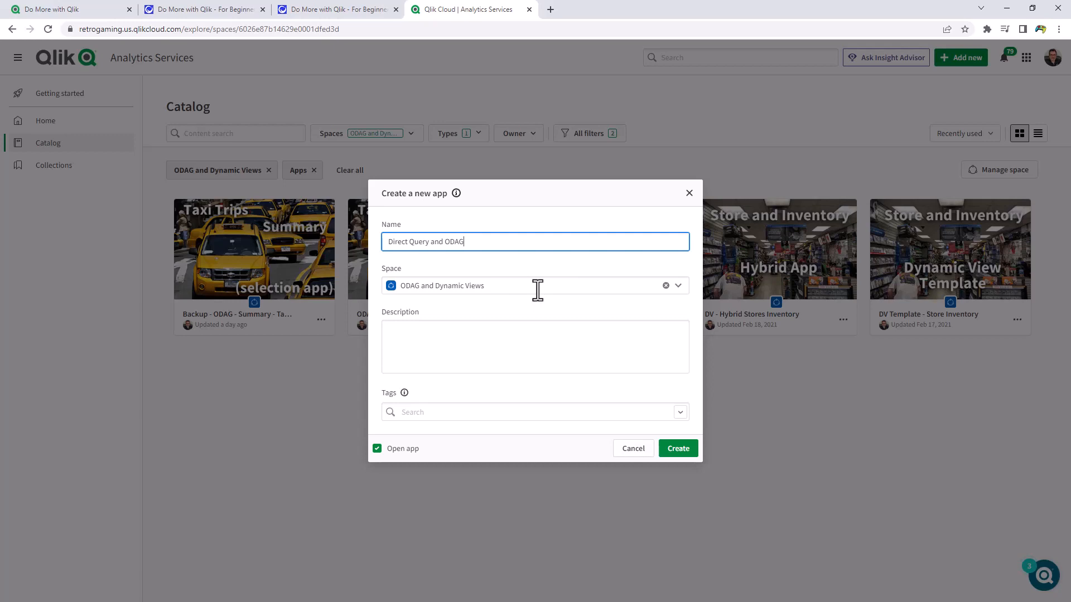
left_click(677, 448)
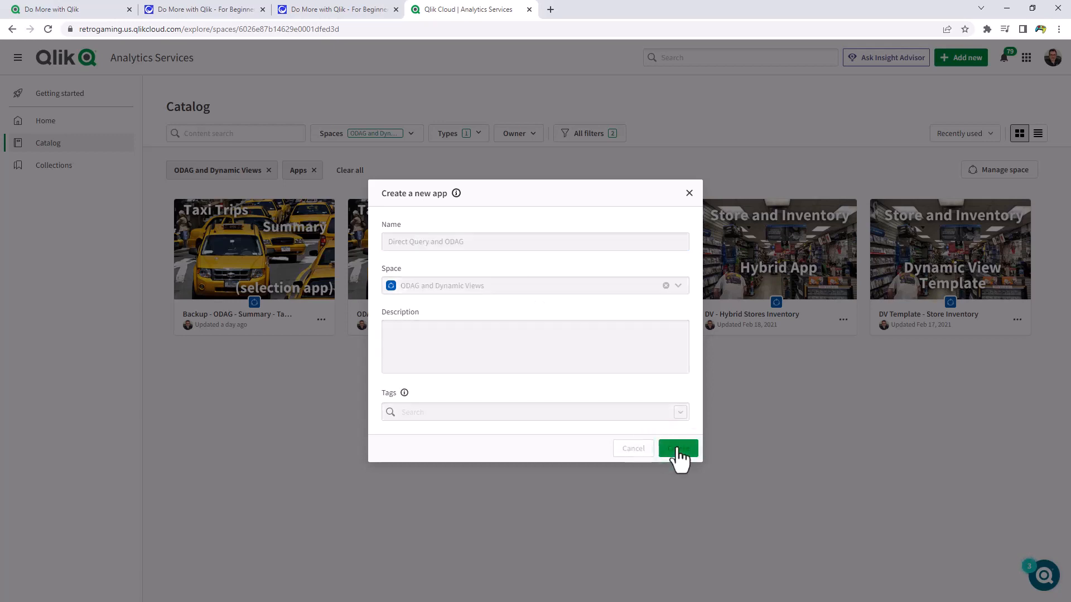
left_click(677, 449)
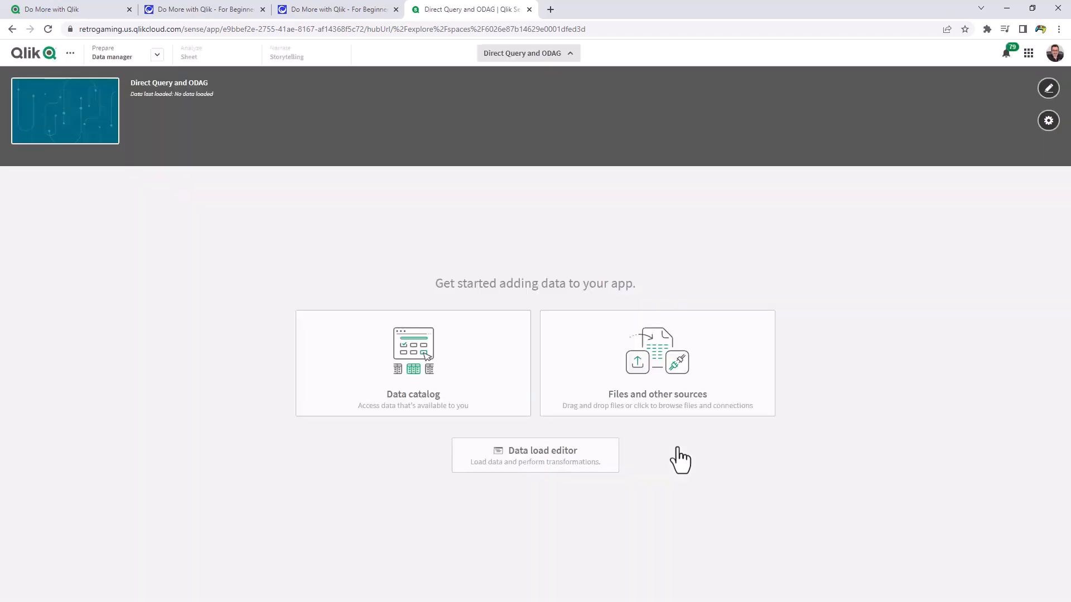
- Go to Files and other sources and select the personal Snowflake connection
left_click(681, 412)
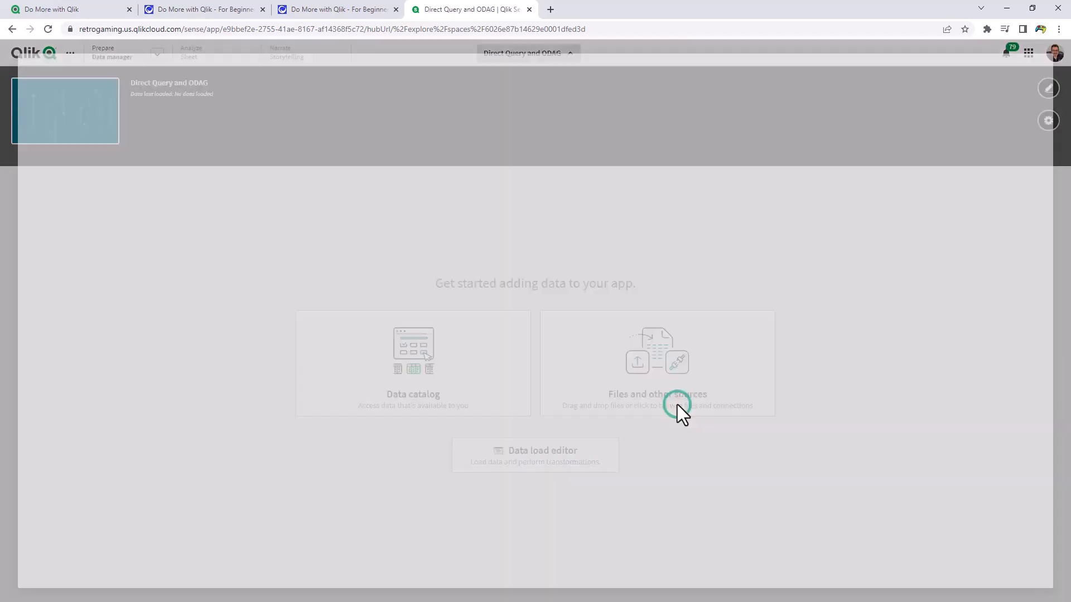
left_click(656, 361)
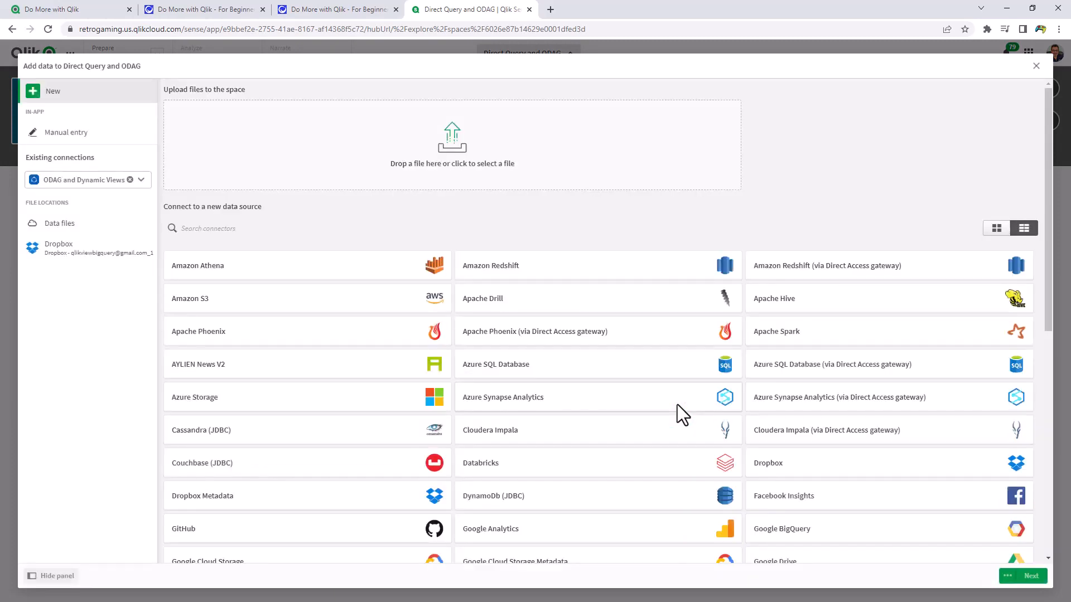
mouse_move(142, 179)
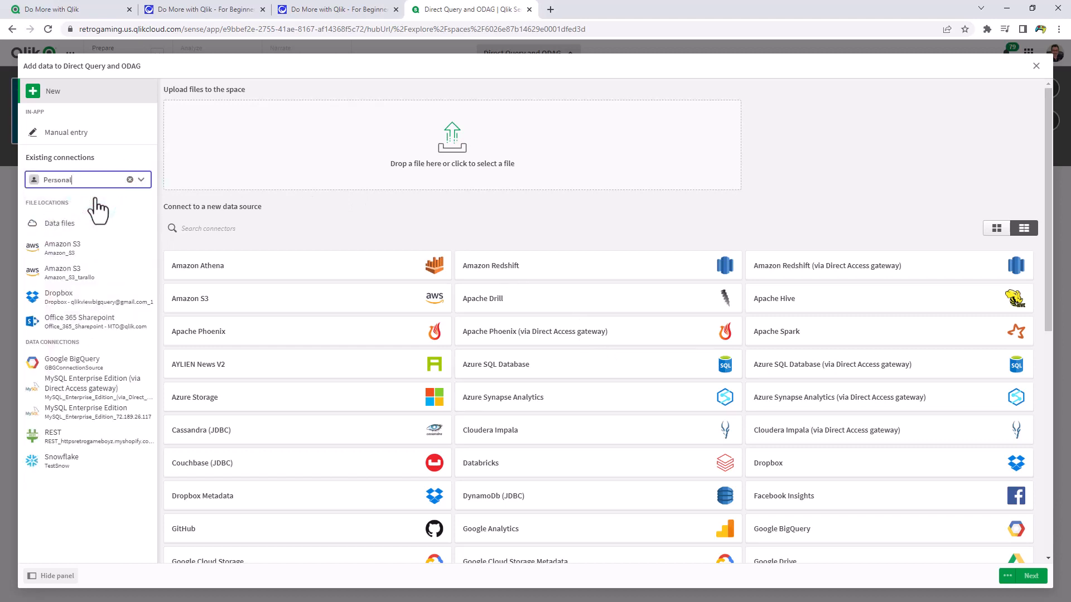
left_click(61, 461)
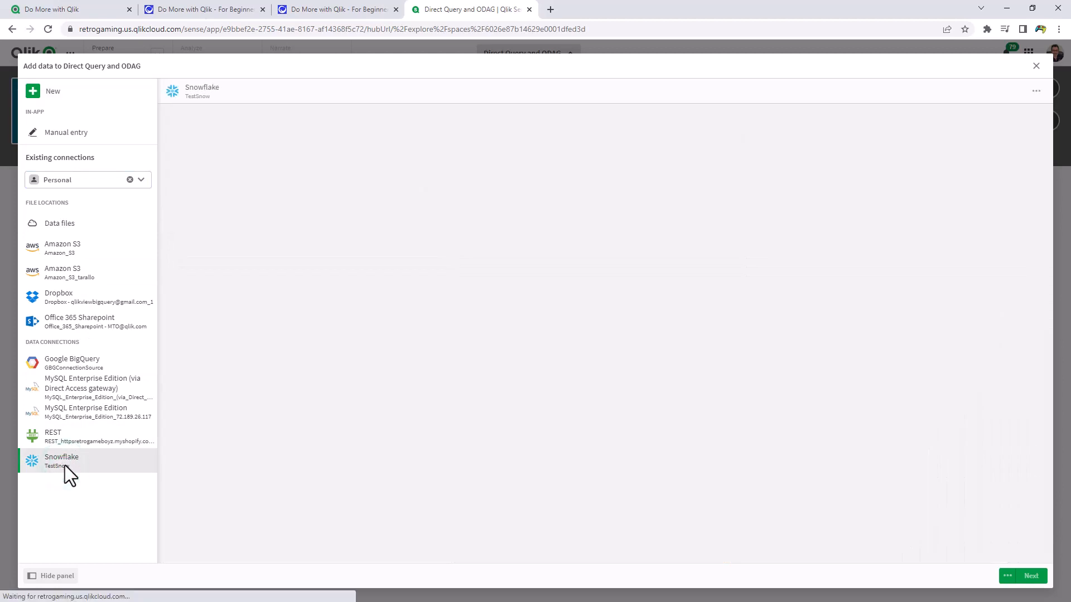
left_click(60, 461)
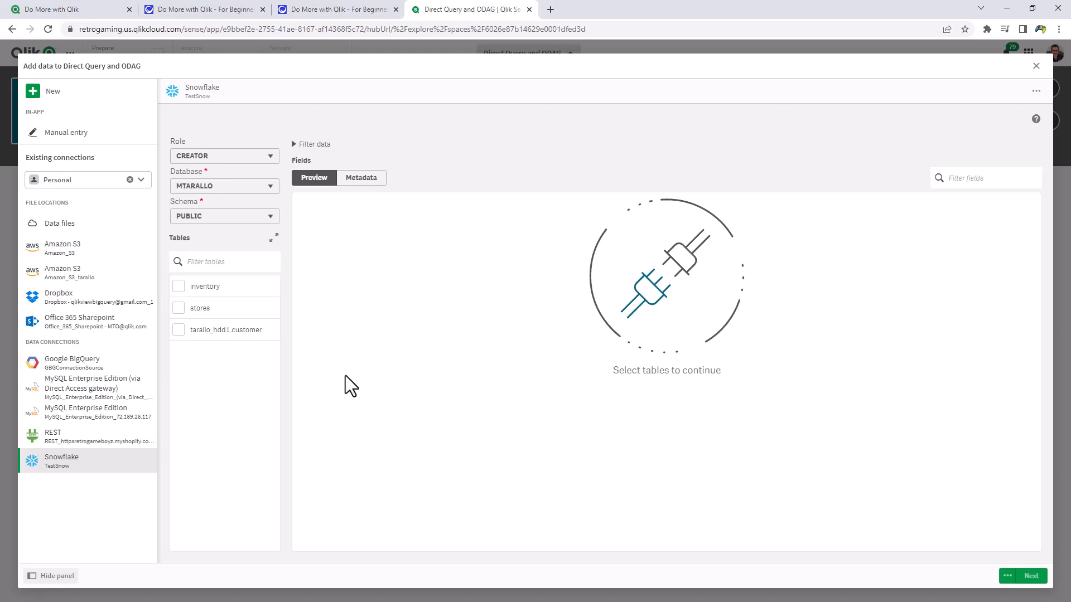
- Start Direct Query setup on the Snowflake TestSnow connection from its more menu
left_click(1036, 90)
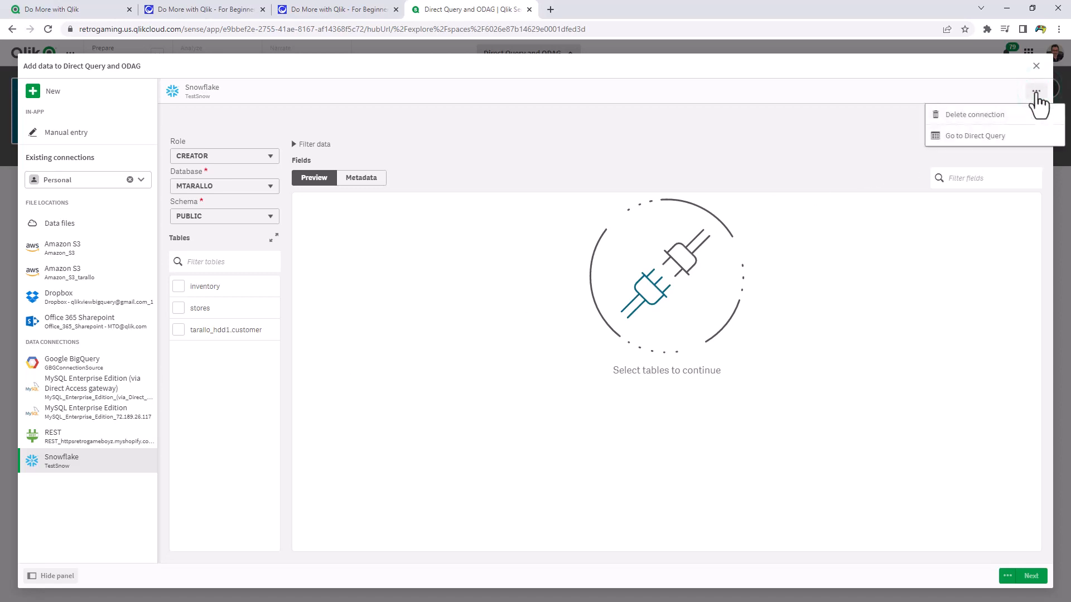
left_click(972, 135)
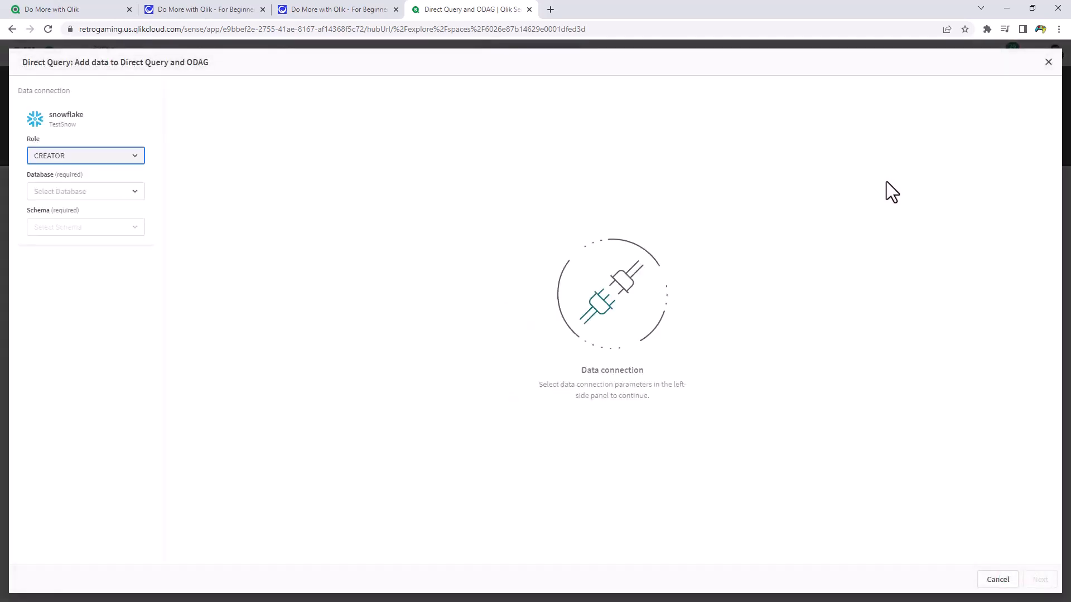
mouse_move(353, 211)
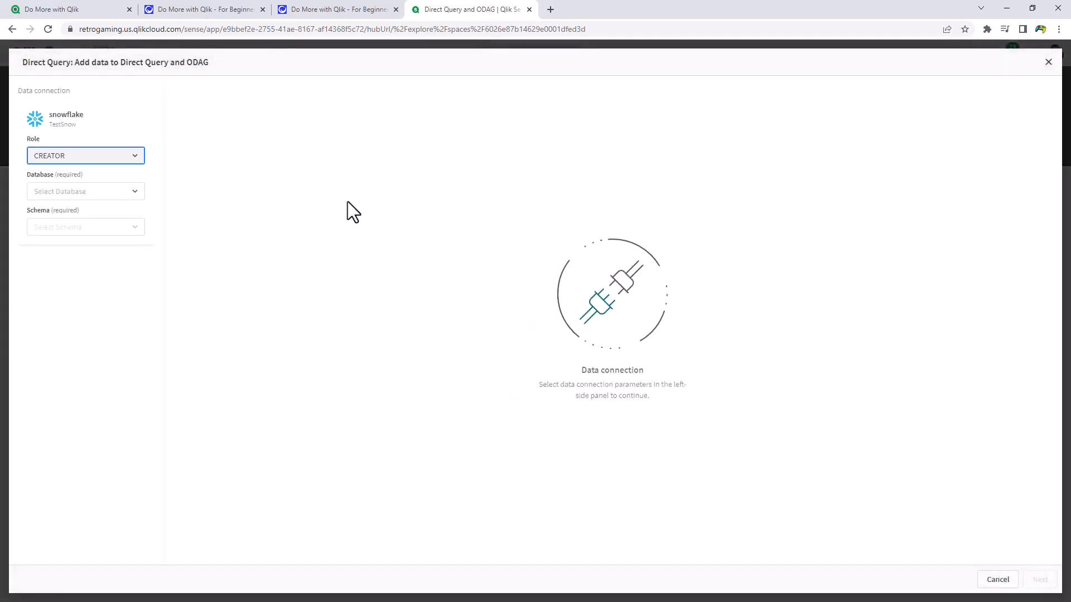
- Set role PUBLIC, database ICD and schema PUBLIC for the Direct Query source
left_click(85, 155)
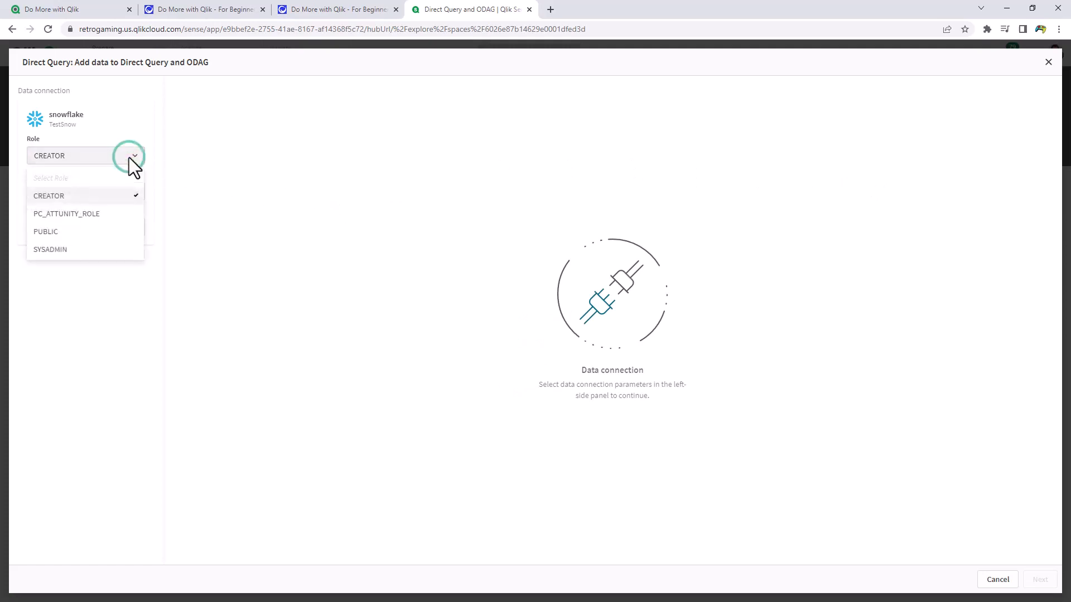
left_click(46, 232)
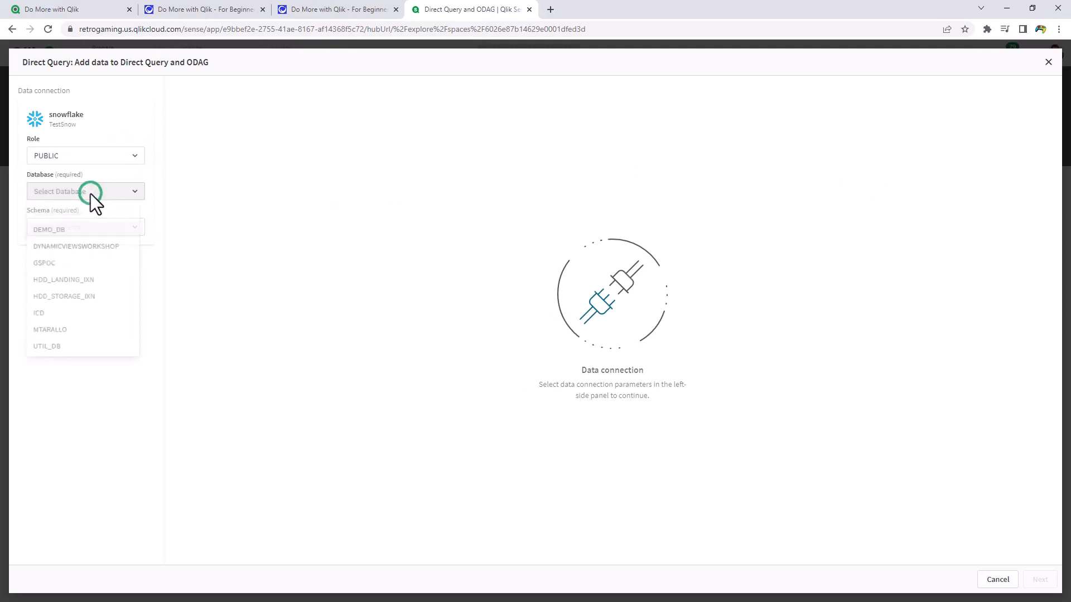
left_click(39, 312)
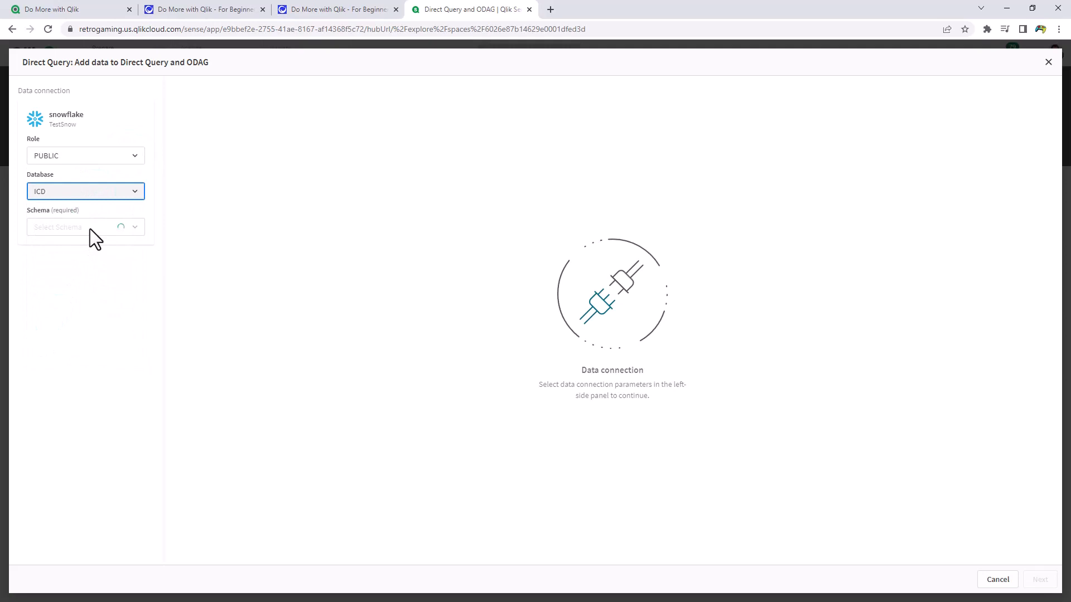
left_click(86, 227)
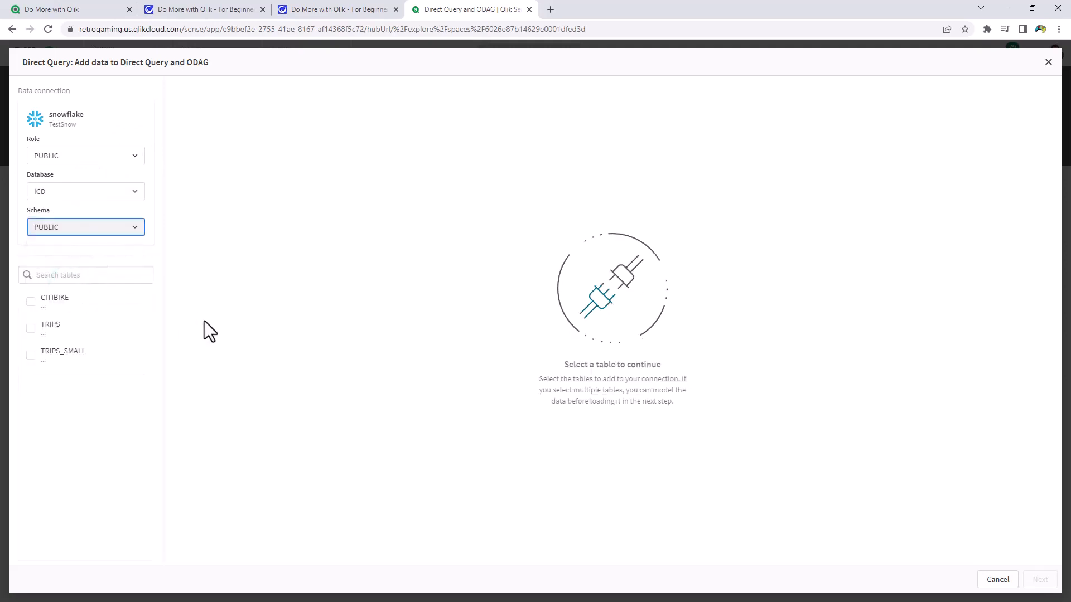
mouse_move(177, 346)
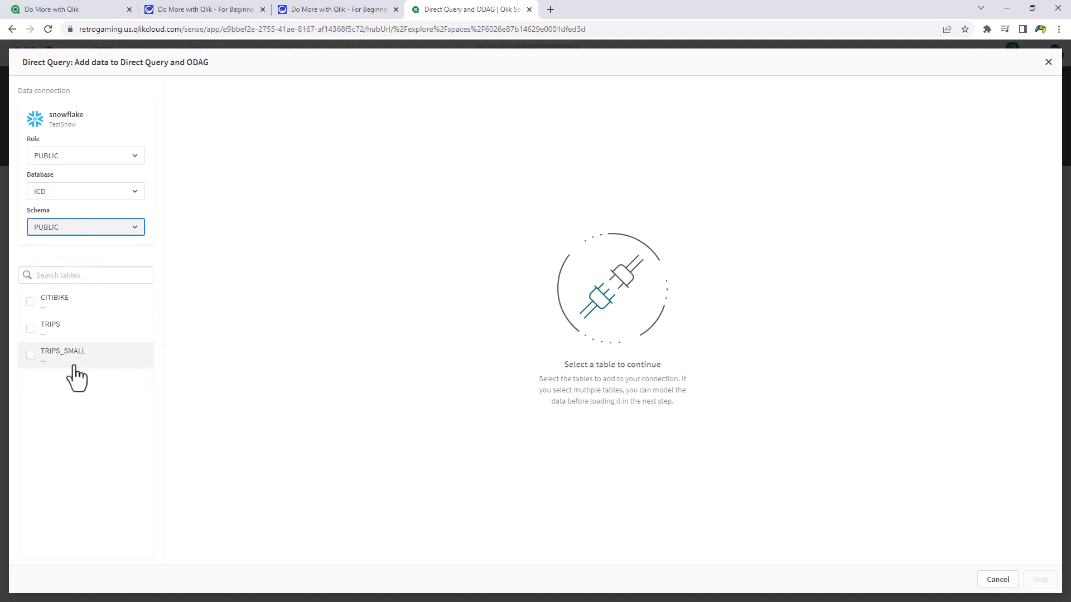
- Include the TRIPS_SMALL table with all fields and save the Direct Query model
left_click(31, 355)
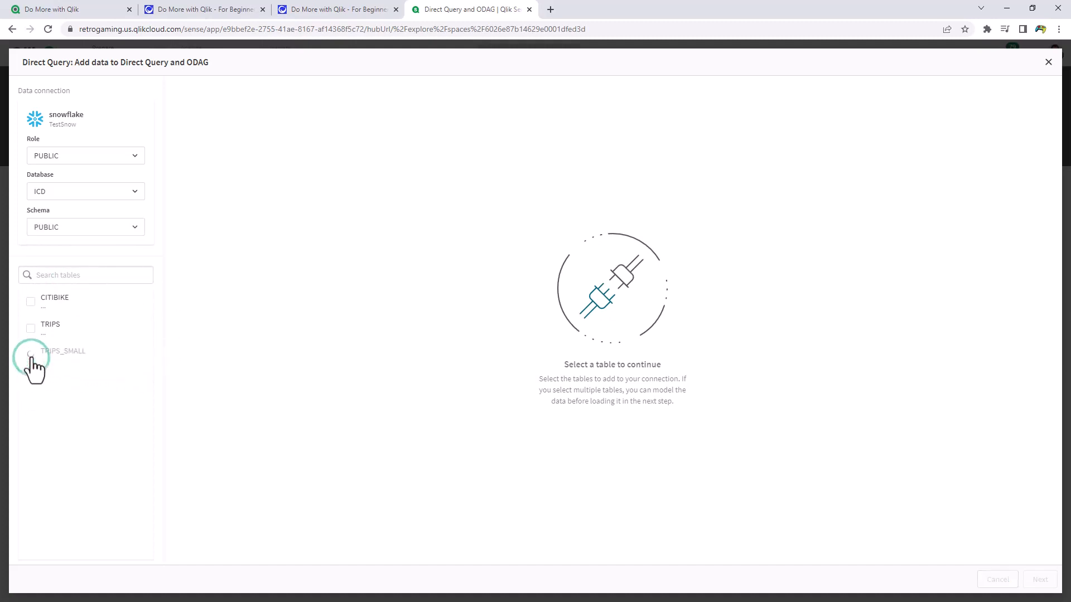
left_click(30, 355)
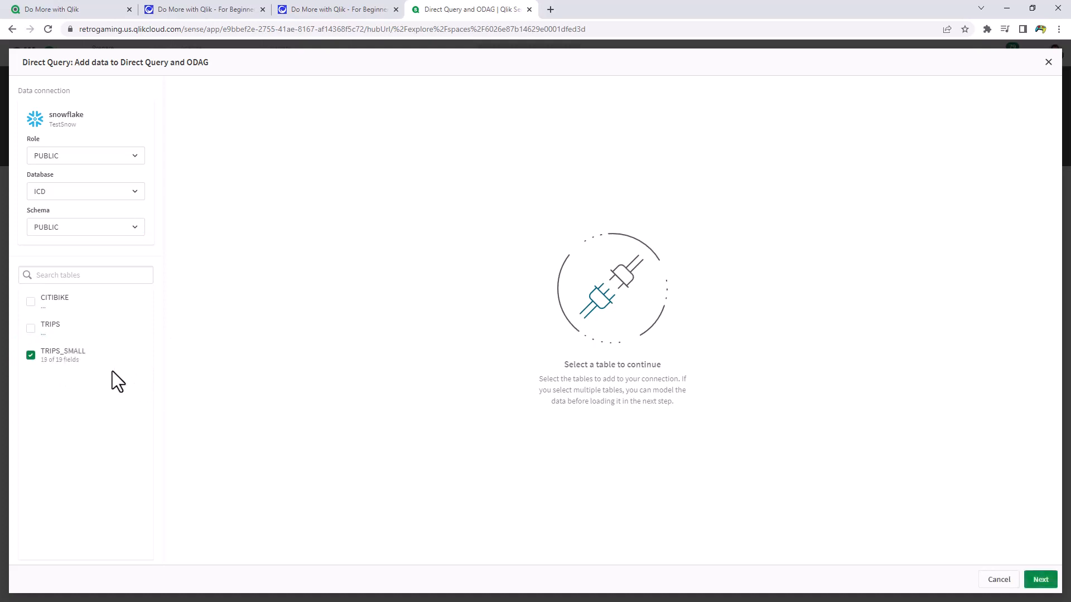
left_click(62, 355)
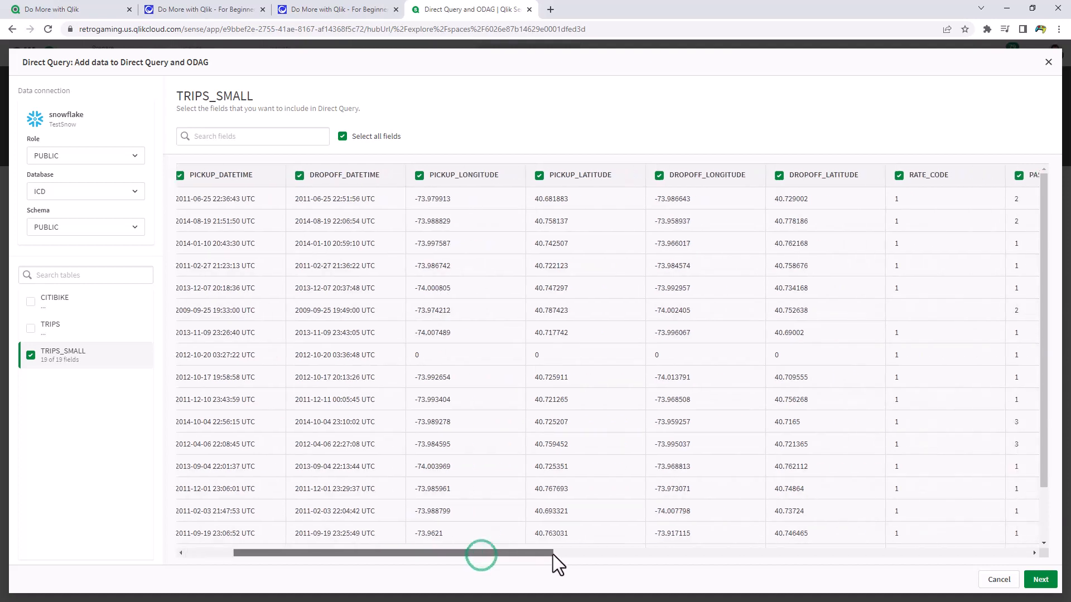
left_click(1041, 579)
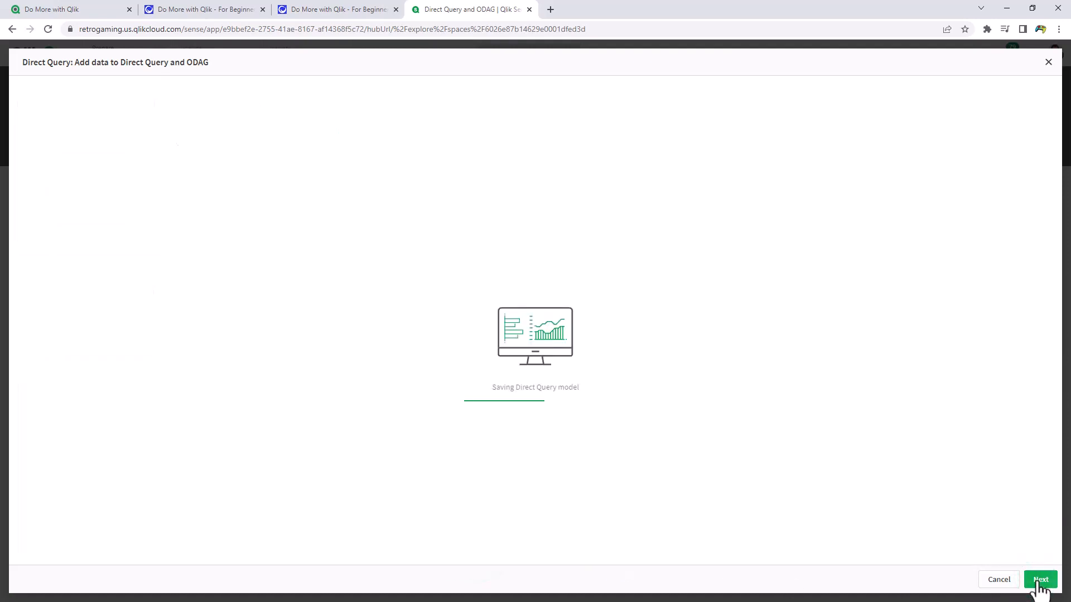
mouse_move(772, 416)
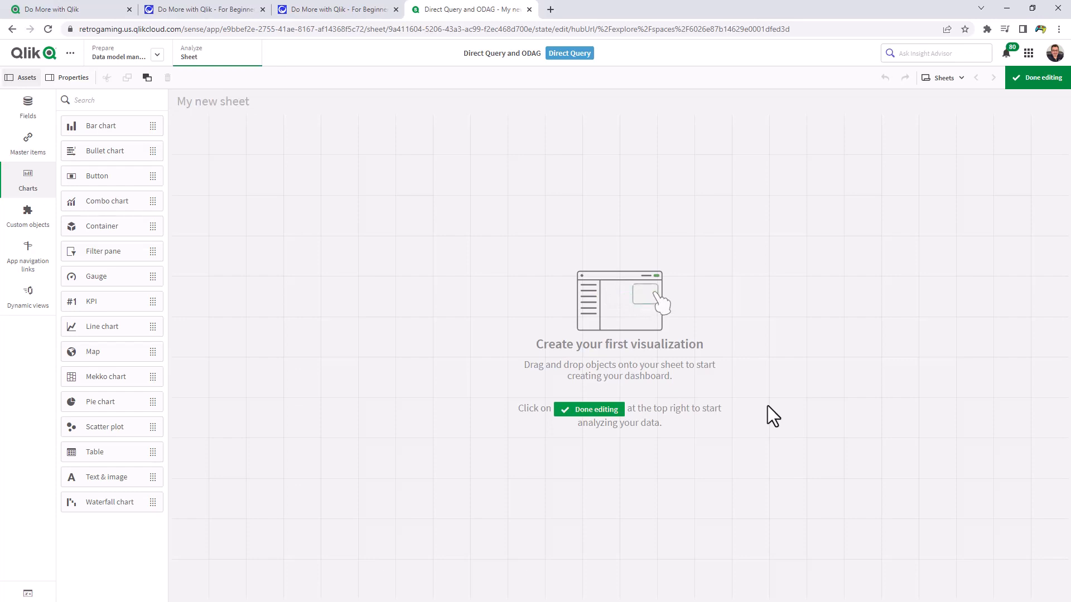
mouse_move(437, 257)
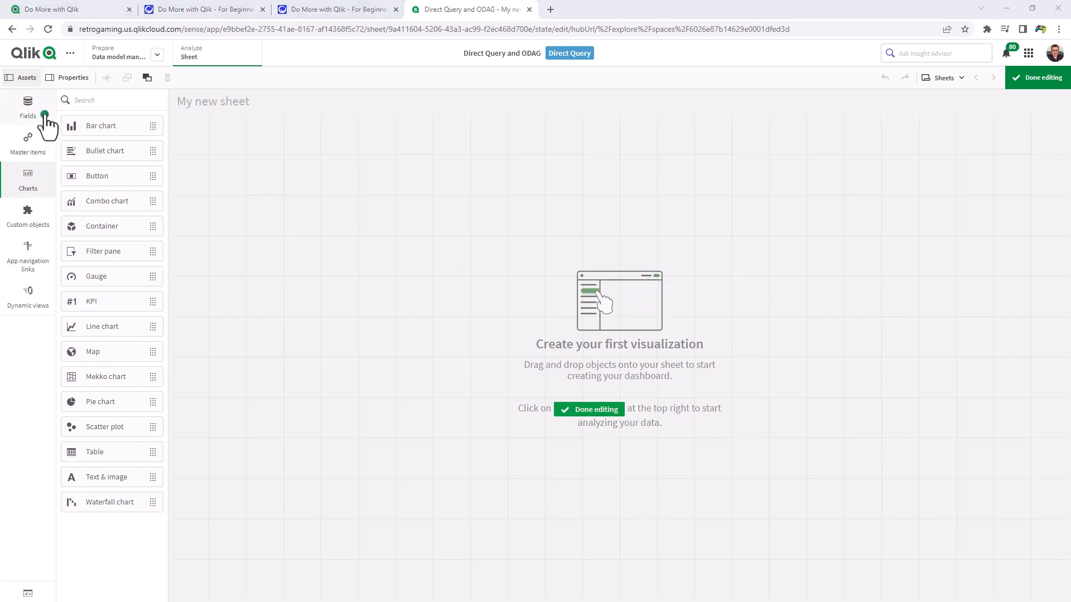
- Show the Fields panel to drag VENDOR_ID, PAYMENT_TYPE and RATE_CODE onto the sheet as filter panes
left_click(27, 106)
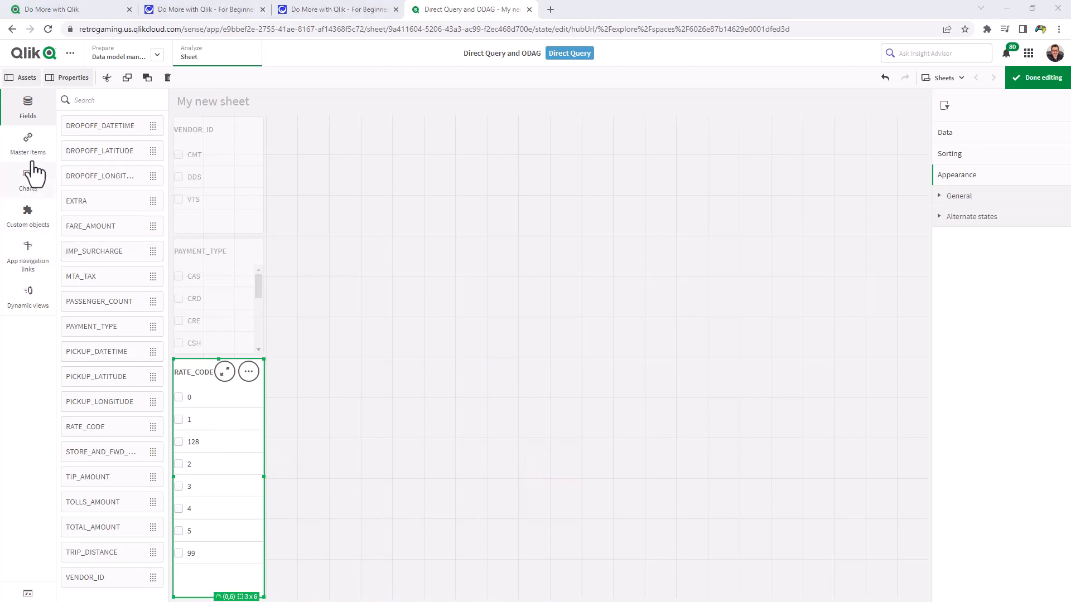
- Give the first KPI a PICKUP_DATETIME count measure labelled 'Trip Count'
left_click(27, 179)
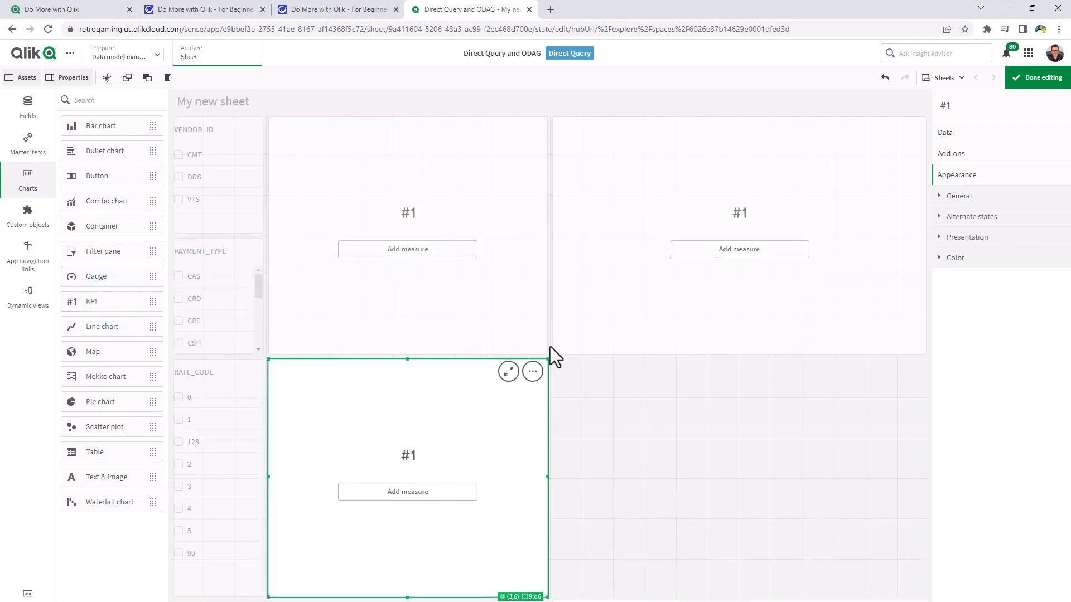
left_click(407, 249)
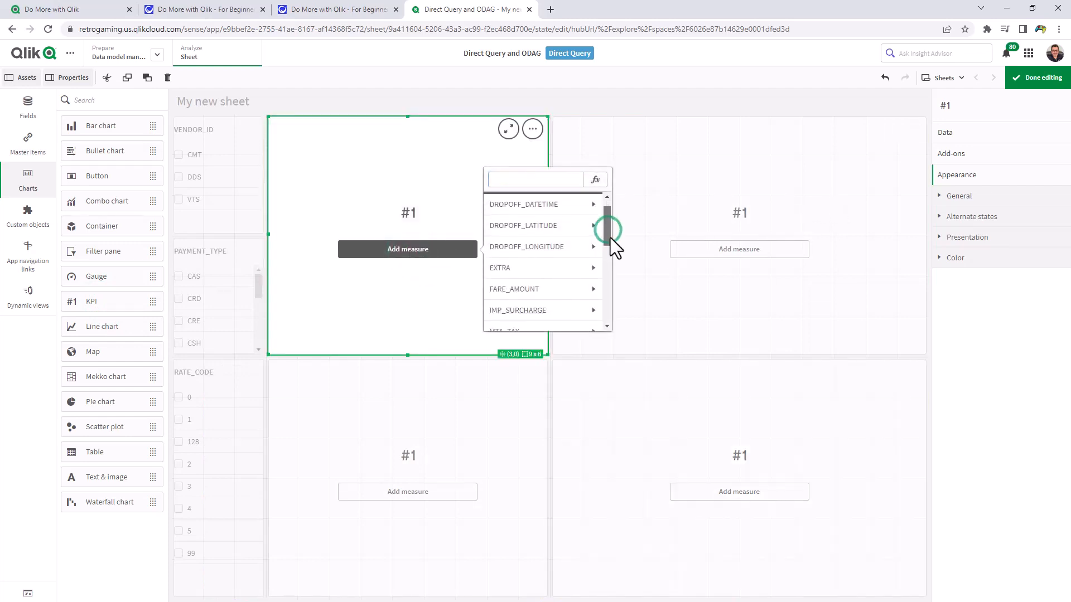
scroll("down", 3)
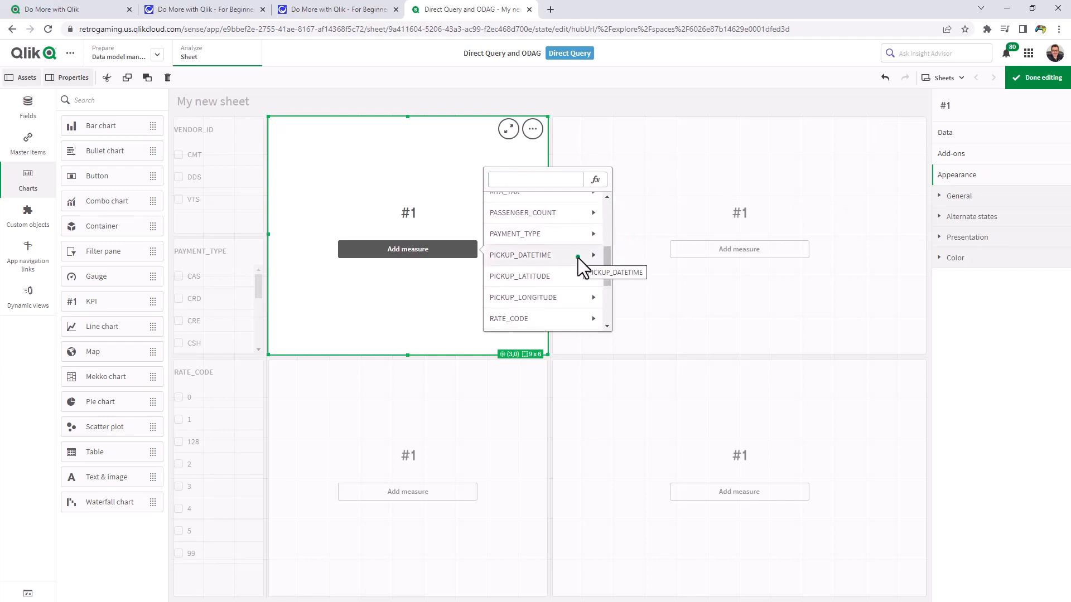
left_click(520, 254)
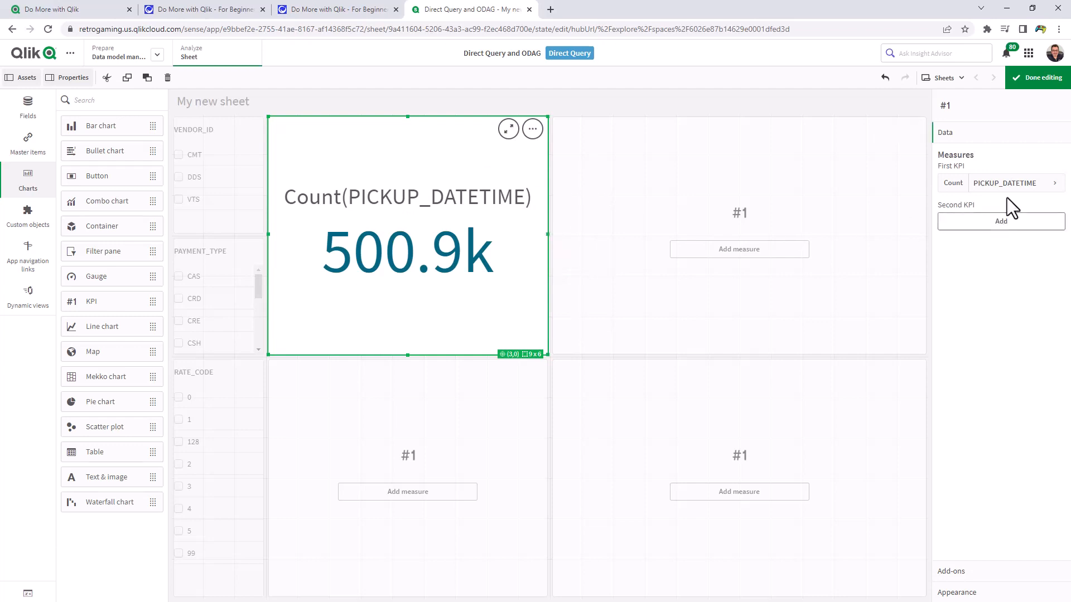
left_click(1004, 183)
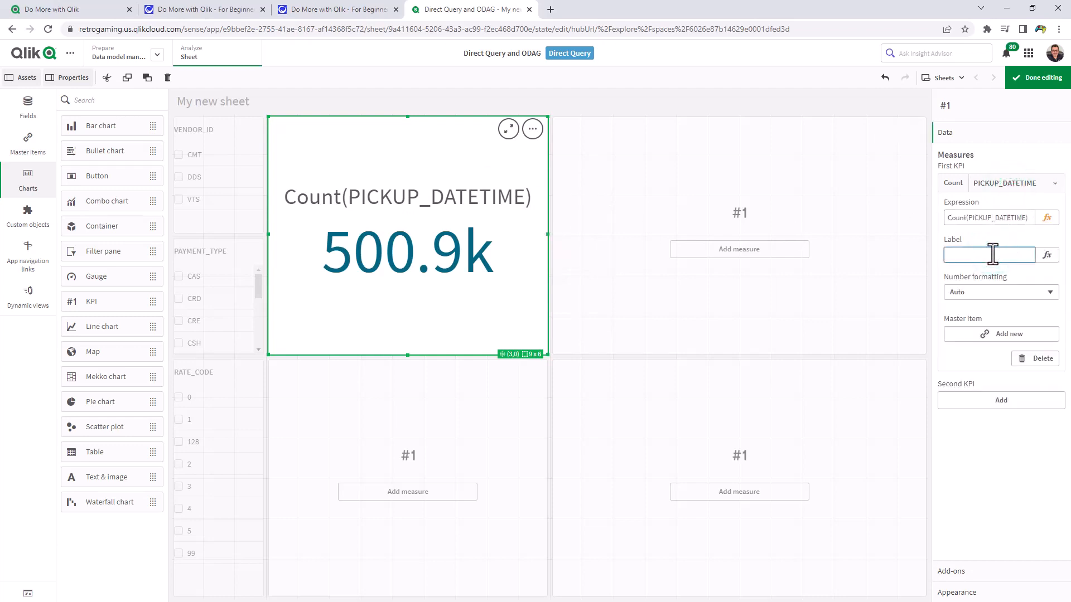
type("Trip Count")
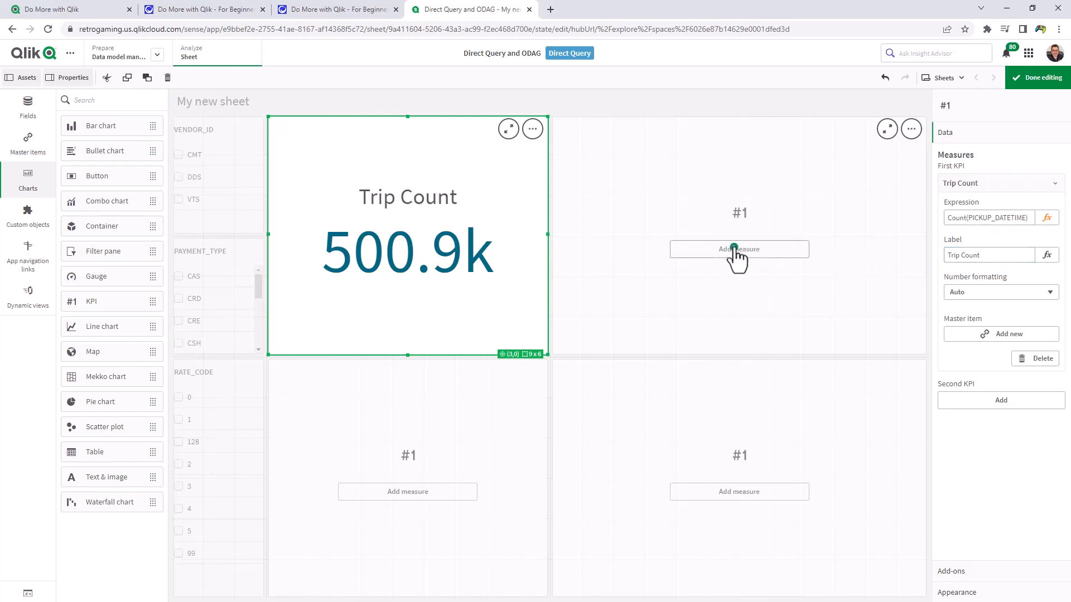
- Add PASSENGER_COUNT to the second KPI and start measures on the two bottom KPIs
type("pass")
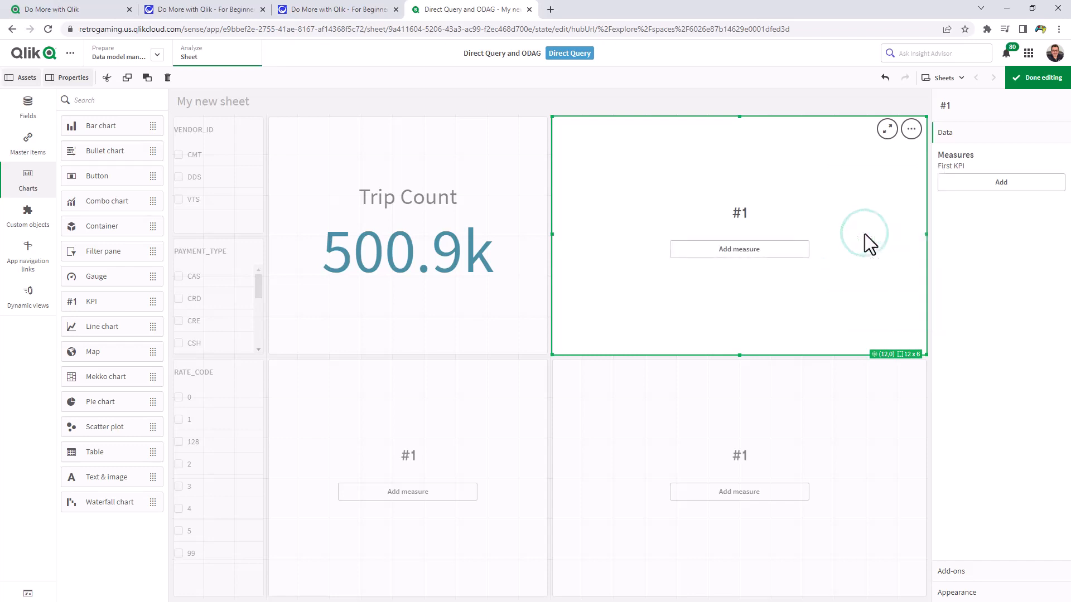
left_click(738, 248)
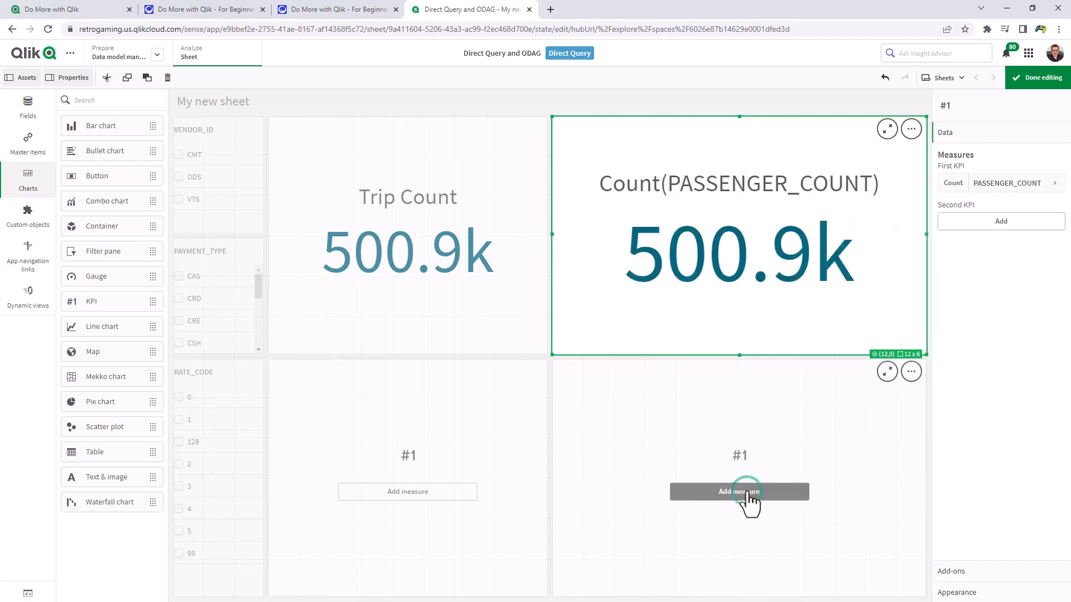
left_click(739, 492)
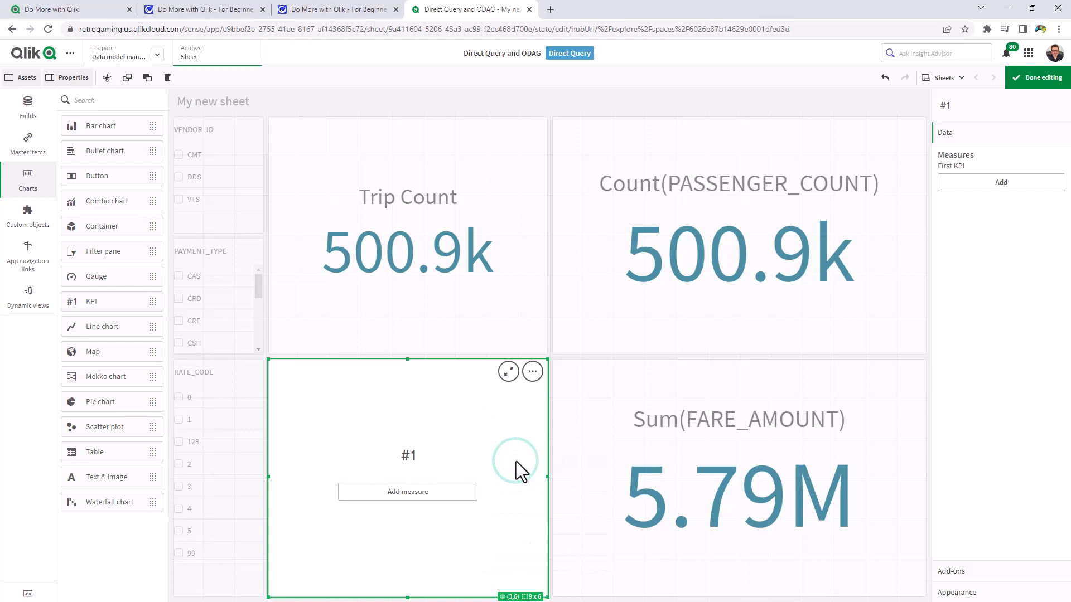
left_click(407, 492)
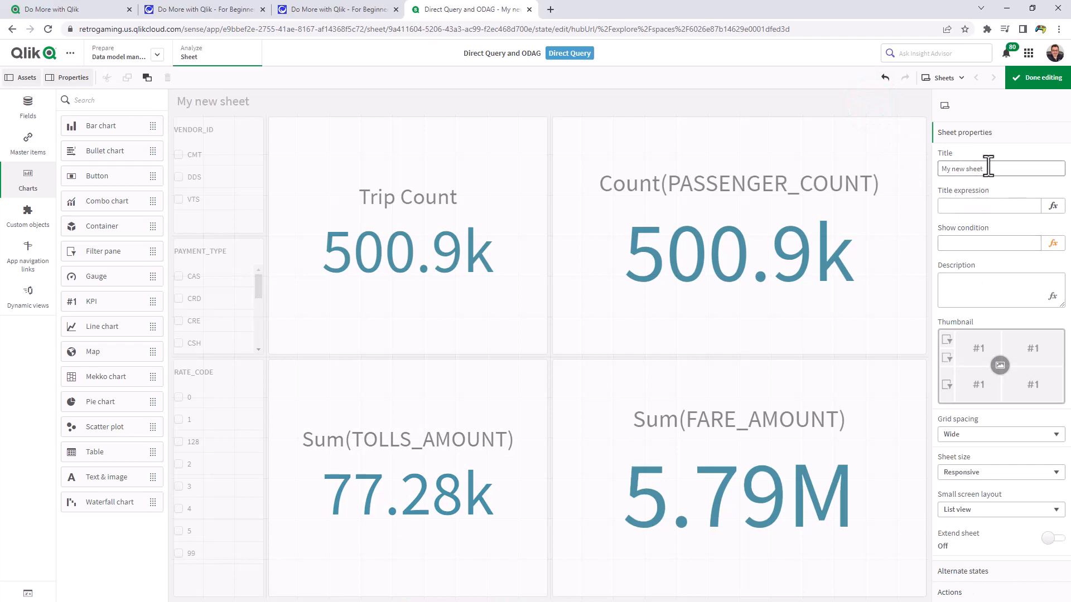
- Title the sheet 'Summary - Select App - ODAG / Direct Query' and finish editing
type("Summary - Select App - ODAG")
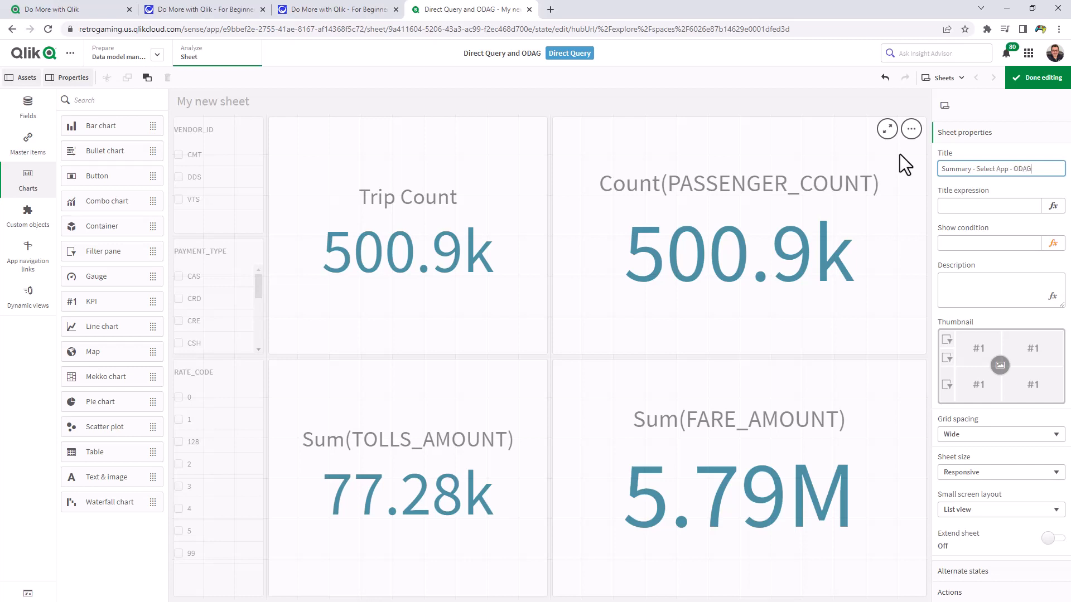
type("/ Die")
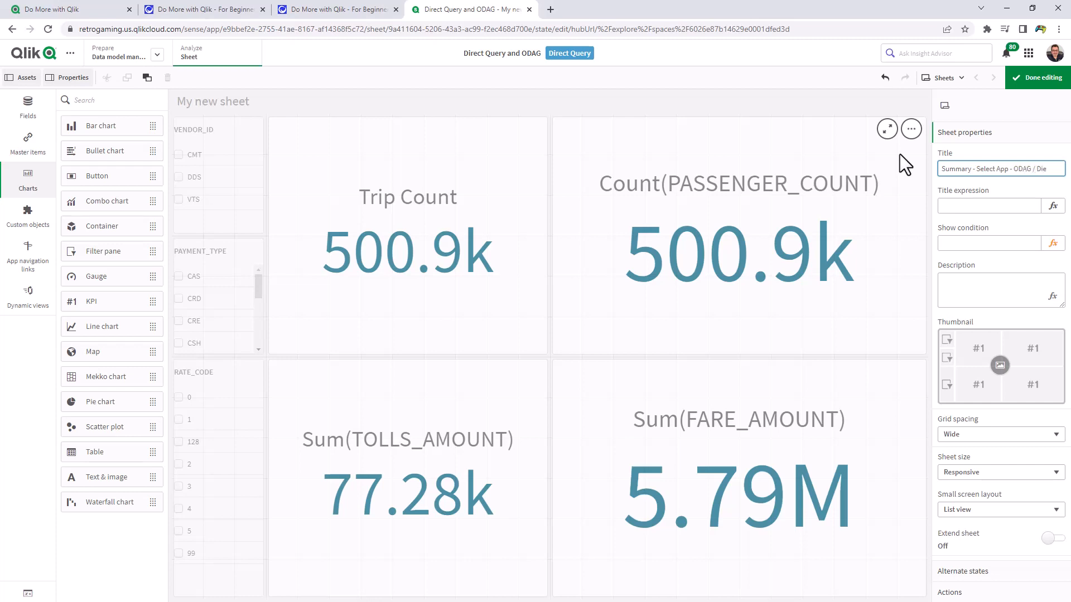
type("Direct")
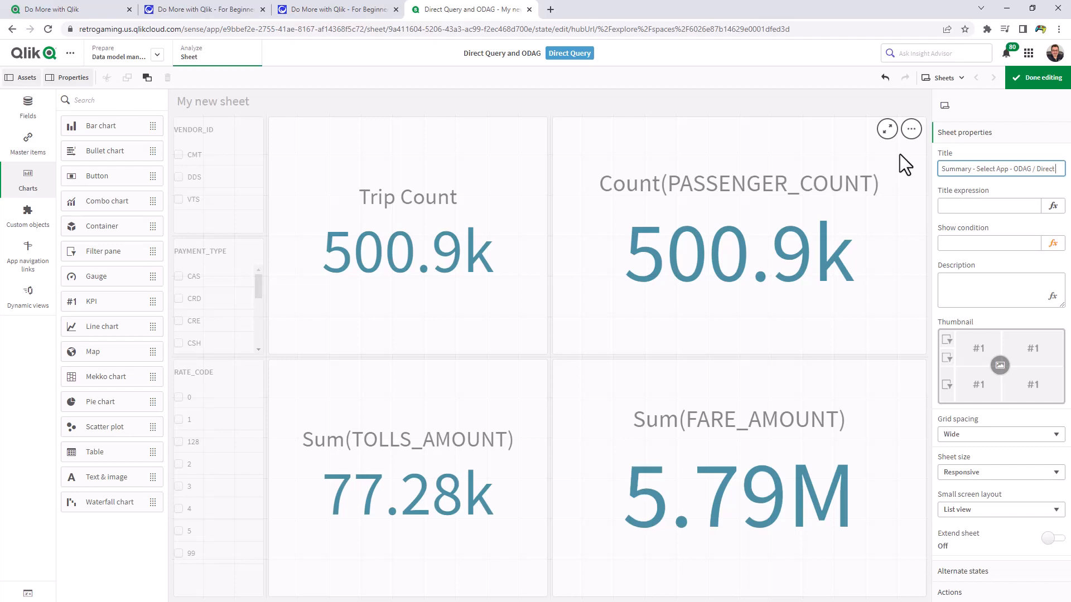
type("Summary - Select App - ODAG / Direct Query")
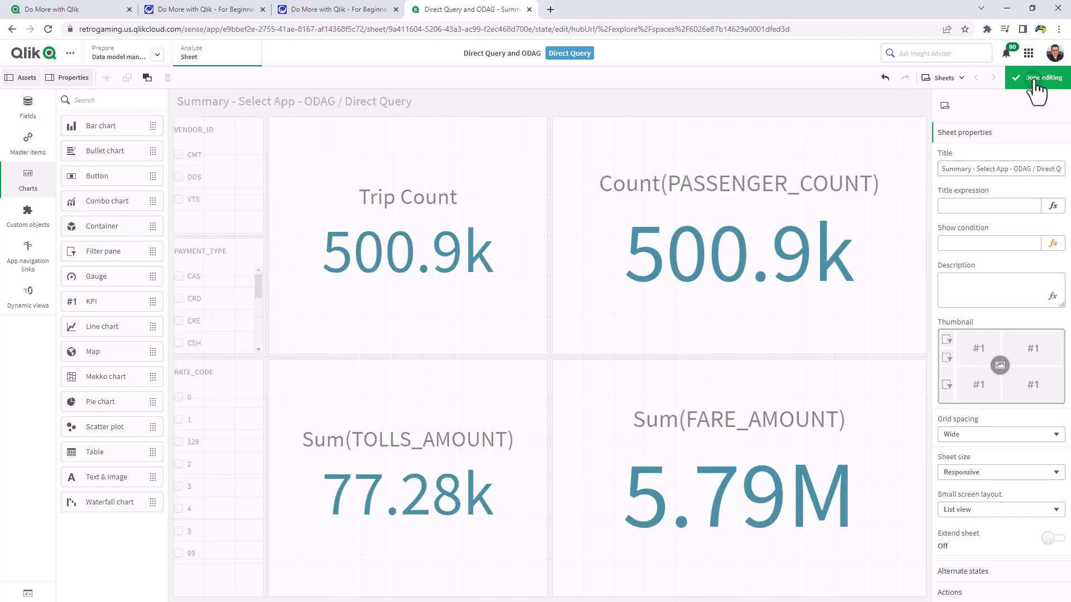
left_click(1040, 77)
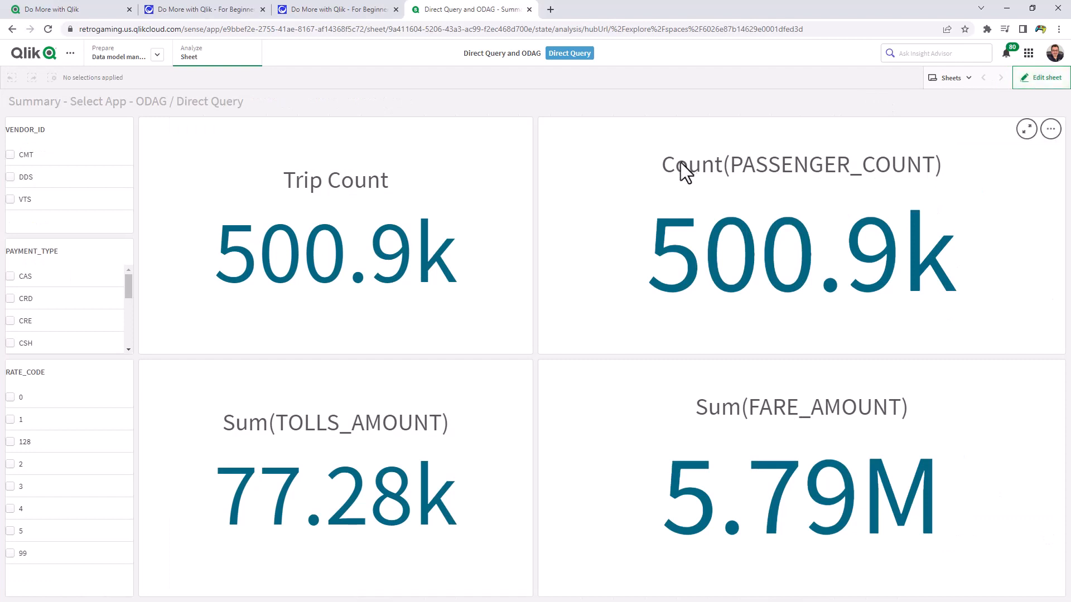
mouse_move(684, 168)
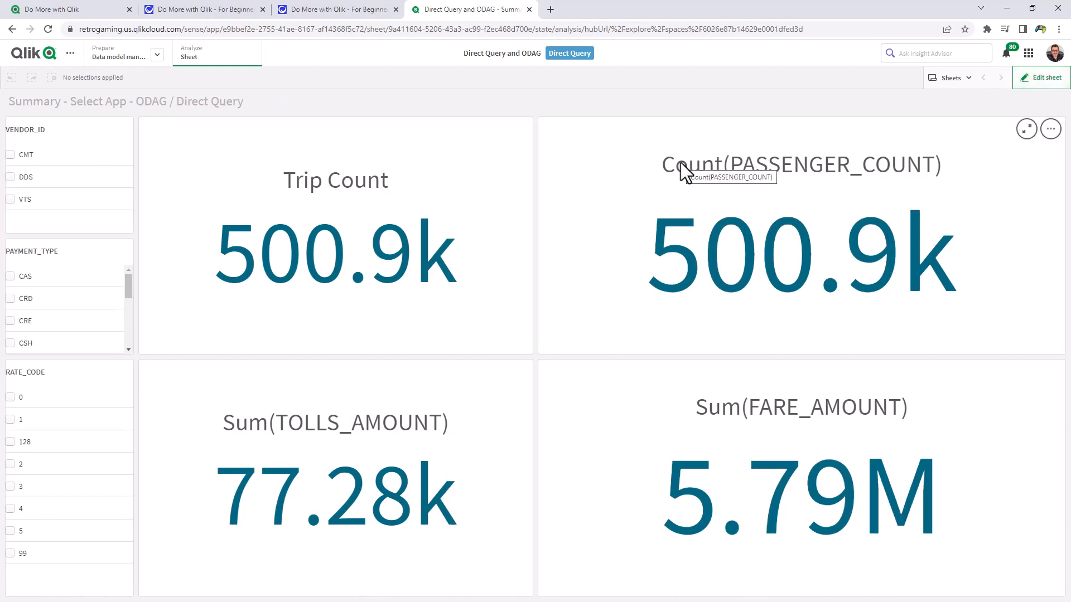
mouse_move(594, 198)
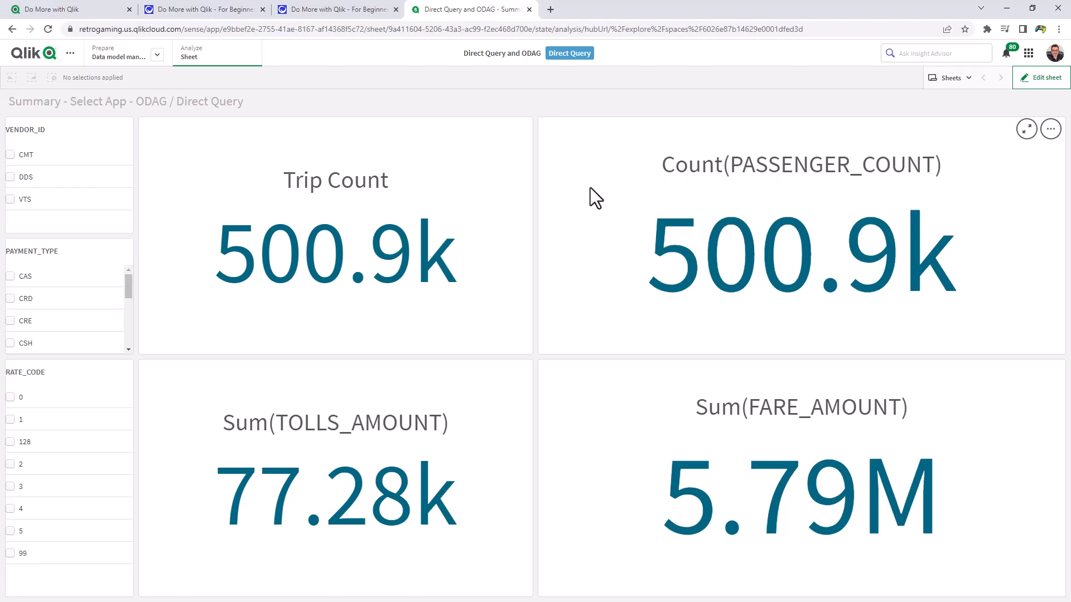
mouse_move(554, 208)
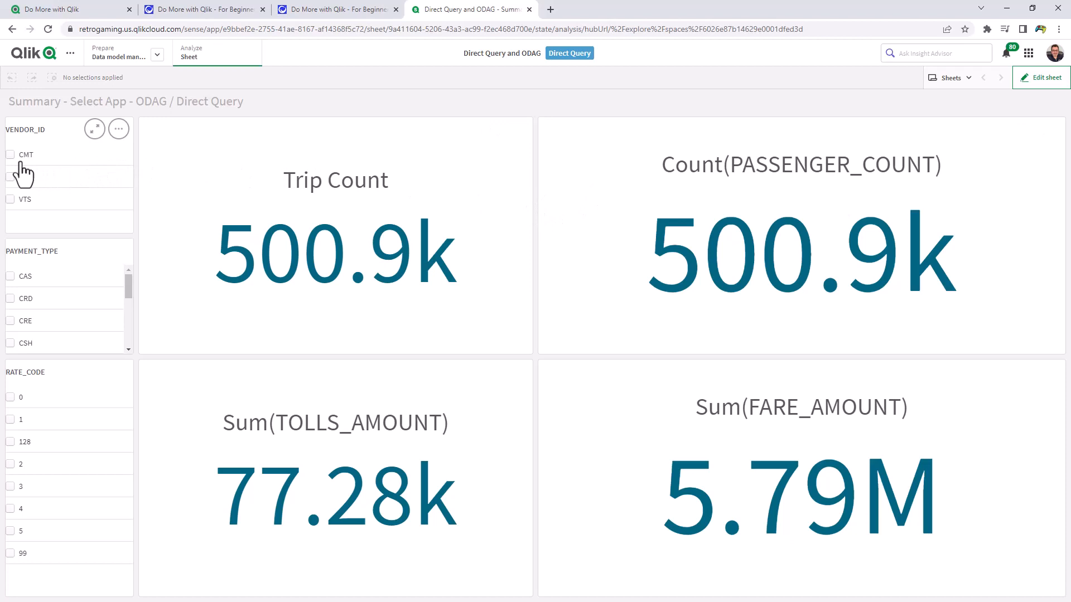
- Select vendor CMT, payment type CAS and rate code 1, dropping Trip Count to 1.26k
left_click(10, 154)
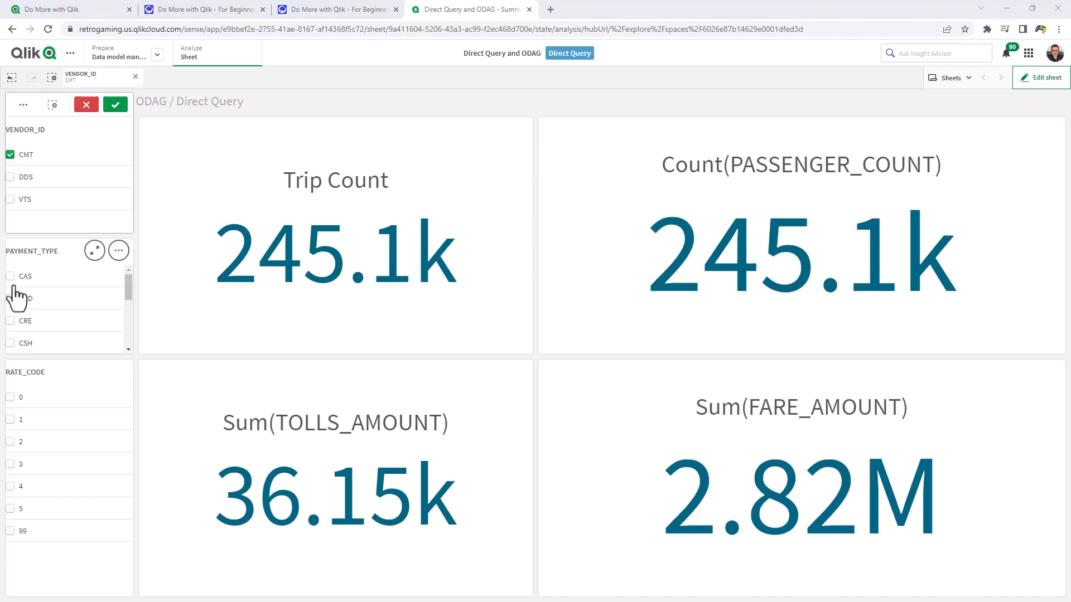
left_click(10, 275)
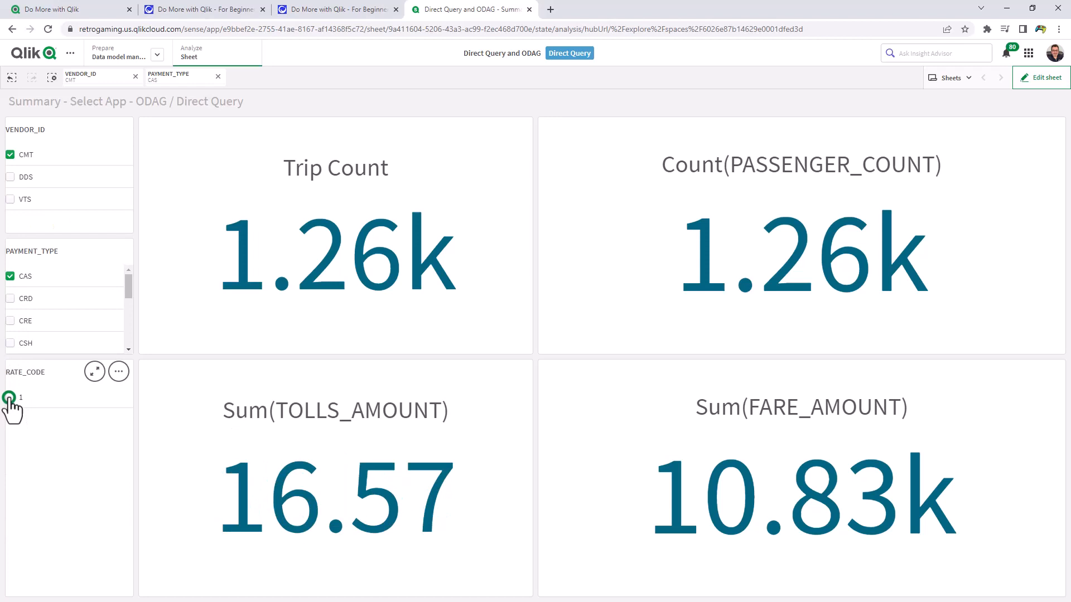
left_click(10, 398)
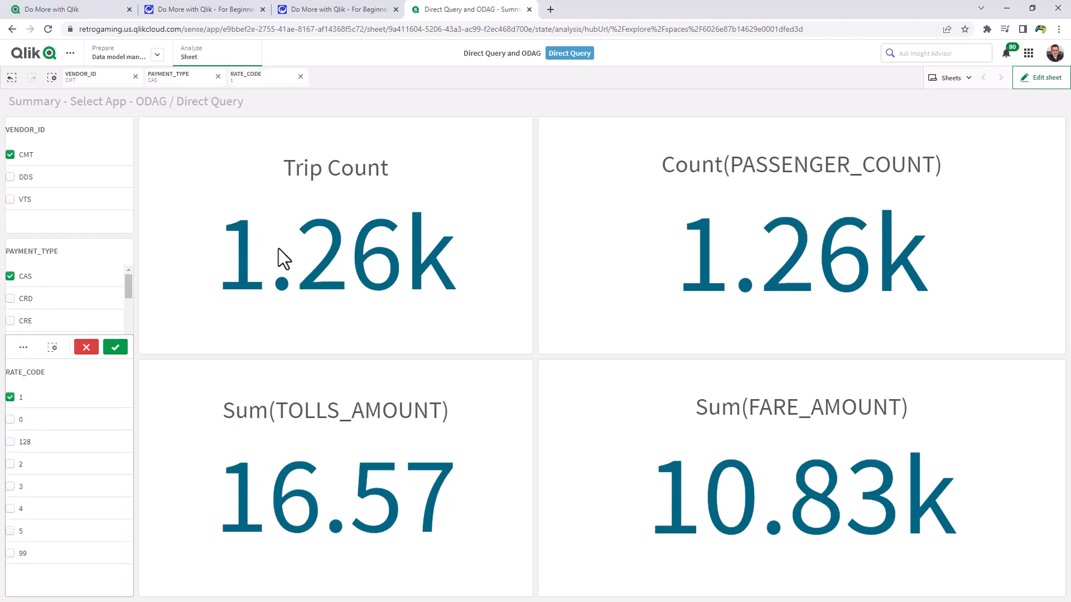
mouse_move(361, 485)
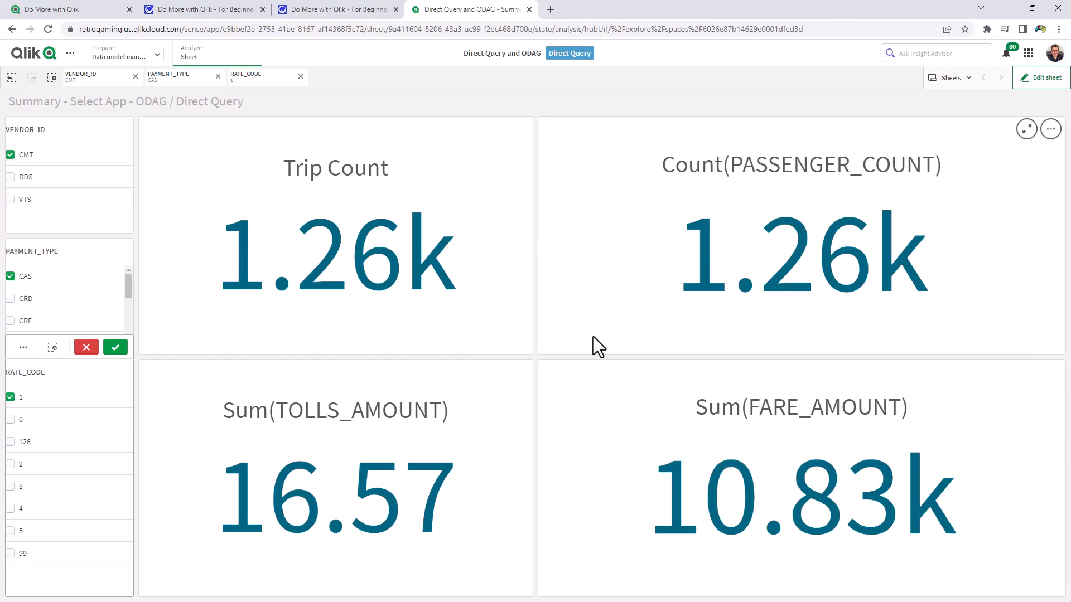
left_click(1041, 77)
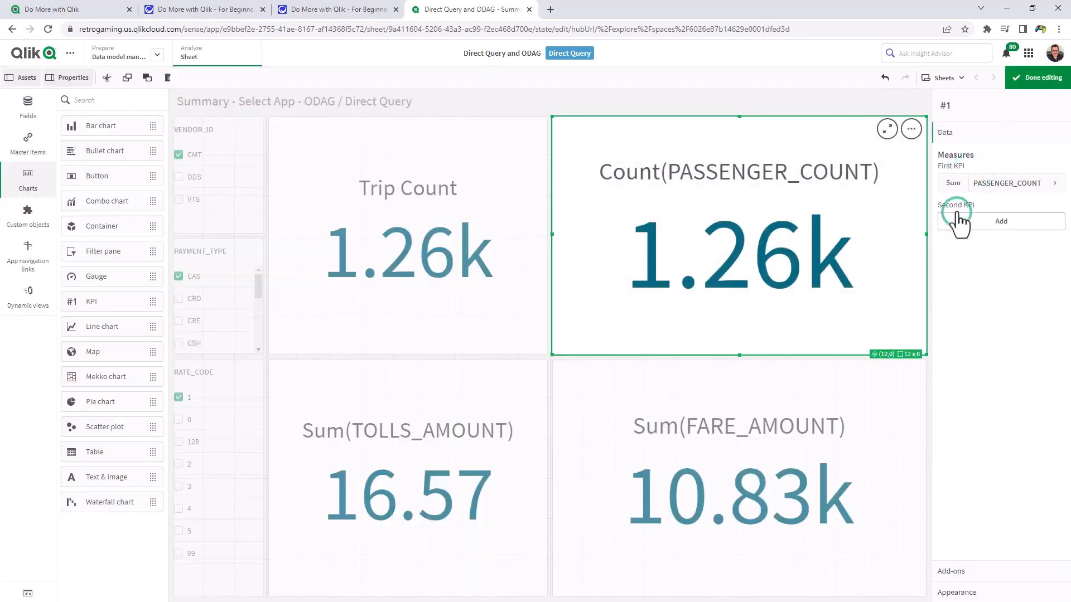
- Change the passenger KPI from Count to Sum of PASSENGER_COUNT, showing 1.66k
left_click(1039, 77)
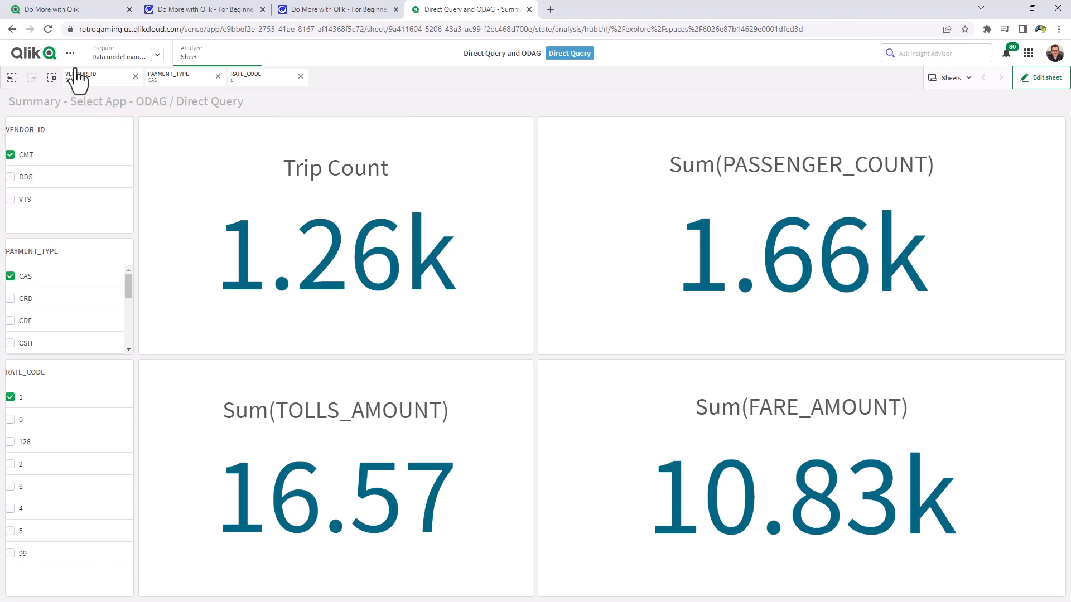
- Generate the 'Direct Query and ODAG_on_demand' template app in Personal space and open it
left_click(69, 53)
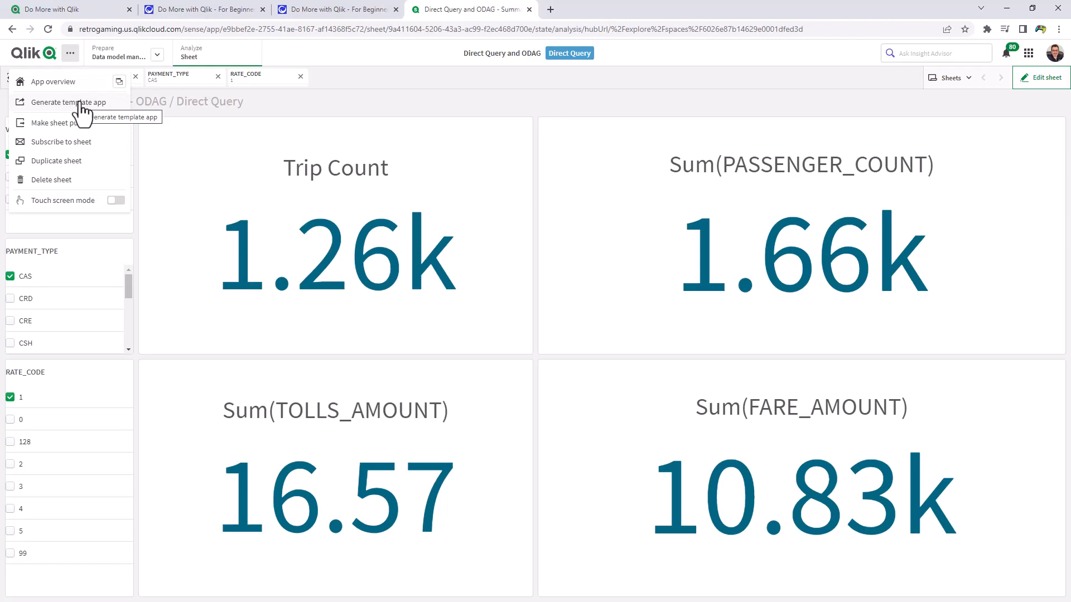
left_click(66, 101)
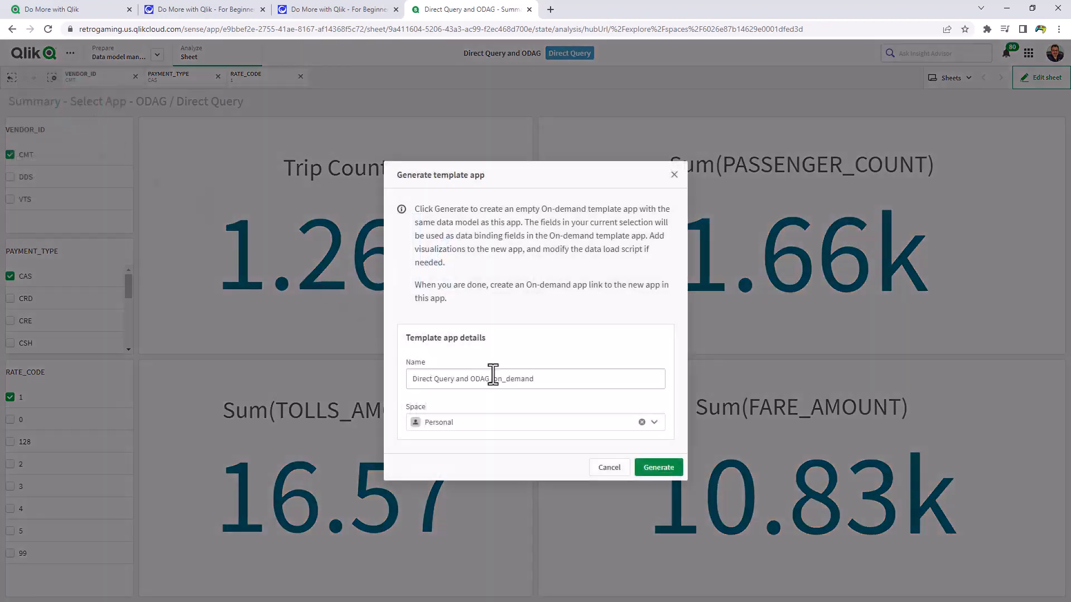
left_click(657, 467)
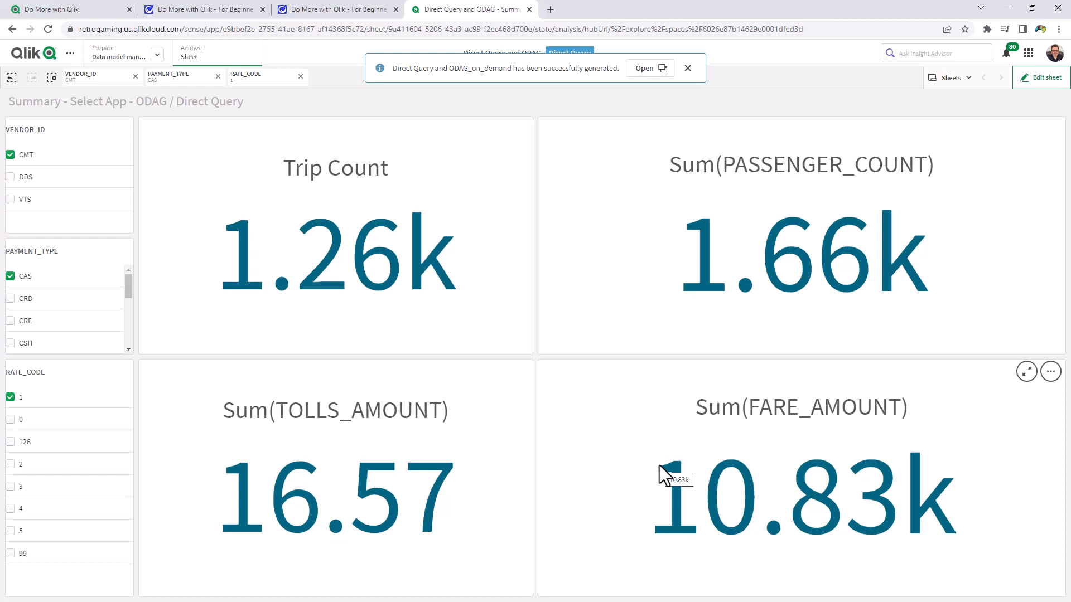
mouse_move(629, 55)
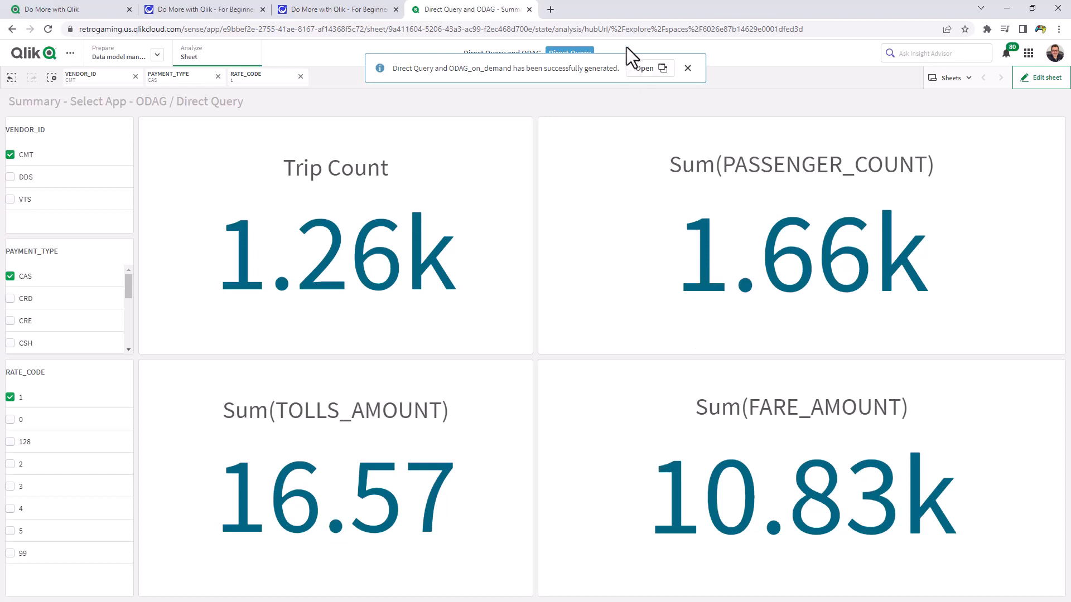
left_click(643, 68)
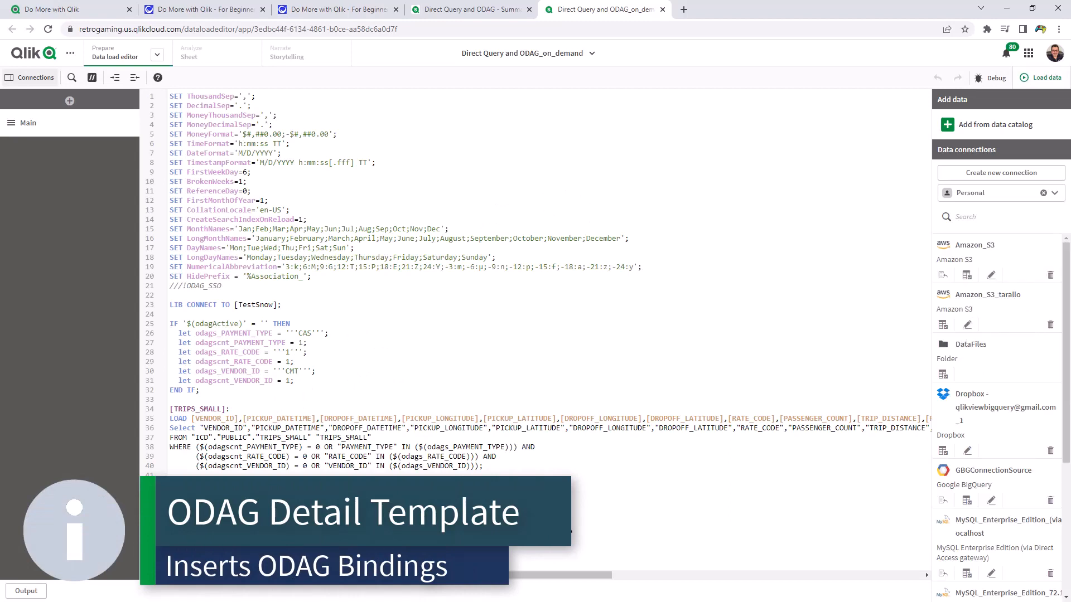
- Reload the template app's data, fetching 1,256 TRIPS_SMALL rows, and dismiss the load report
left_click(1042, 77)
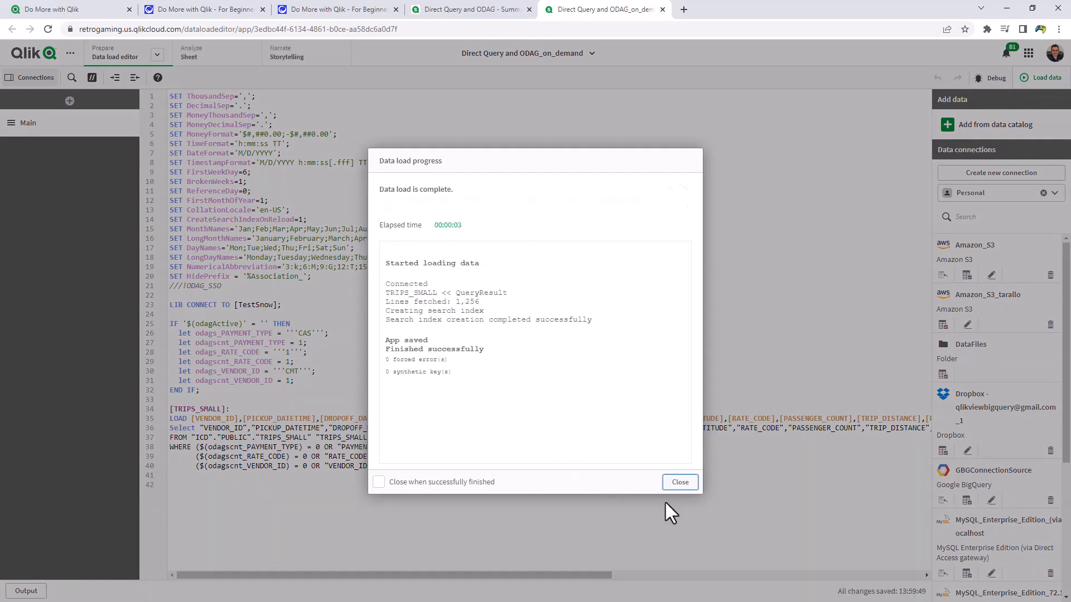
left_click(679, 482)
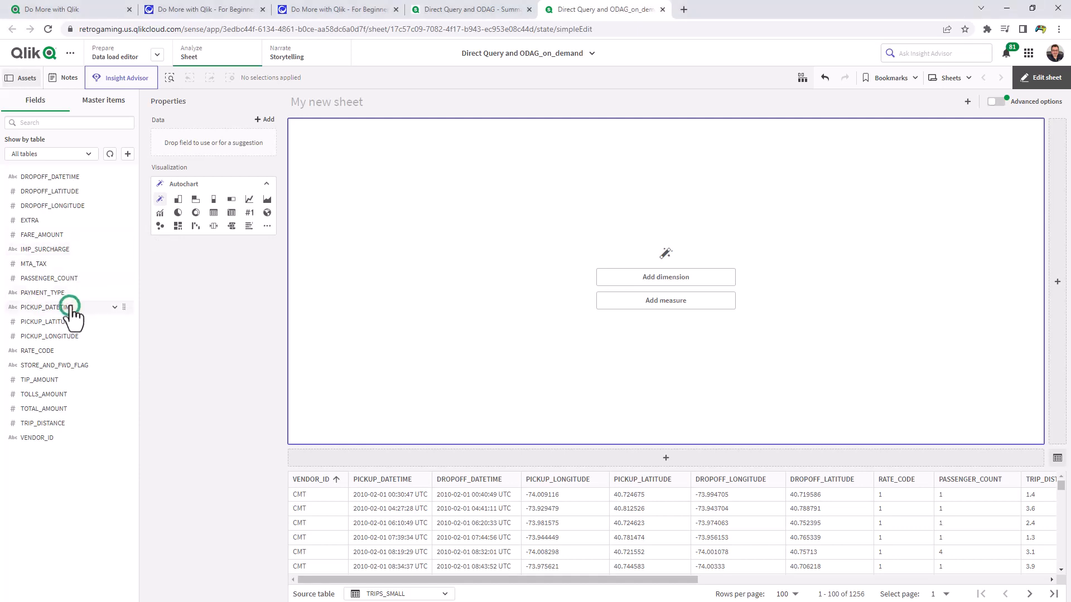
- Add PICKUP_DATETIME to the detail table on the template sheet
left_click_drag(48, 307, 665, 284)
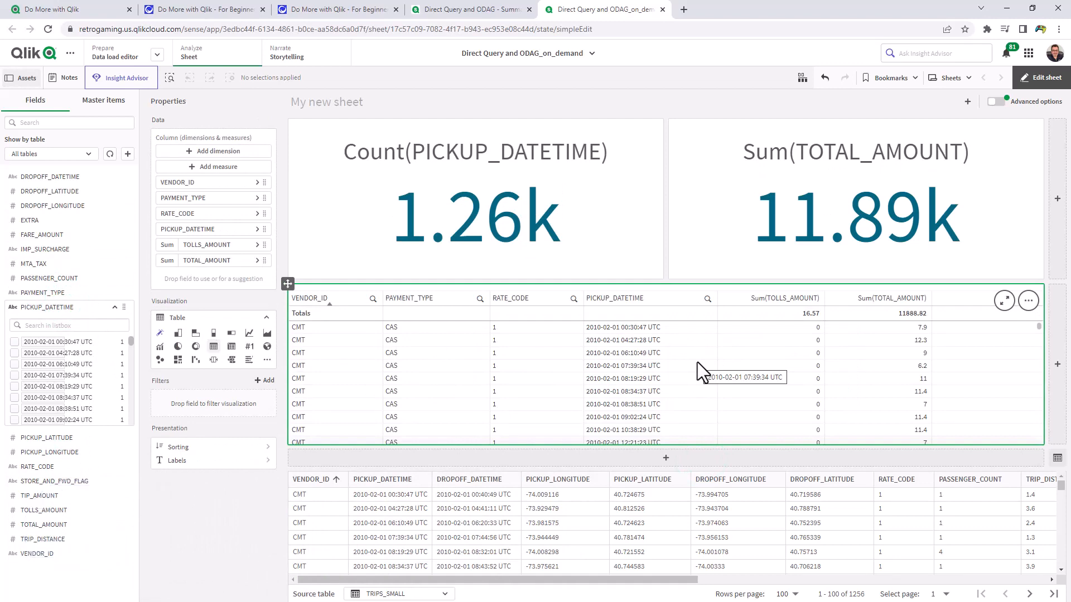
mouse_move(531, 96)
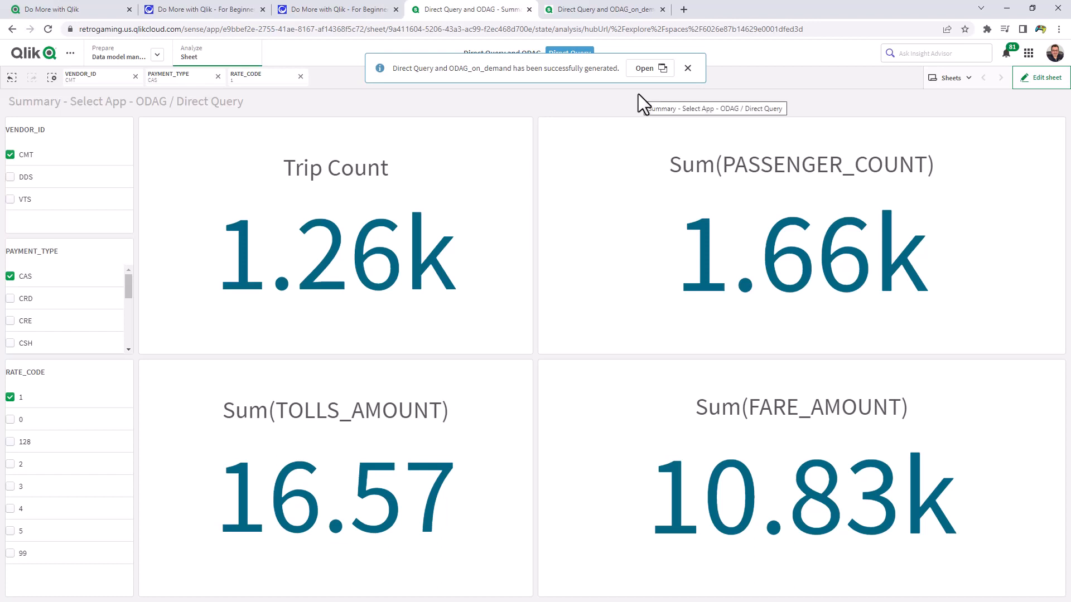
mouse_move(61, 93)
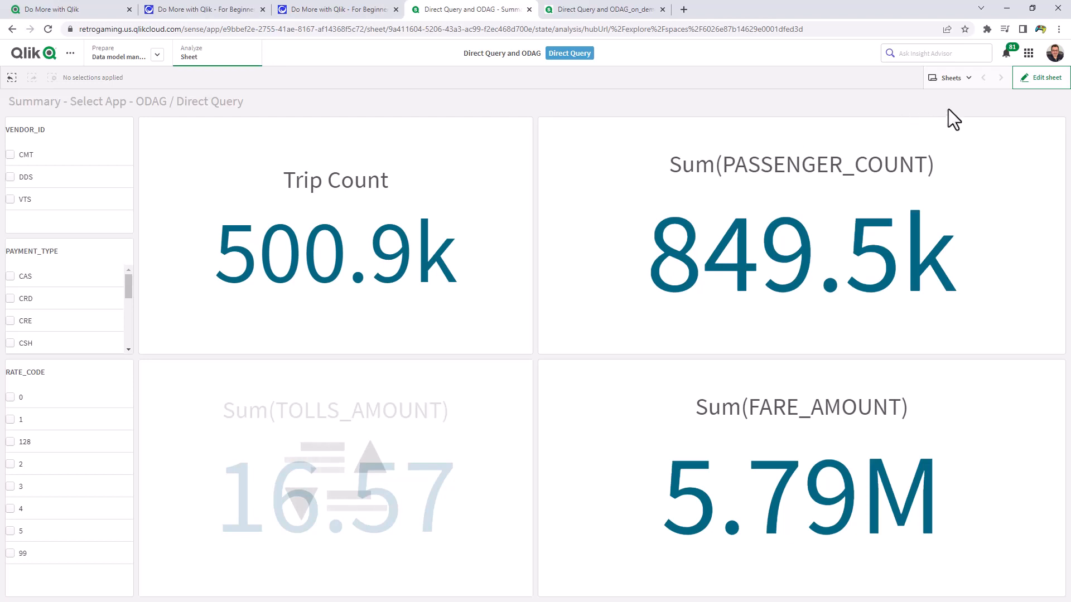
- Enter edit mode on the summary sheet and show the App navigation links list, currently empty
left_click(1041, 77)
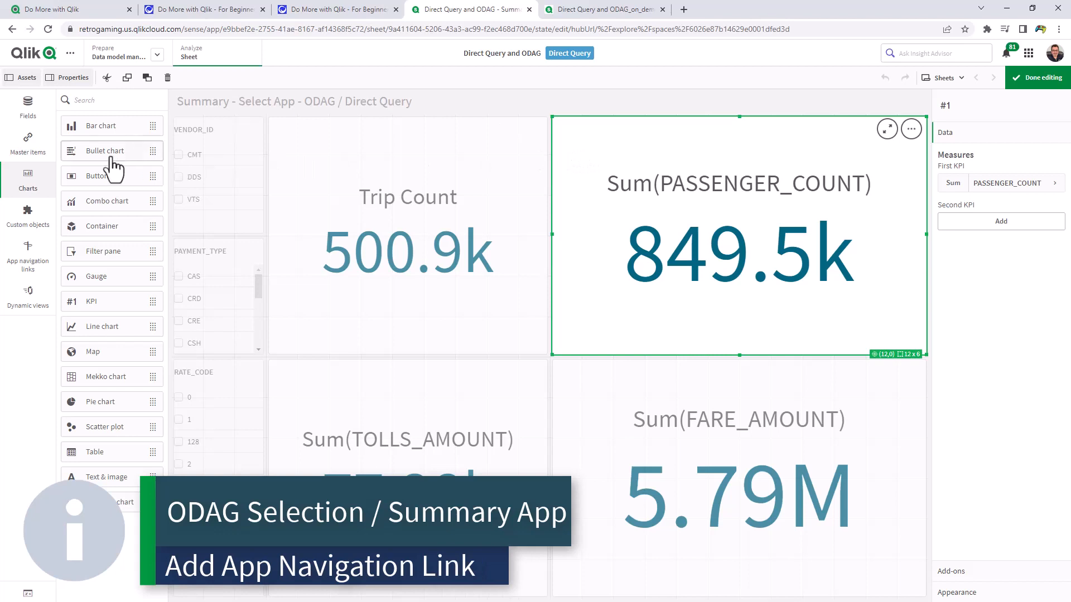
left_click(27, 260)
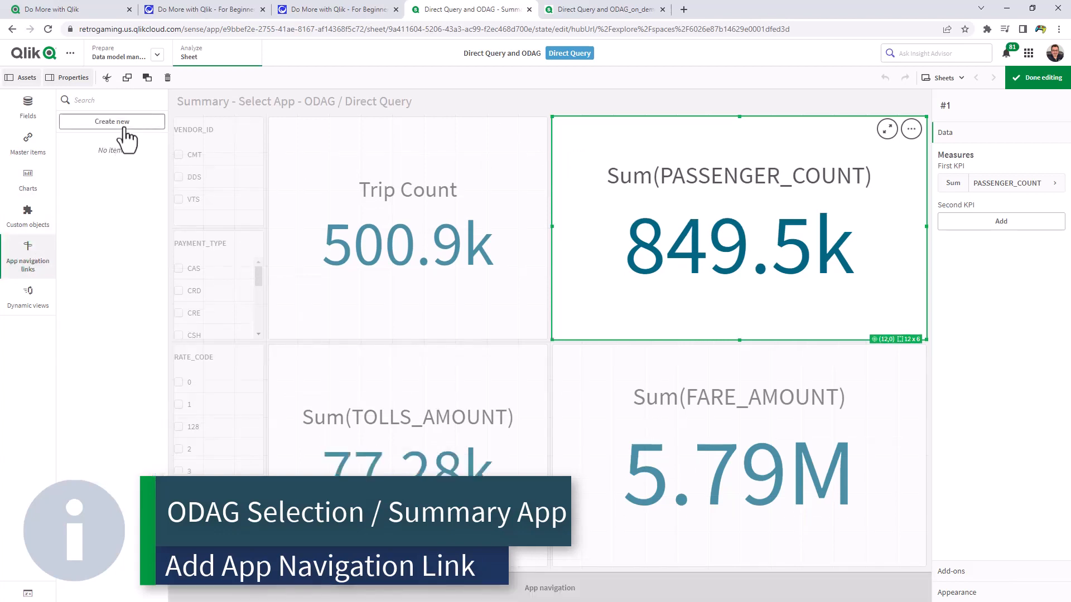
- Create an on-demand link named Trip Detail App using the Direct Query and ODAG_on_demand template
left_click(111, 121)
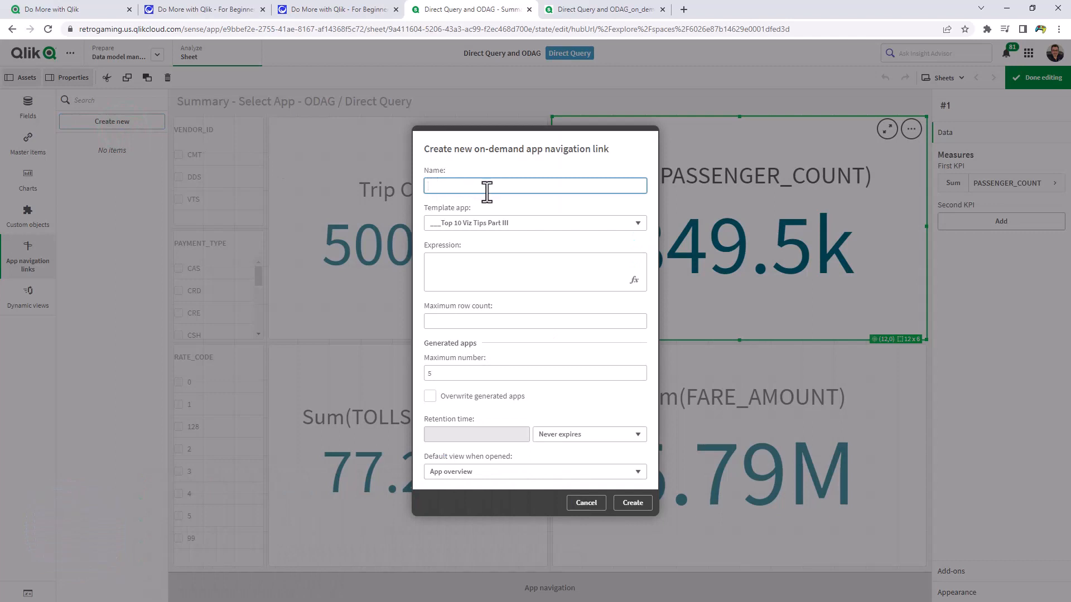
type("Detailed Trips APP")
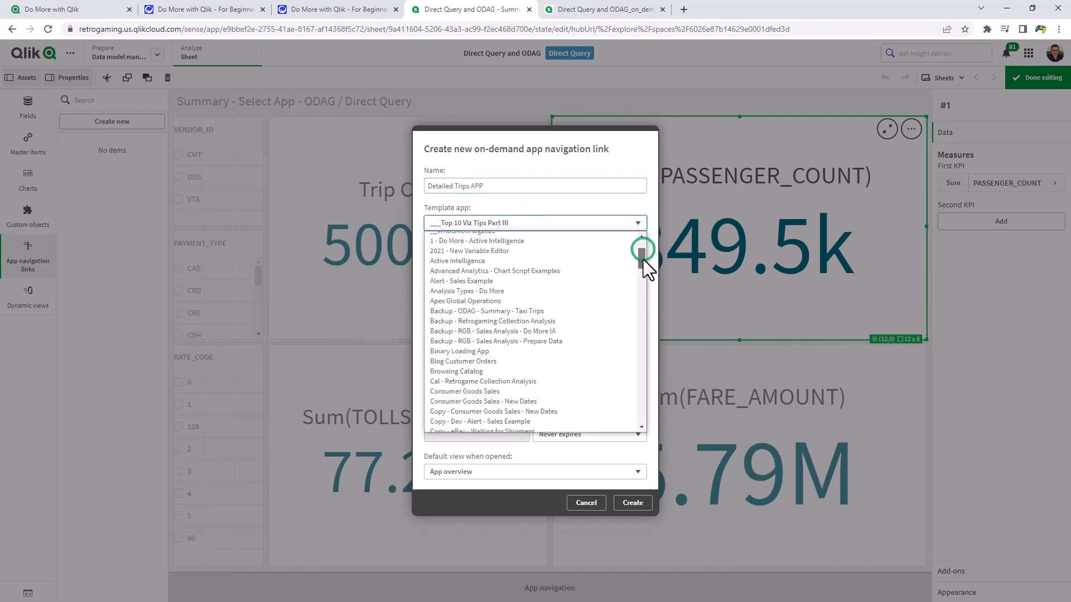
scroll("down", 3)
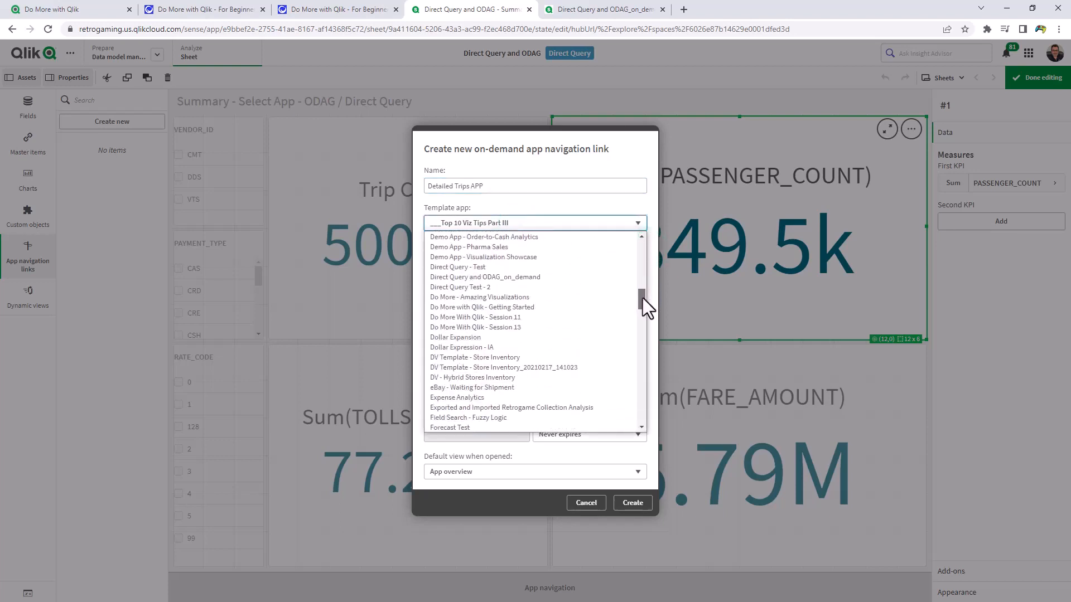
scroll("down", 3)
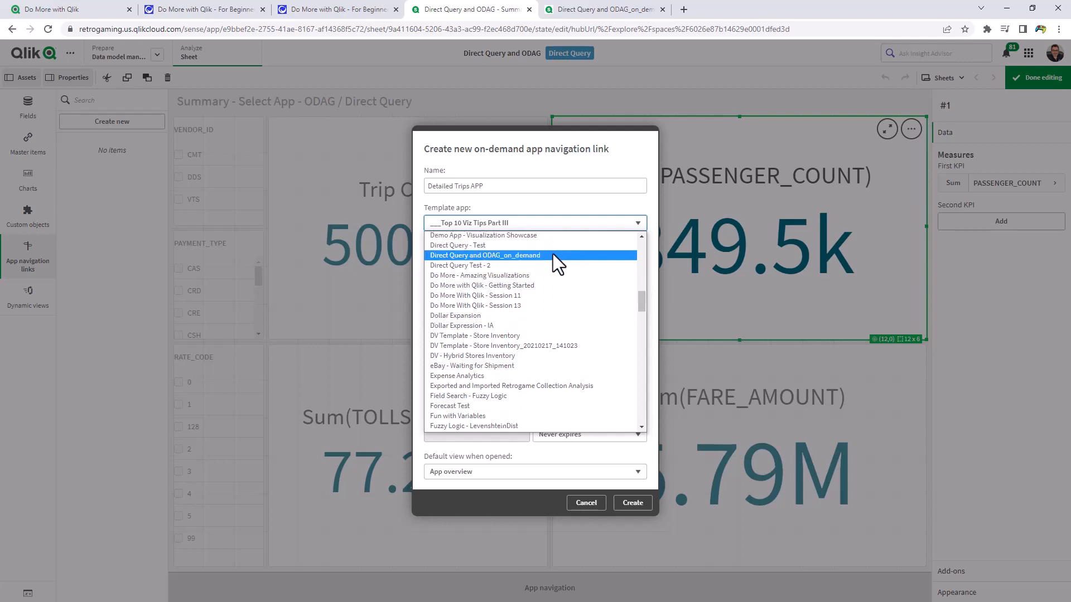
left_click(485, 255)
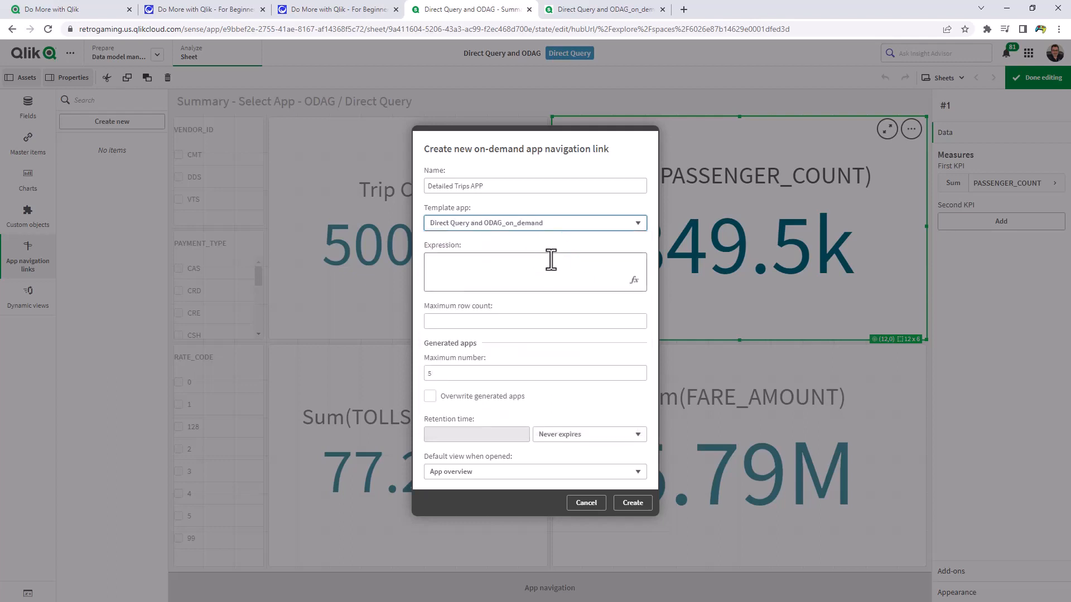
type("Trip Detail App")
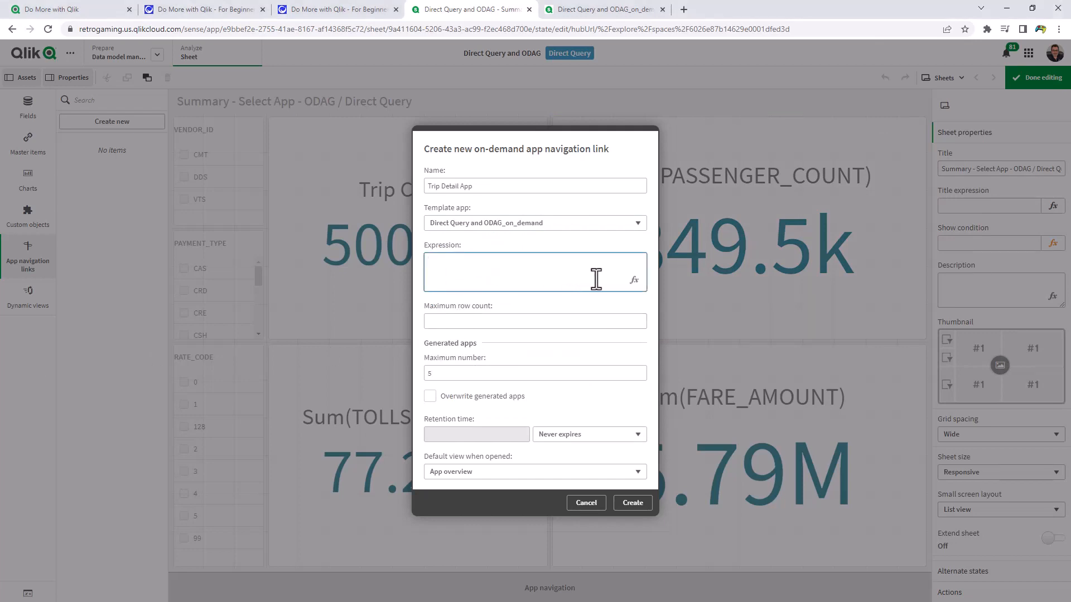
left_click(634, 273)
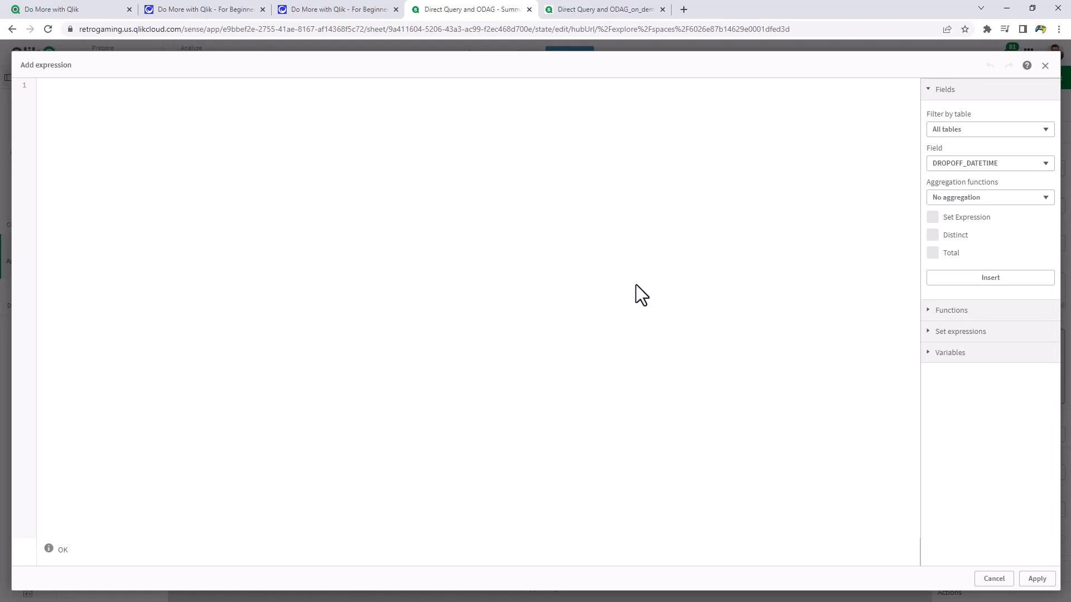
- Set the link expression to count(PICKUP_DATETIME) and apply it
type("count")
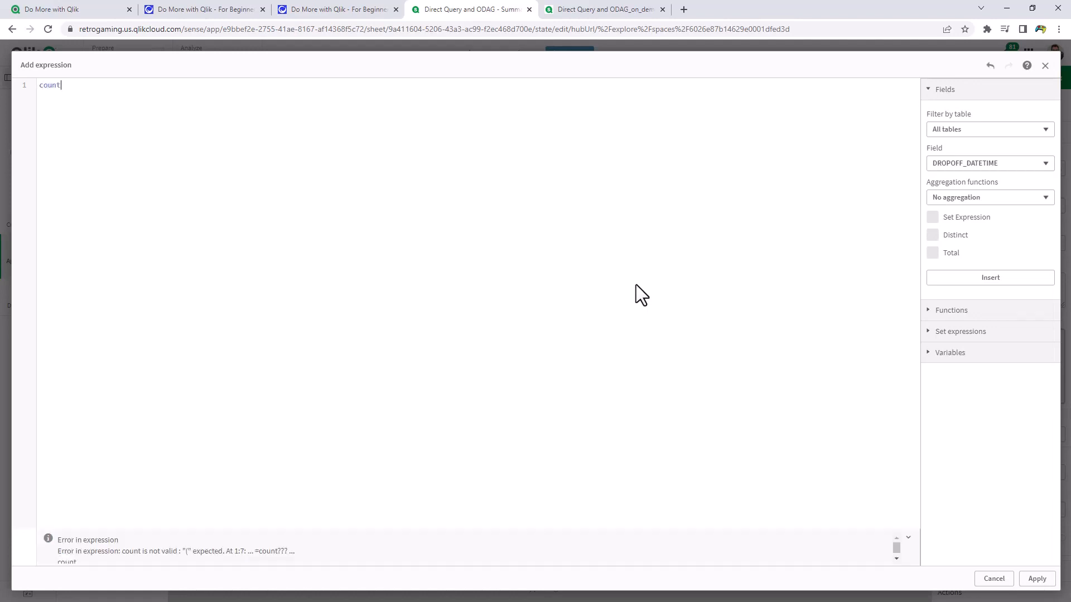
type("(")
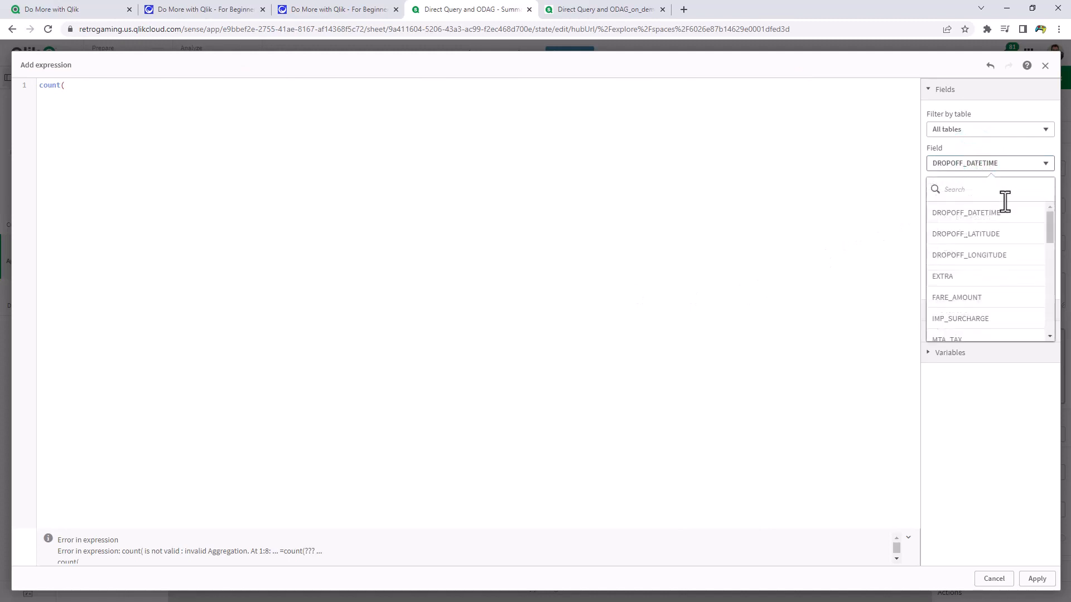
scroll("down", 3)
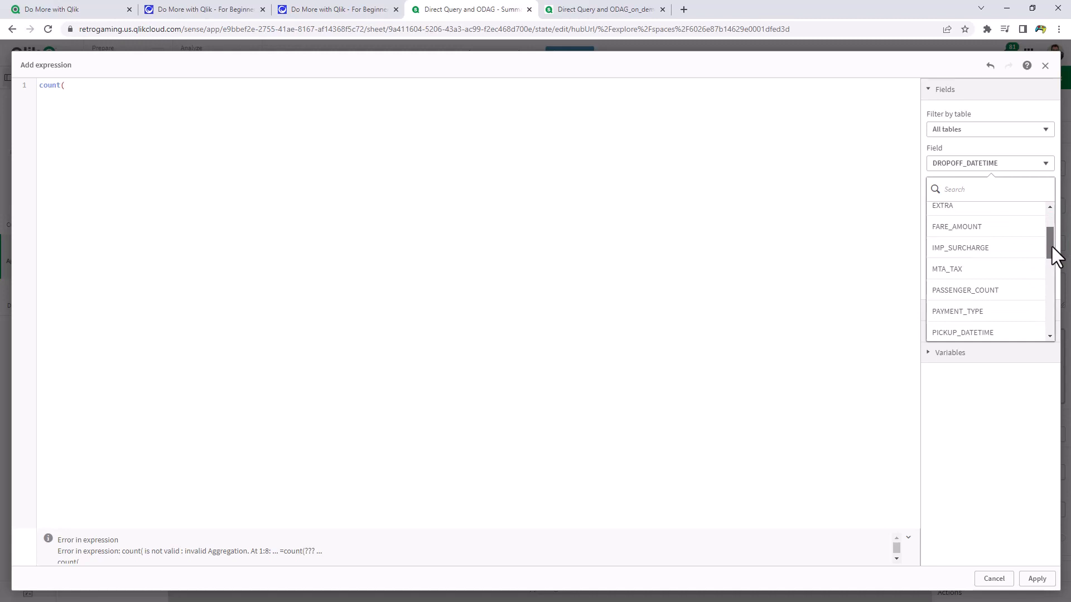
left_click(963, 332)
type("PICKUP_DATETIME)")
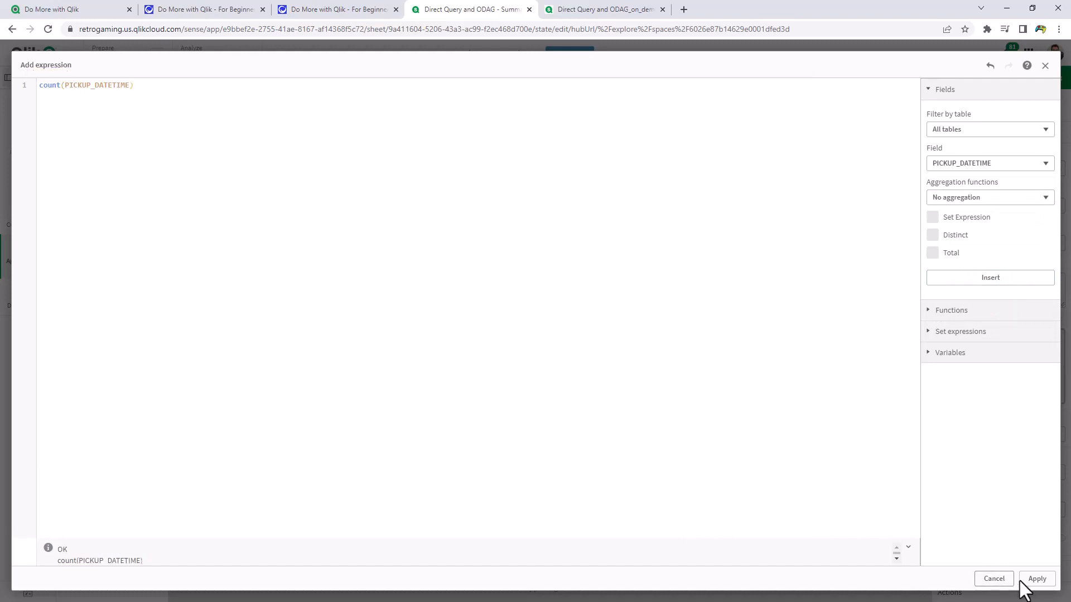
left_click(1036, 579)
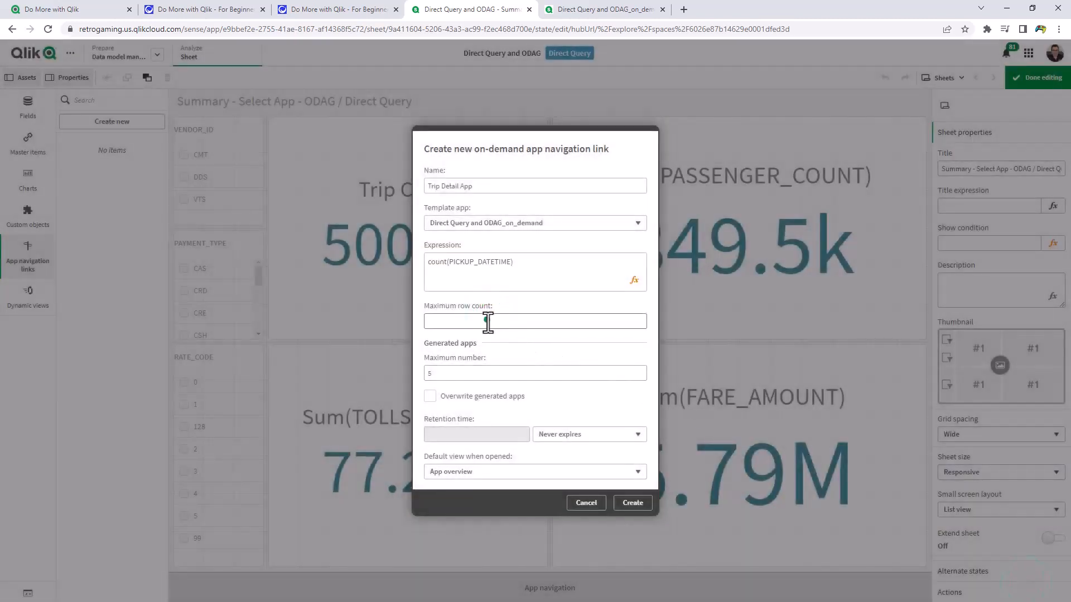
- Cap the link at a maximum row count of 2000 and create the Trip Detail App link
left_click(534, 321)
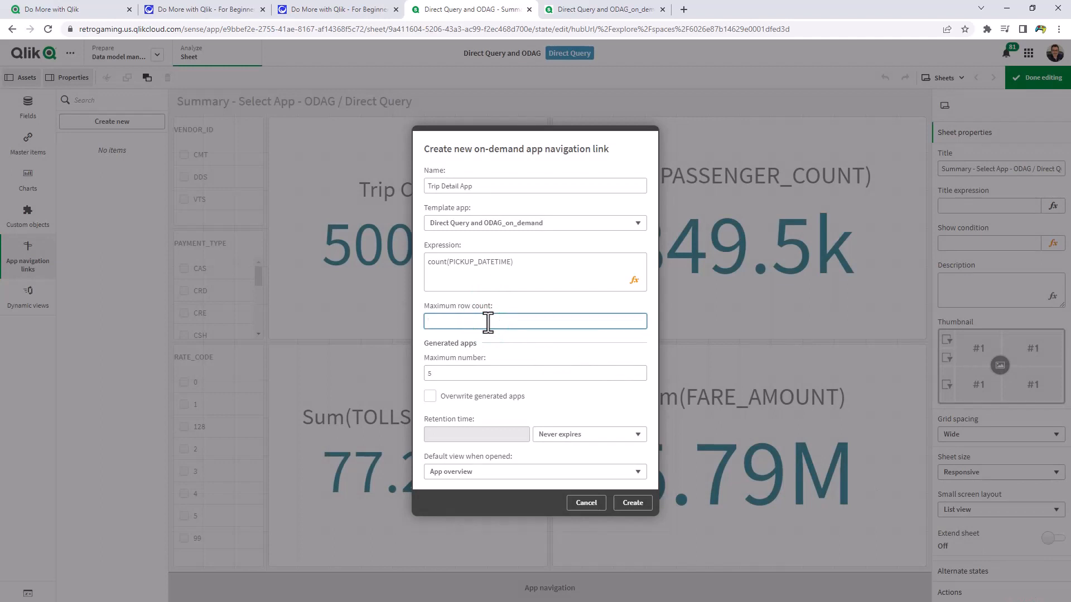
type("2000")
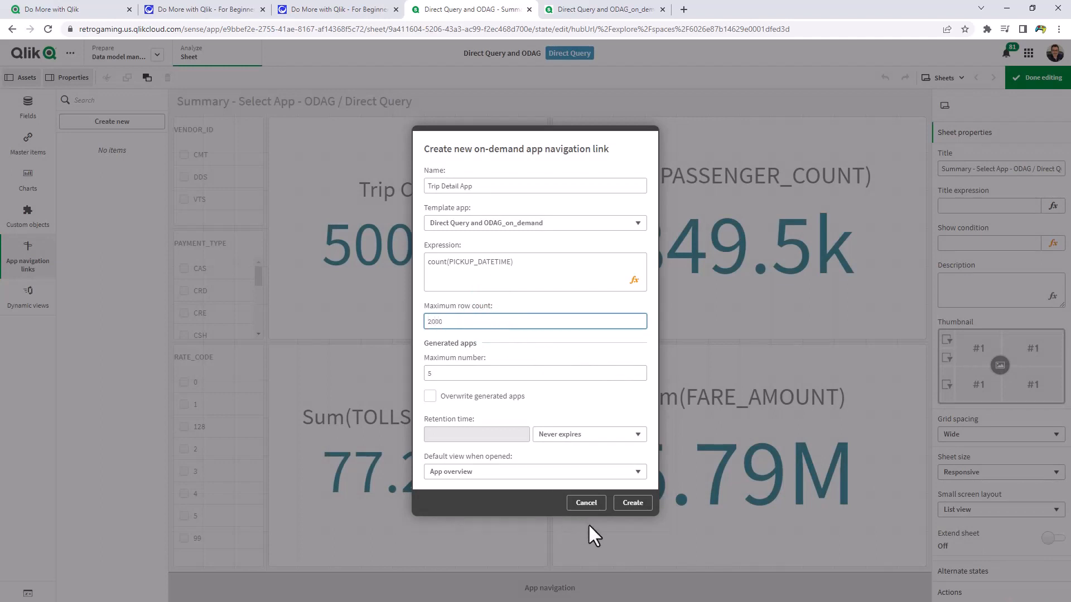
left_click(631, 503)
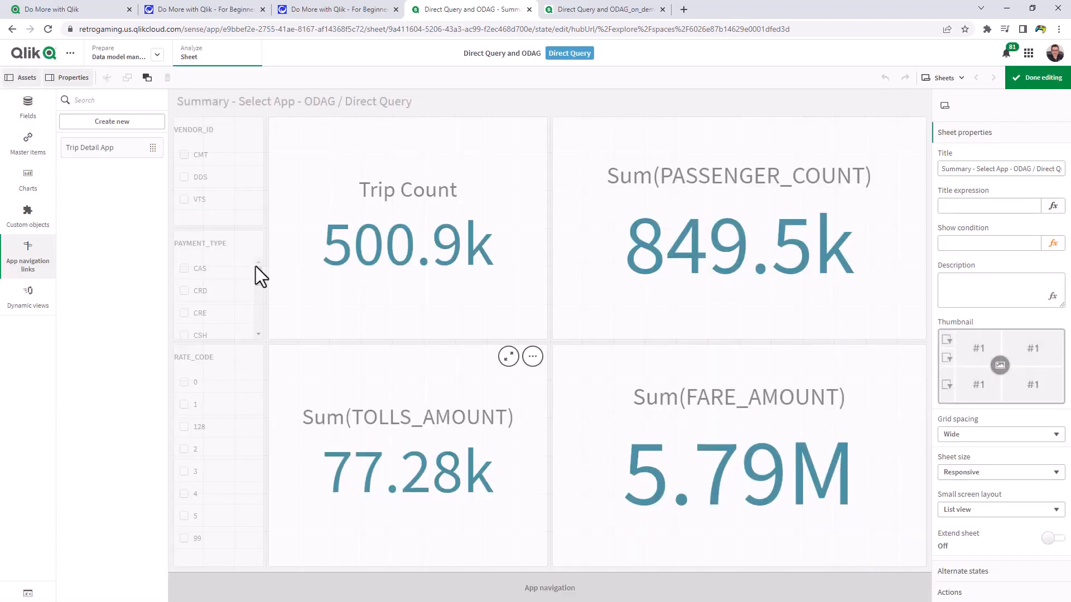
mouse_move(54, 260)
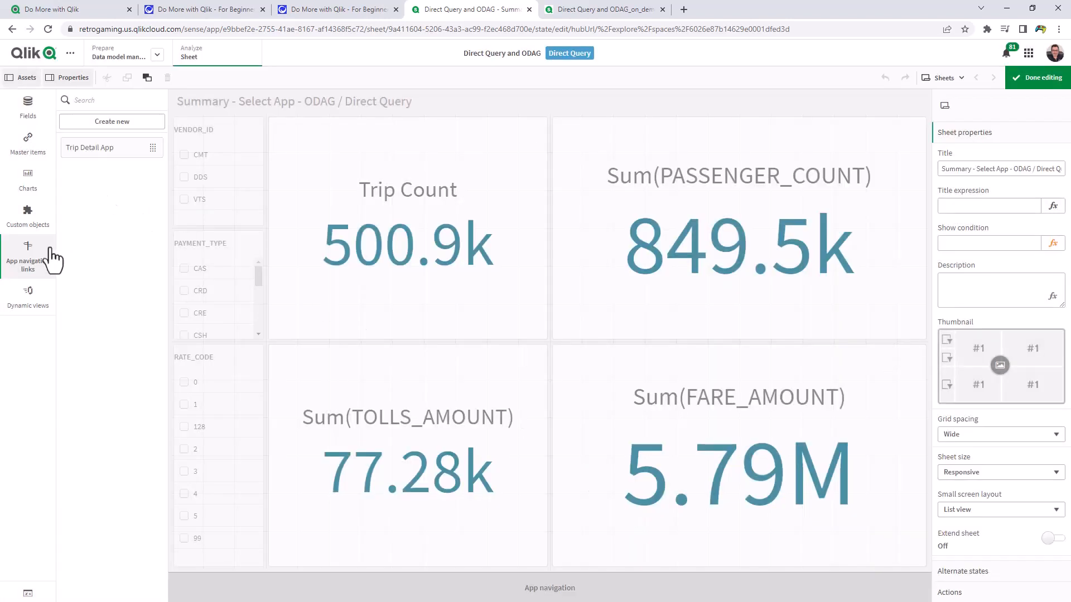
- Drop the Trip Detail App link onto the app navigation bar and finish editing
left_click_drag(112, 148, 208, 307)
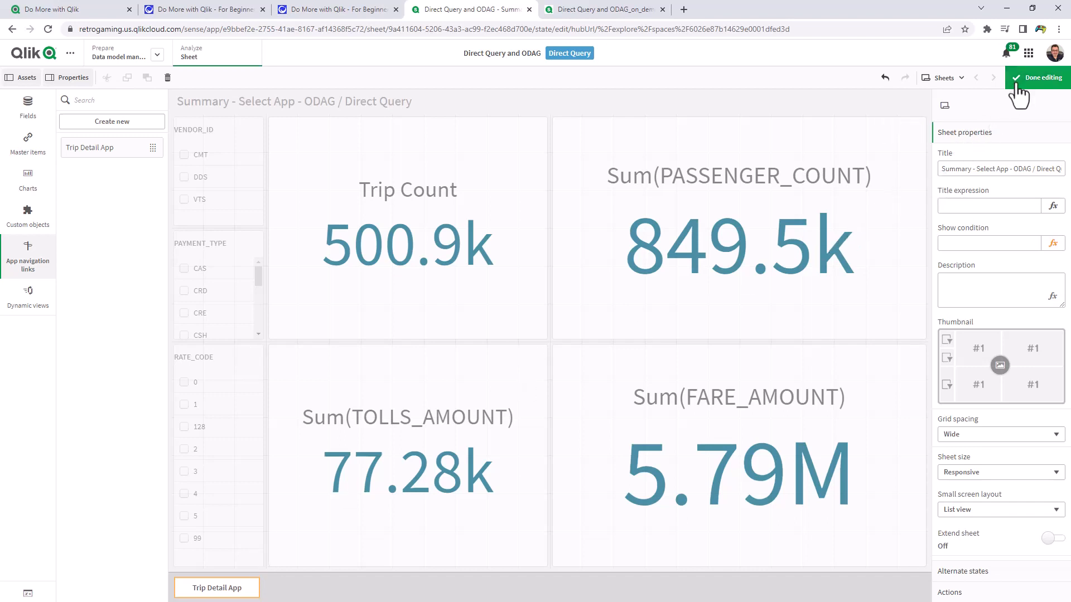
left_click(1037, 77)
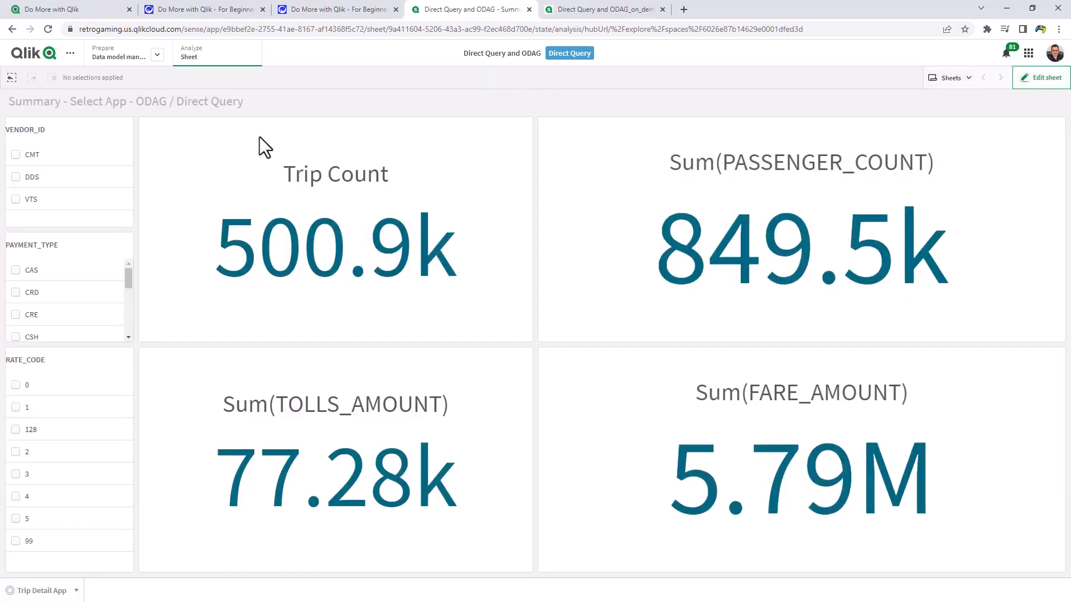
mouse_move(313, 141)
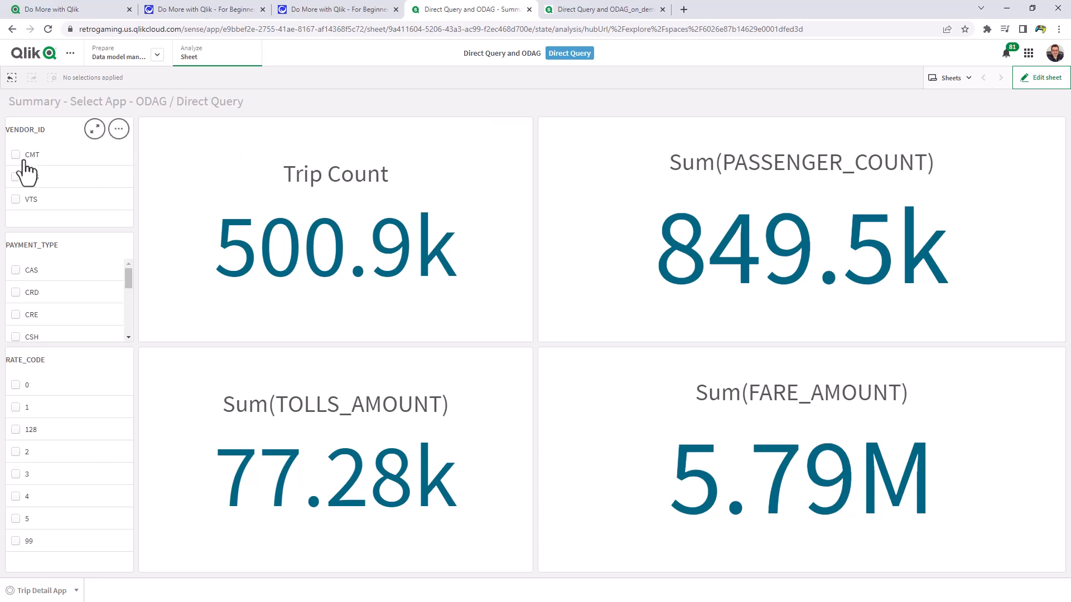
- Select vendor DDS in the VENDOR_ID filter, Trip Count 4.22k, and show the Trip Detail App panel
left_click(30, 154)
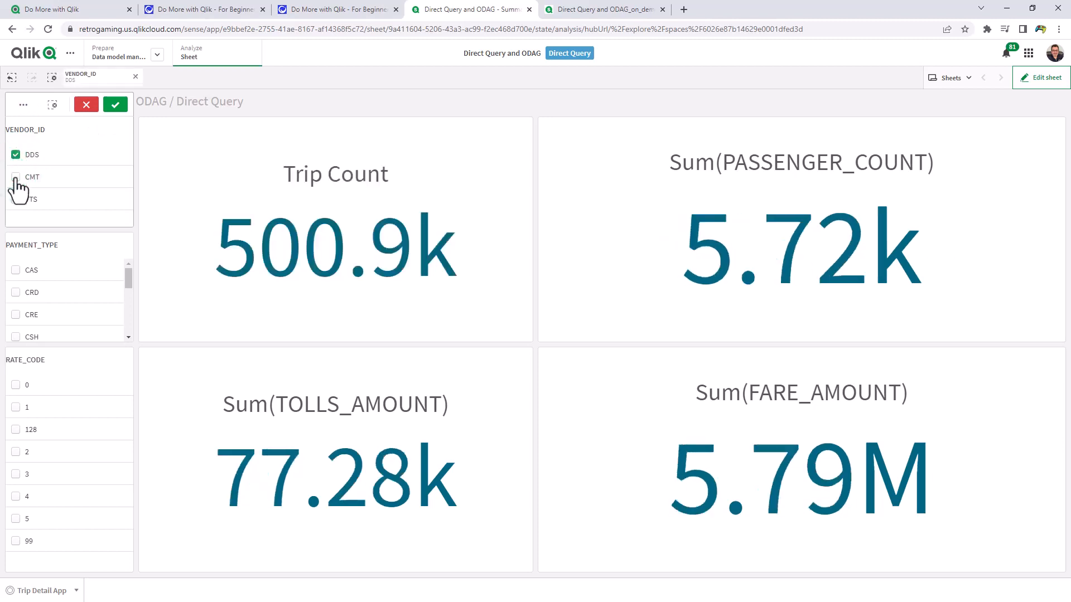
left_click(31, 176)
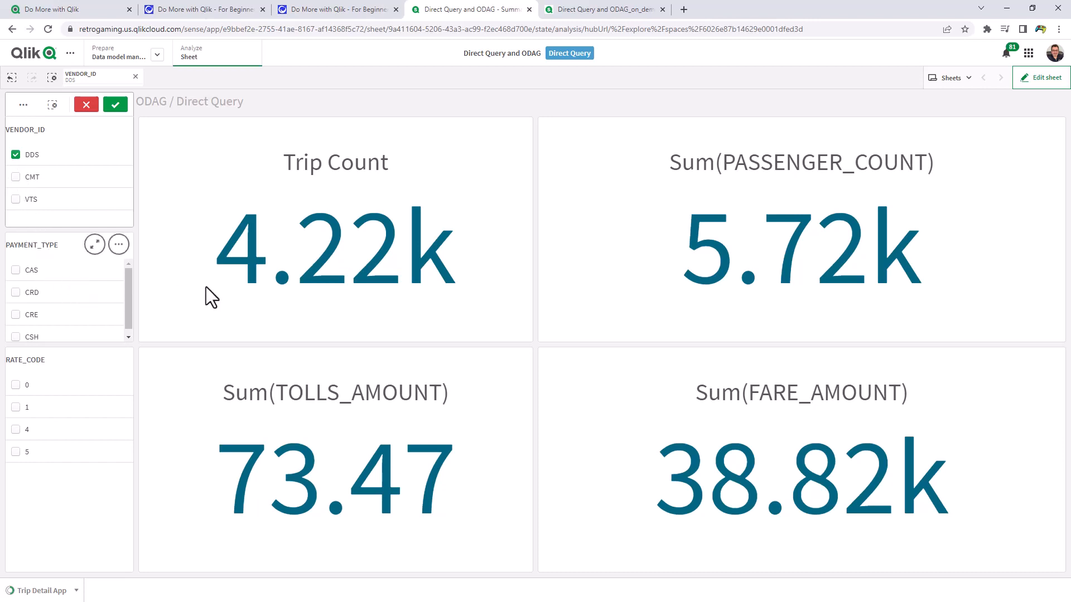
mouse_move(301, 206)
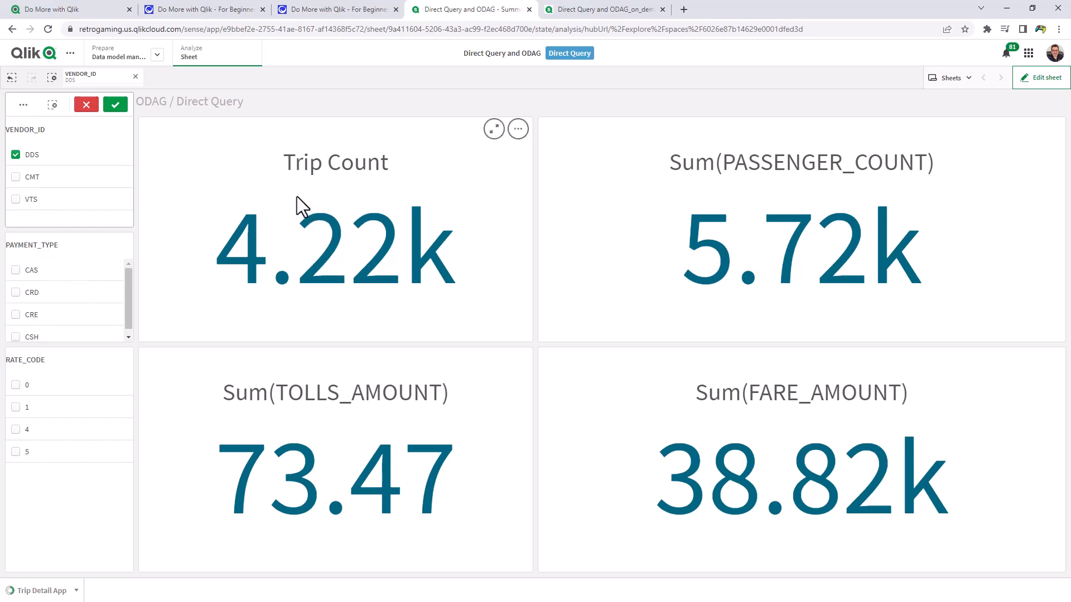
left_click(15, 154)
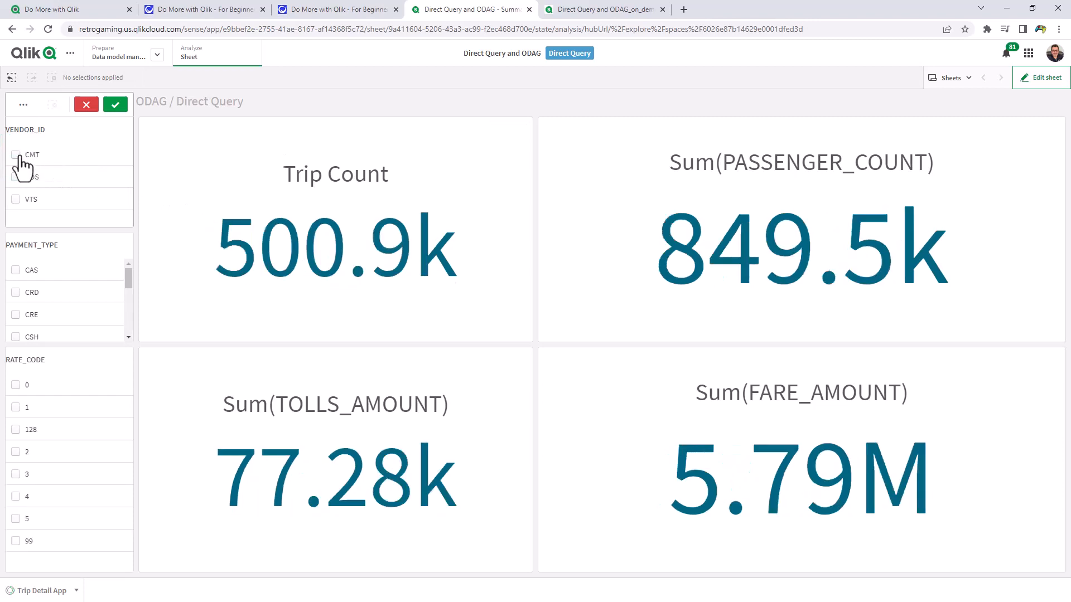
left_click(15, 154)
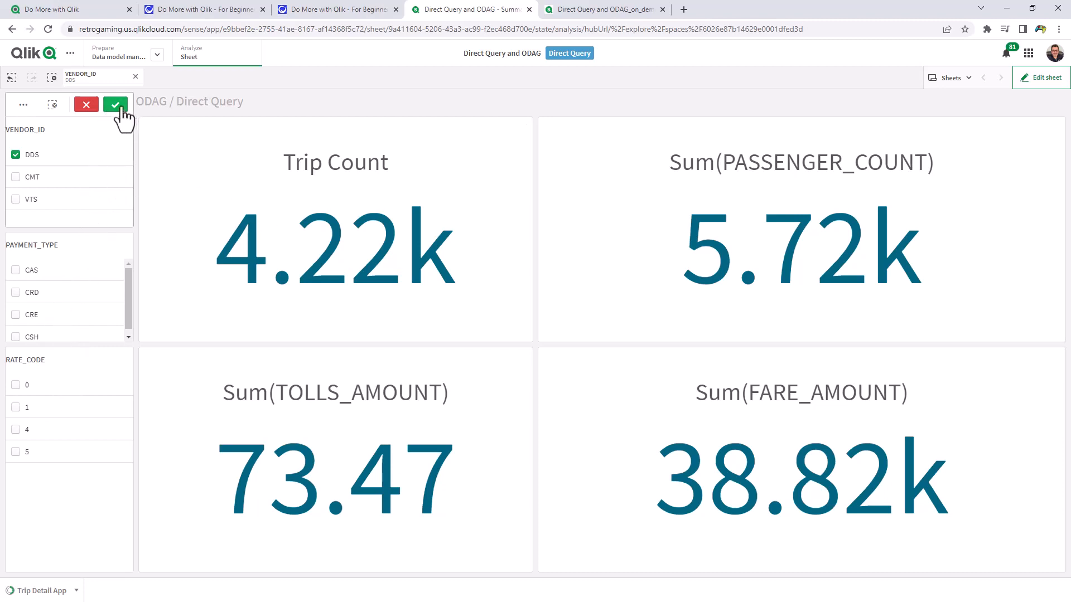
left_click(114, 105)
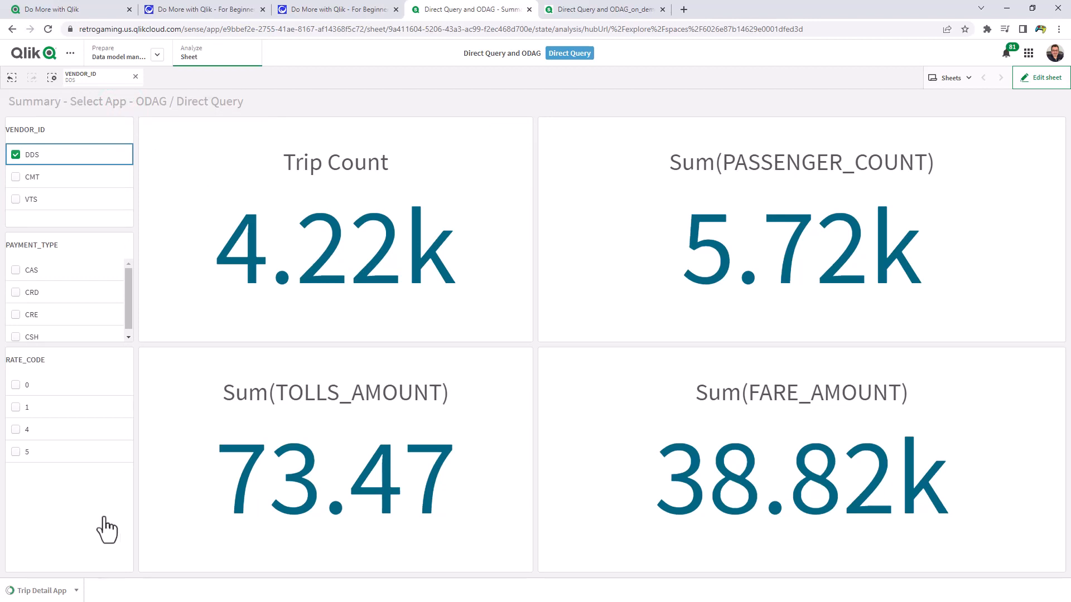
left_click(41, 590)
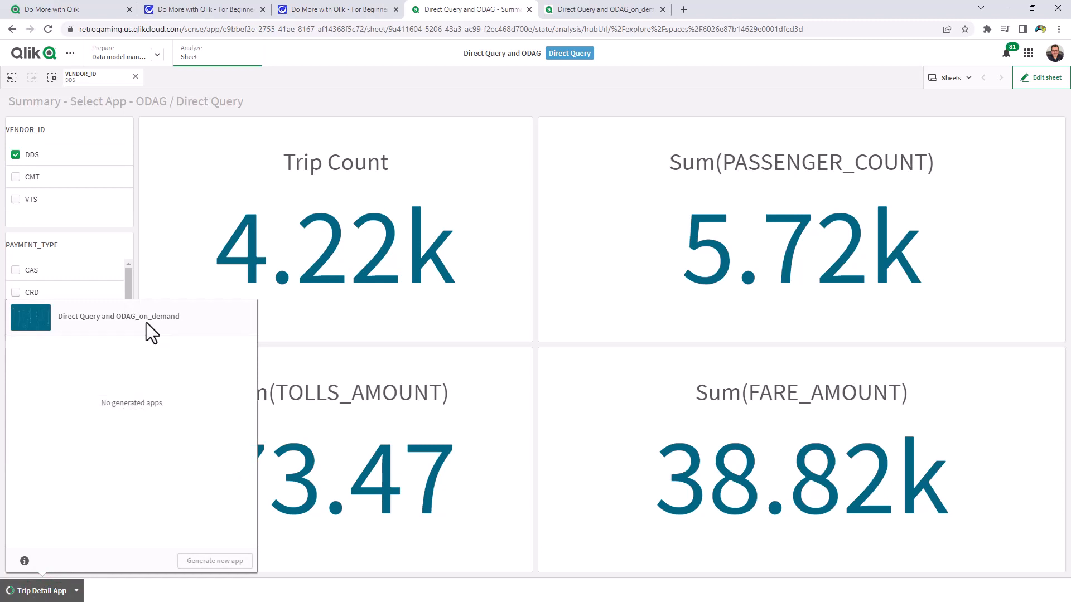
- View the generation constraints: 4,219 rows against the 2,000-row limit
left_click(25, 561)
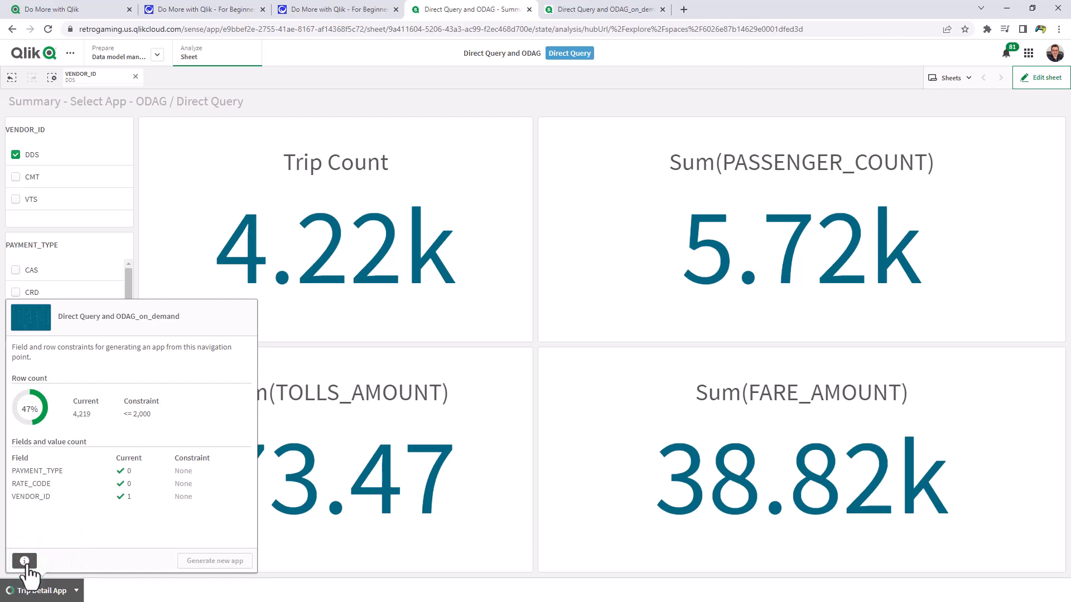
mouse_move(134, 418)
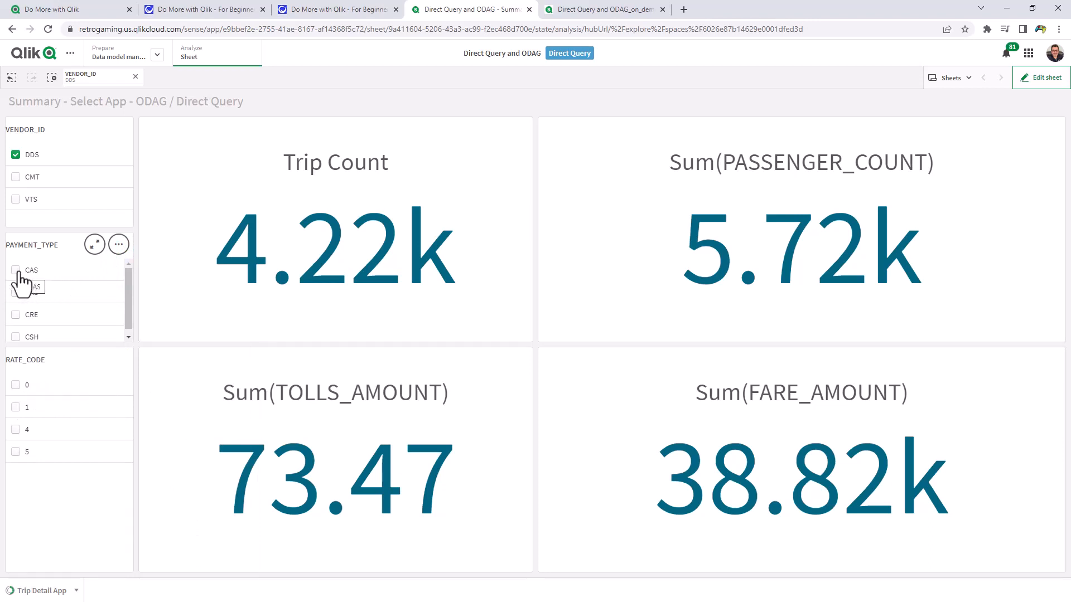
- Add payment type CAS to the DDS selection, Trip Count 856, and reopen the Trip Detail App constraints
left_click(15, 270)
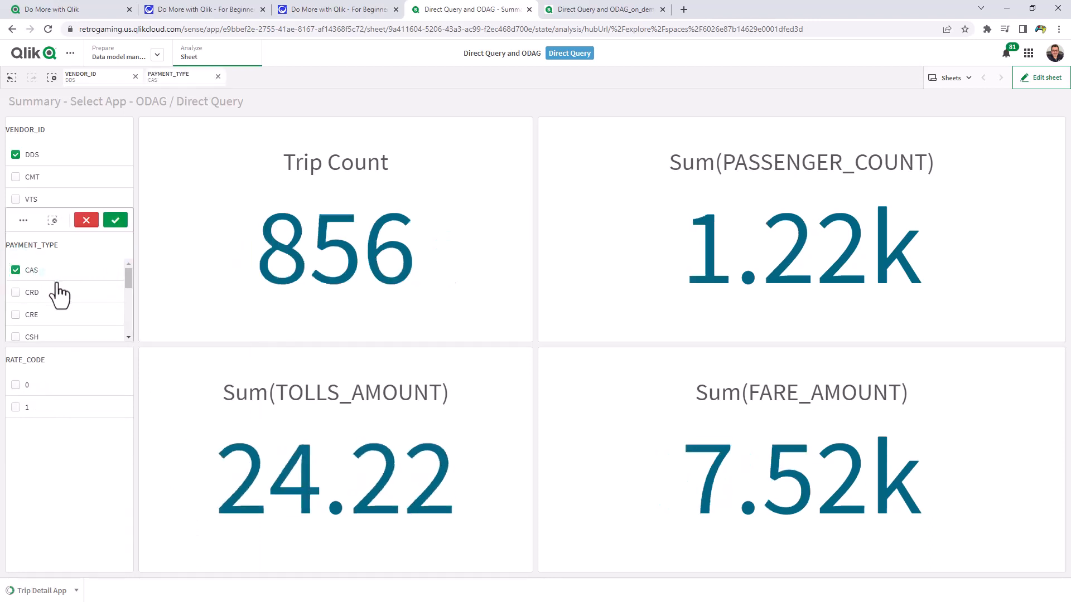
left_click(114, 220)
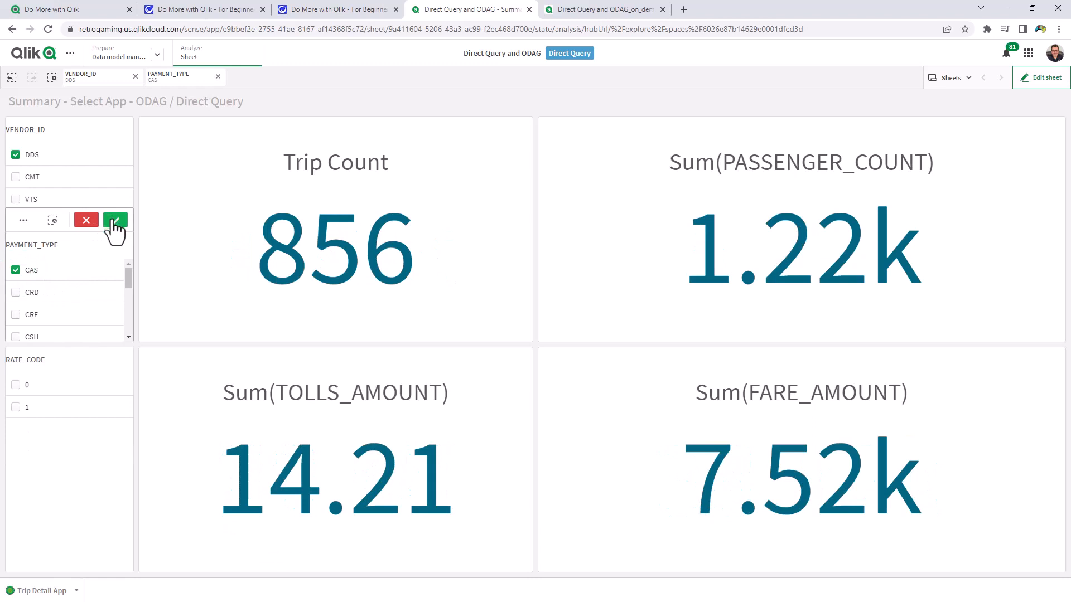
left_click(116, 219)
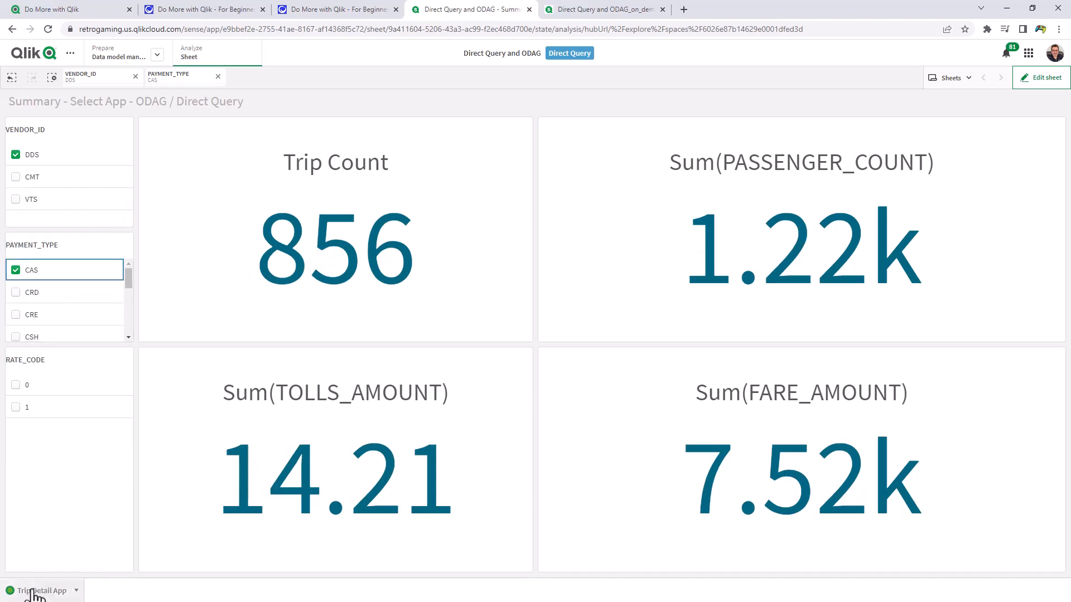
left_click(42, 591)
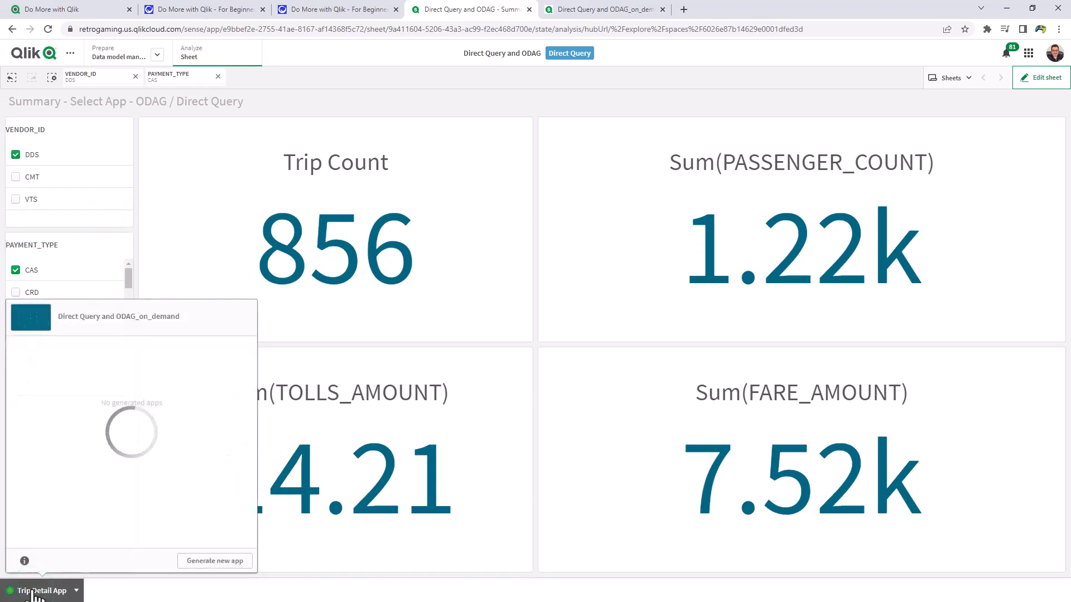
left_click(23, 561)
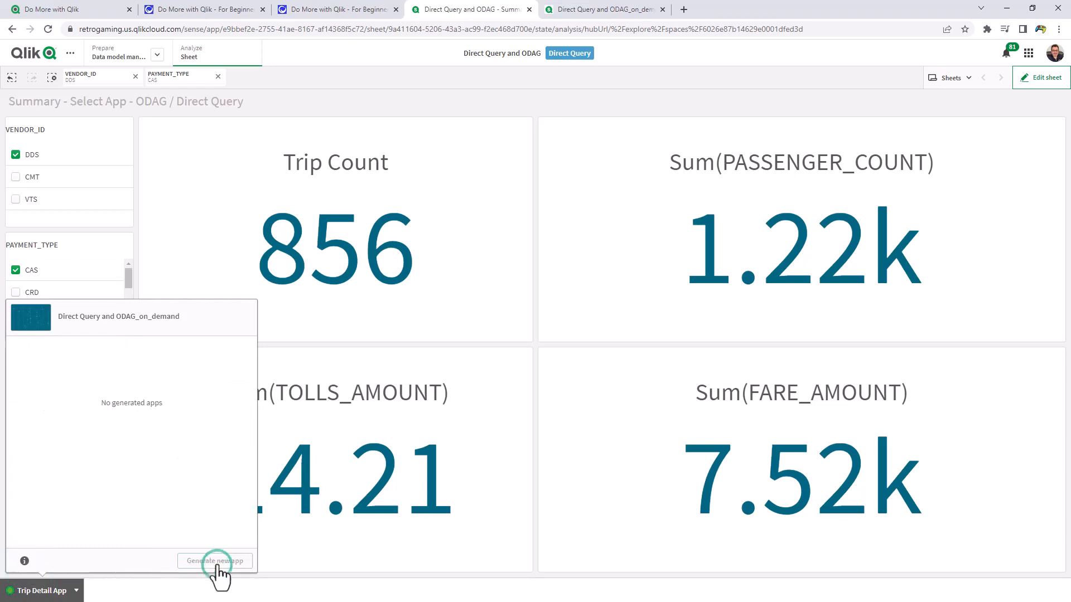
- Generate the detail app from the DDS/CAS selections and review its selections and load progress
left_click(215, 561)
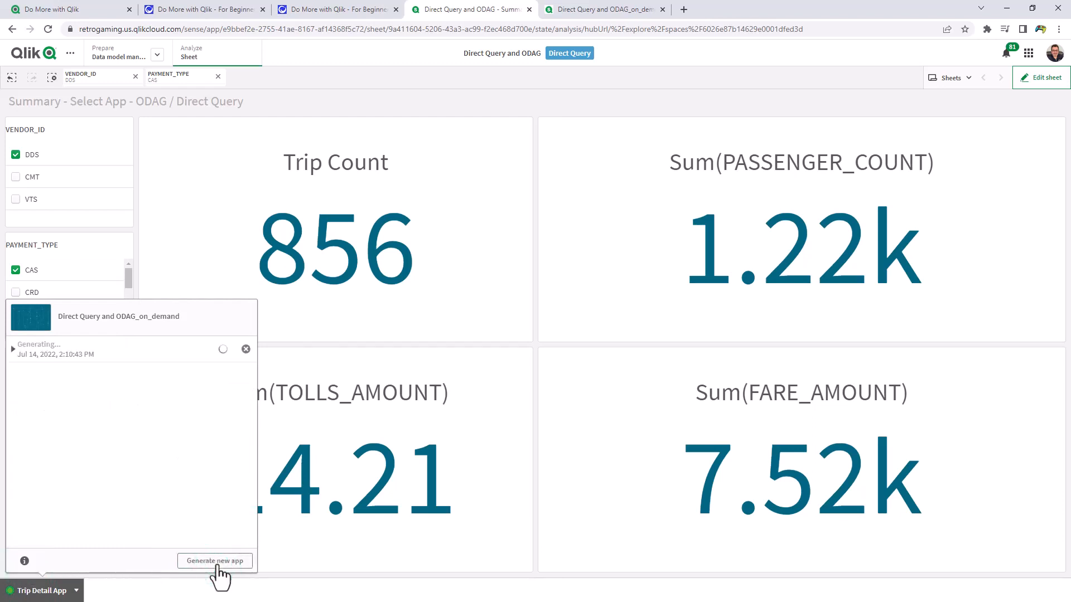
mouse_move(215, 369)
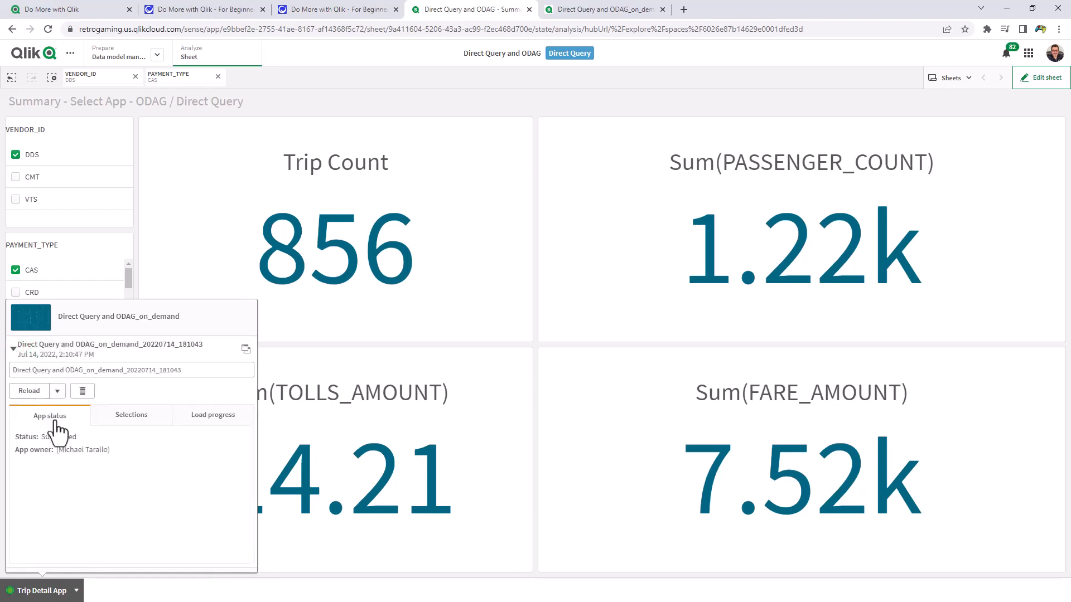
left_click(132, 415)
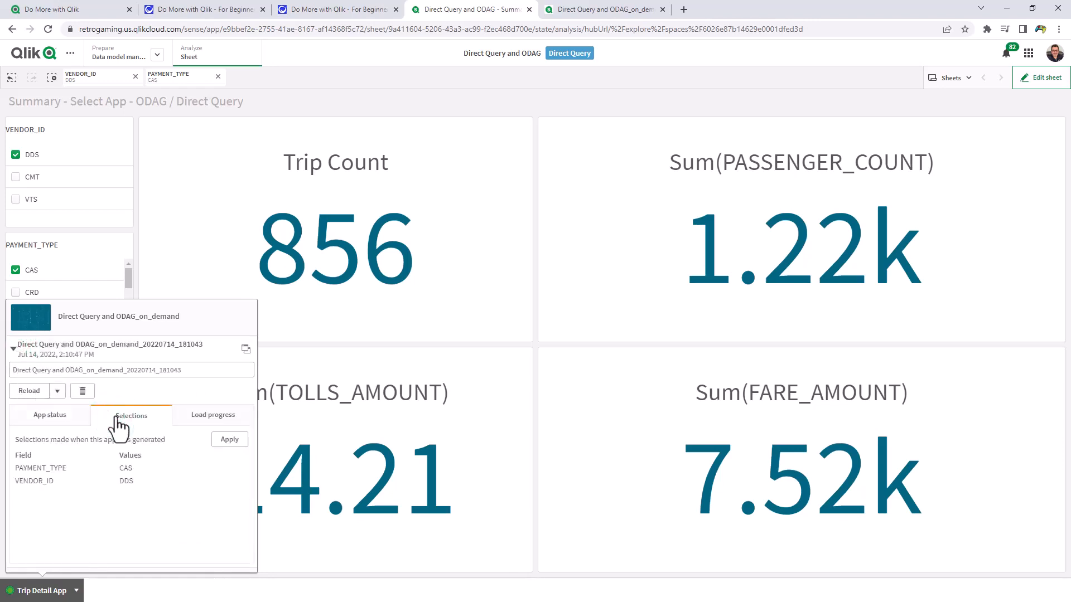
left_click(212, 415)
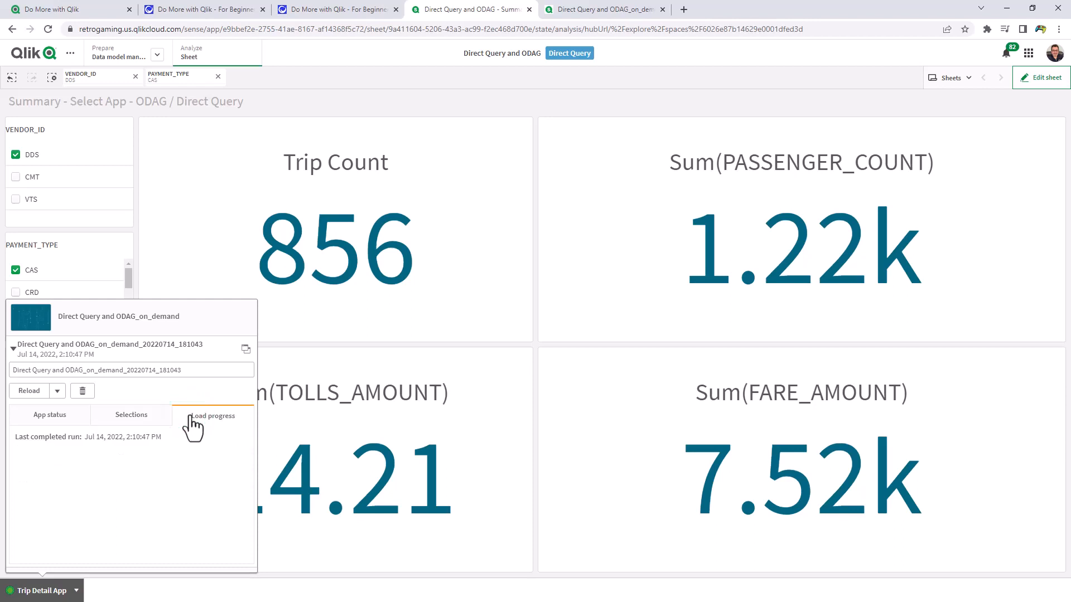
mouse_move(184, 424)
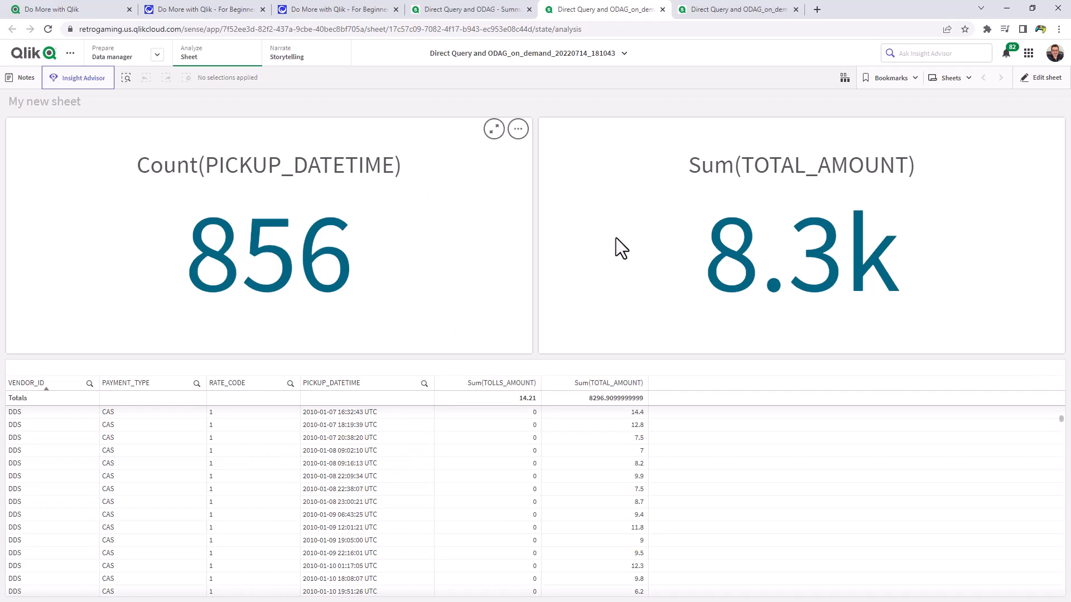
mouse_move(698, 267)
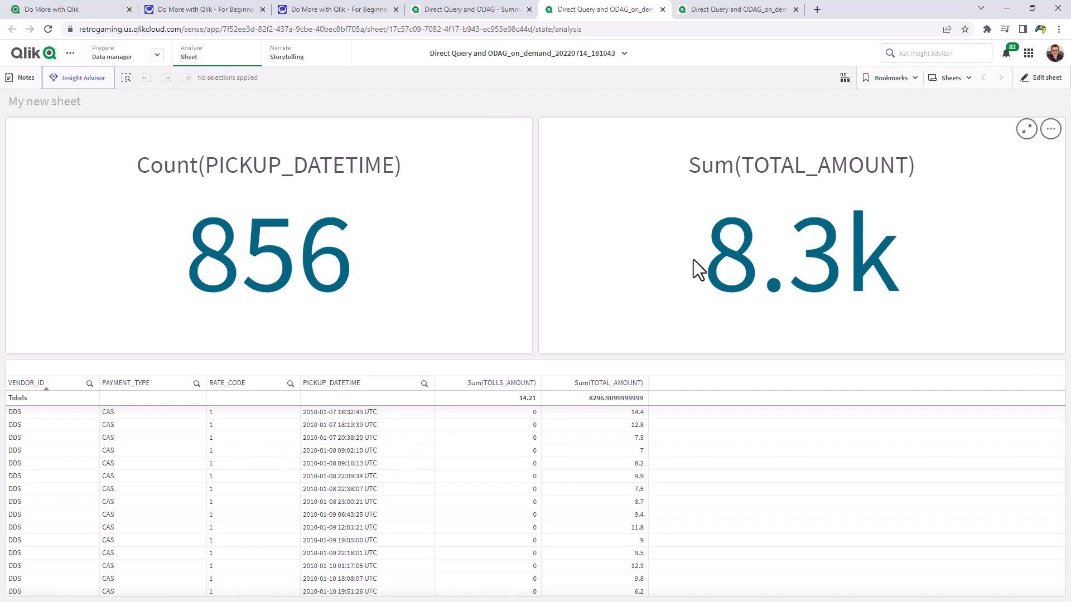
mouse_move(374, 263)
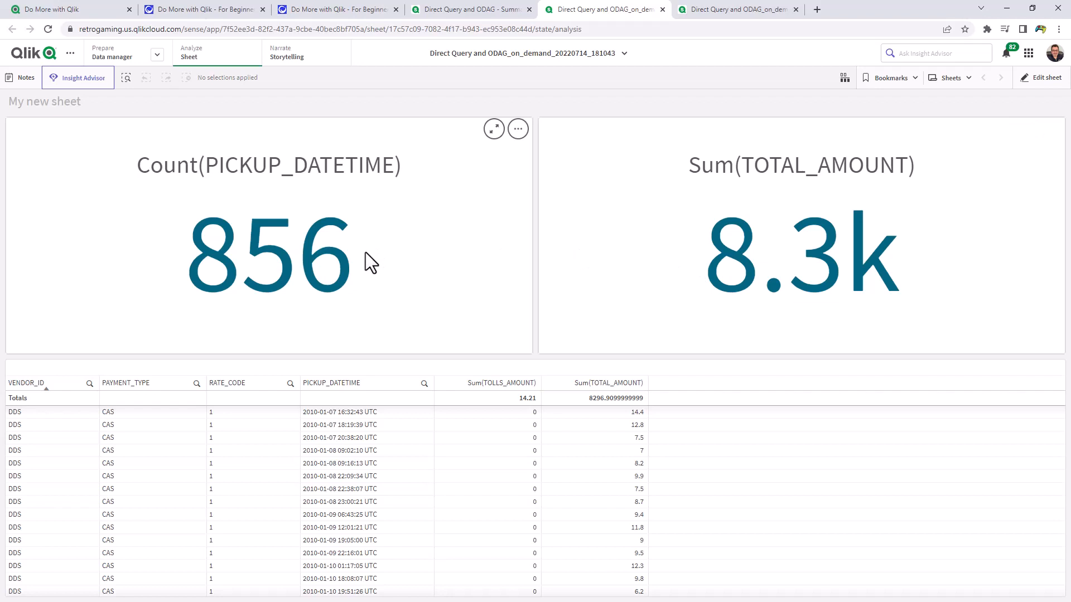
mouse_move(34, 460)
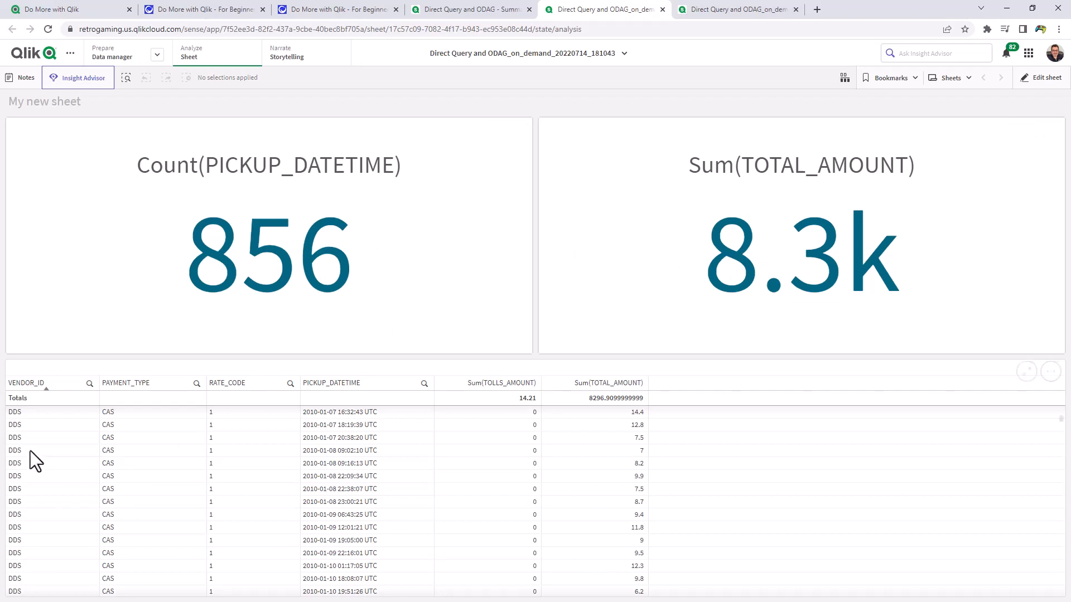
- Review the generated app's 856 CAS trips, then return to the summary sheet and clear selections
left_click(126, 77)
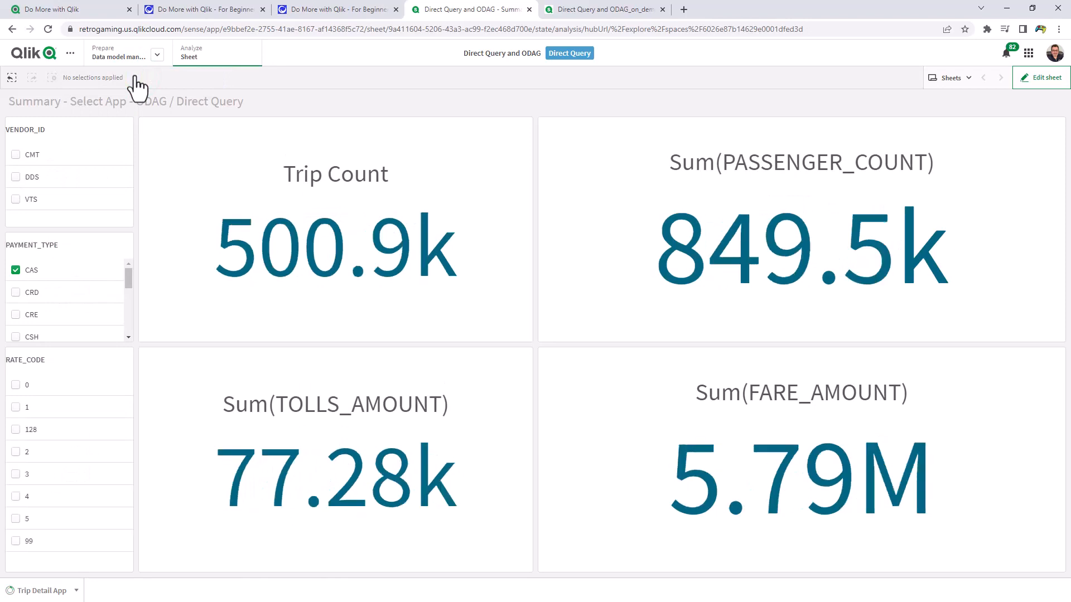
- Narrow the pickup-count KPI and add a Sum(PASSENGER_COUNT) bar chart in the freed cell
left_click(603, 9)
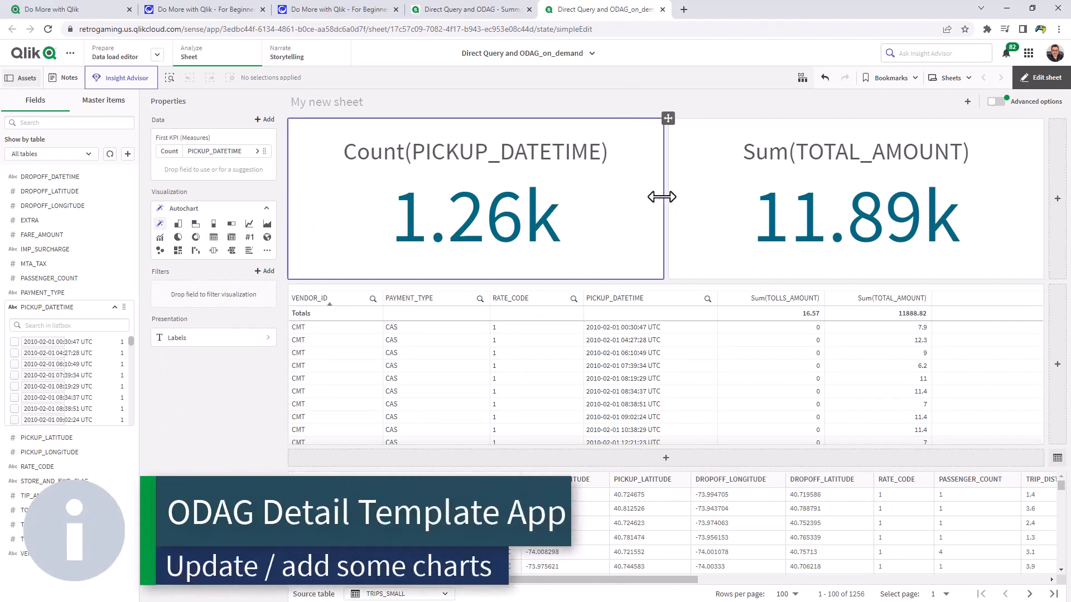
left_click_drag(661, 196, 479, 196)
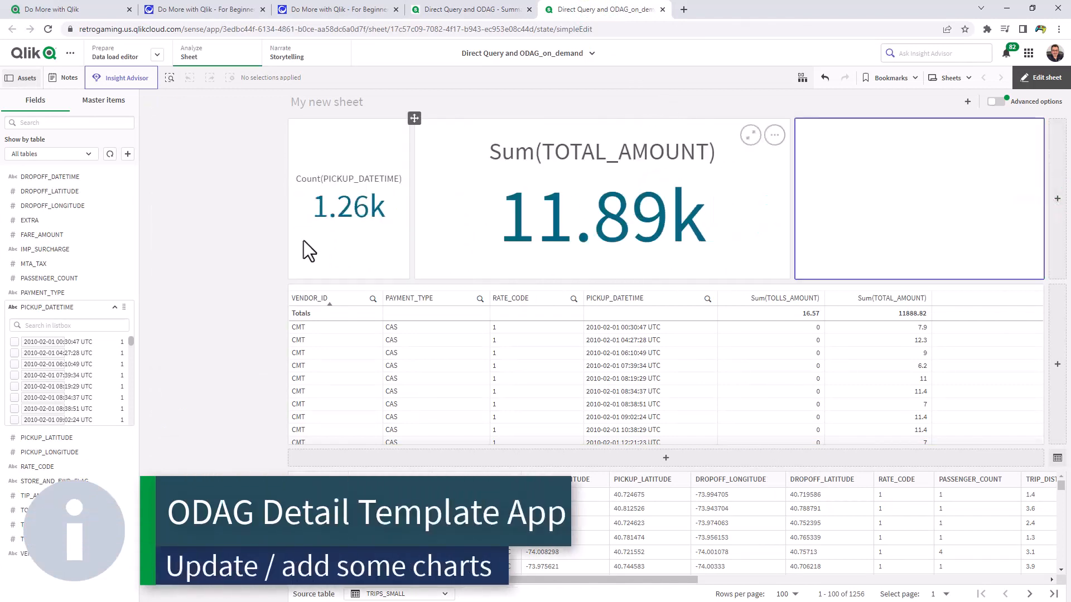
left_click(918, 199)
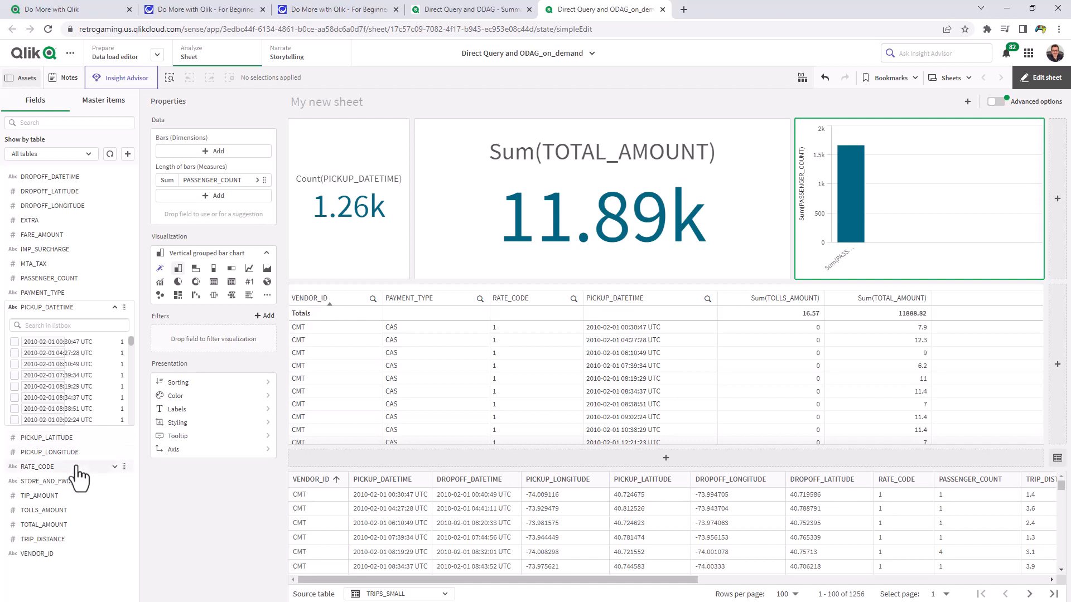
mouse_move(68, 378)
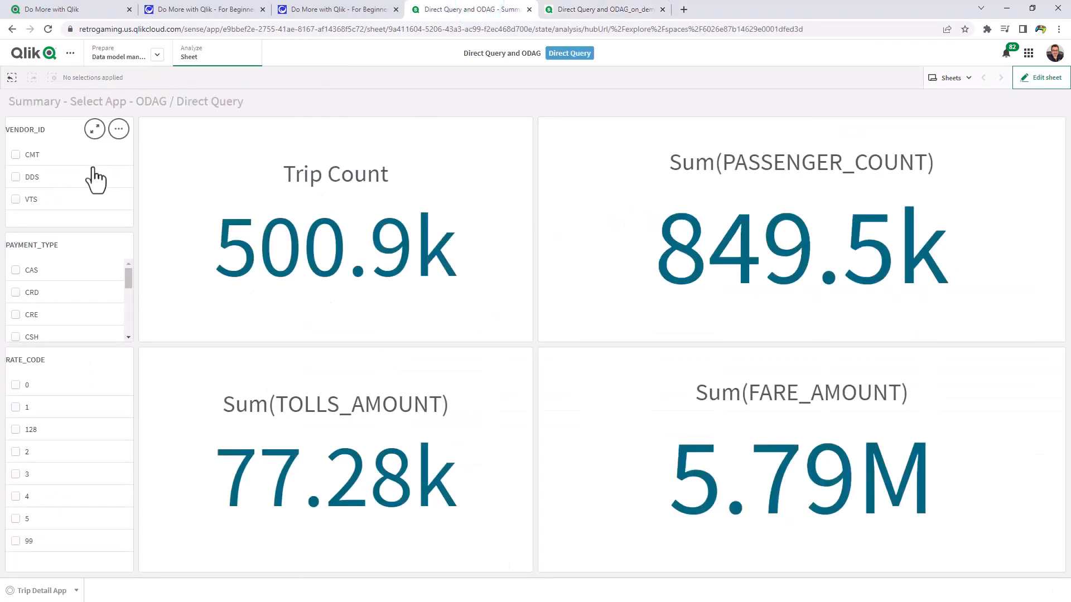
- Select RATE_CODE 0 (70 trips) and bring up the Trip Detail App navigation panel
left_click(16, 385)
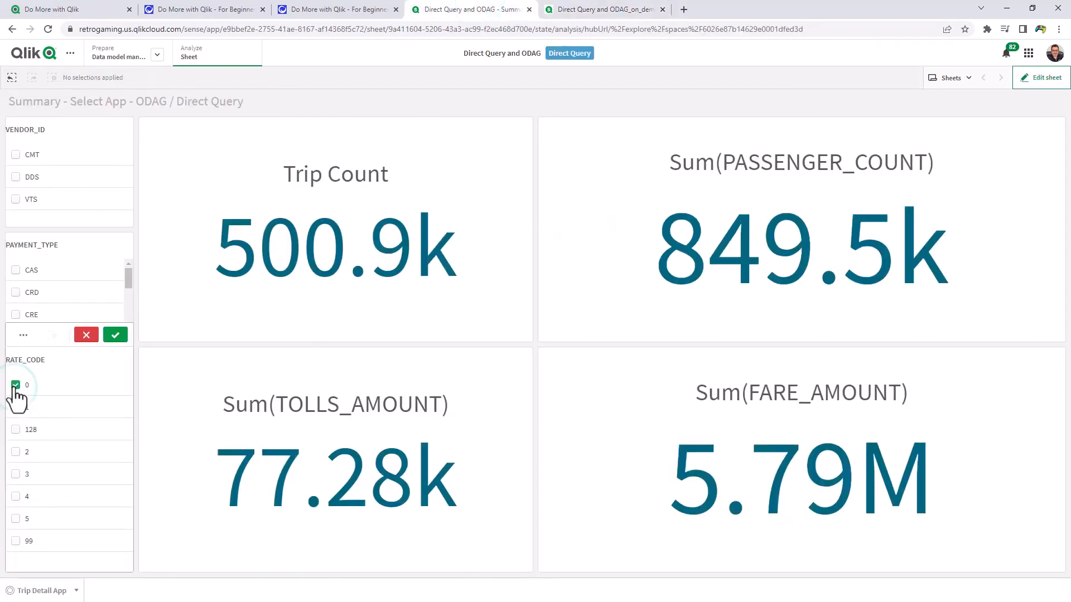
left_click(16, 385)
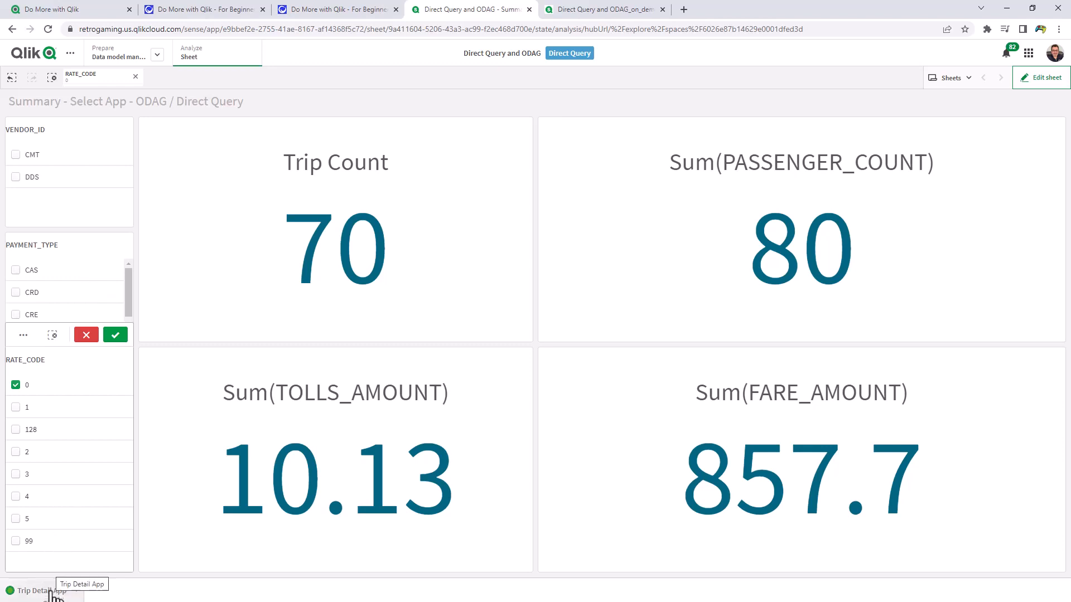
left_click(38, 591)
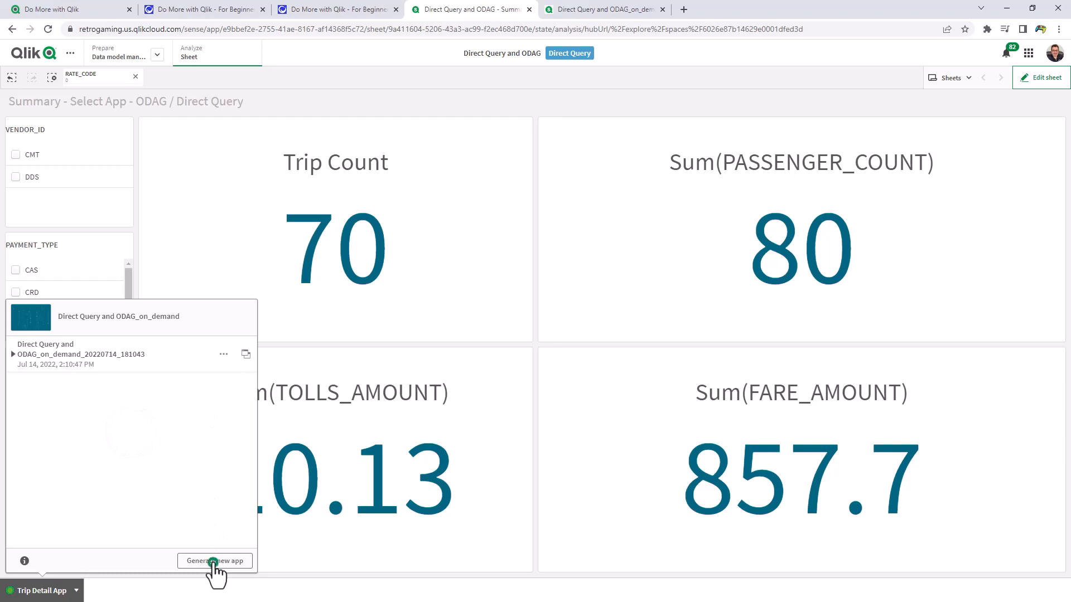
- Generate the rate-code-0 detail app ODAG_on_demand_20220714_181320 and open its My new sheet
left_click(214, 561)
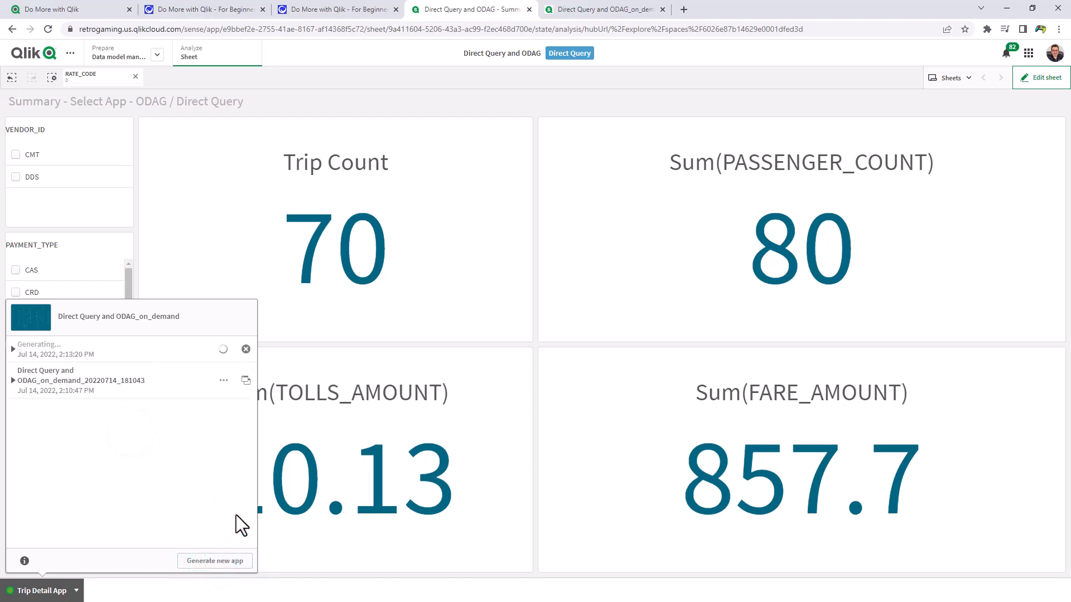
mouse_move(227, 505)
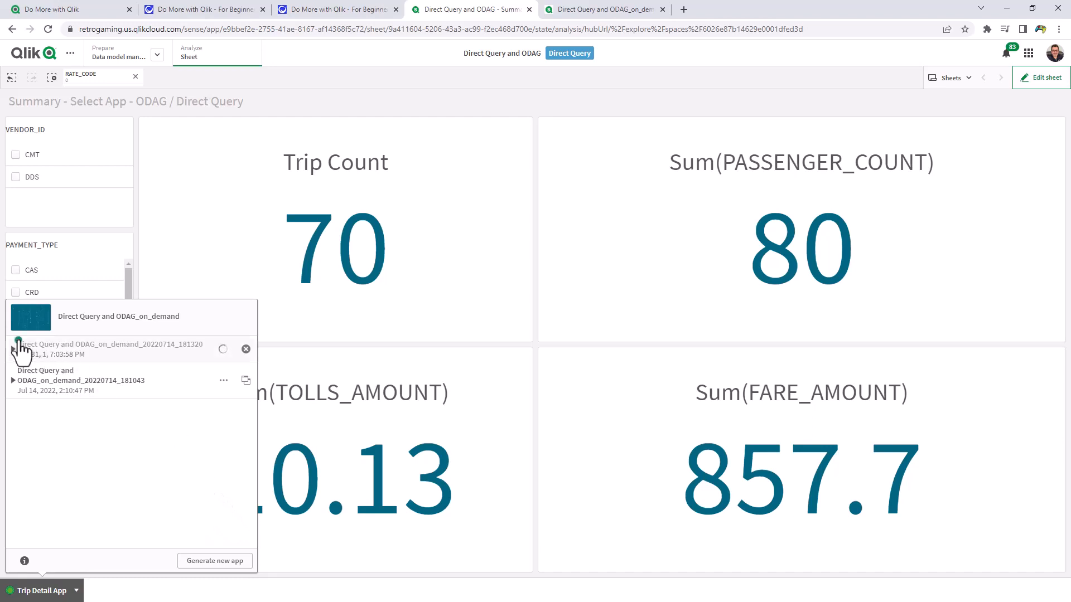
left_click(14, 348)
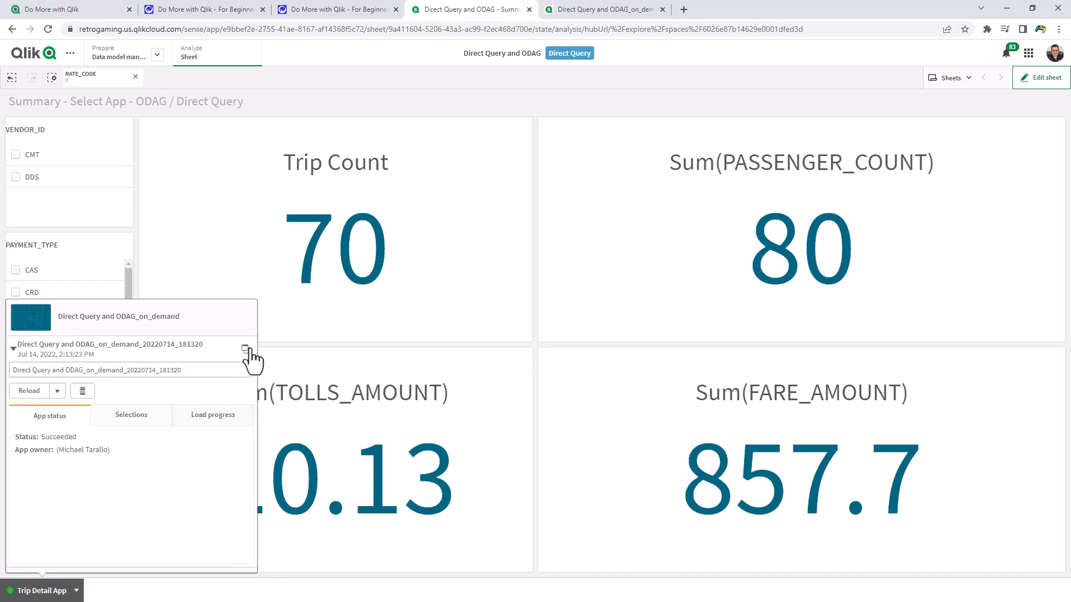
left_click(245, 348)
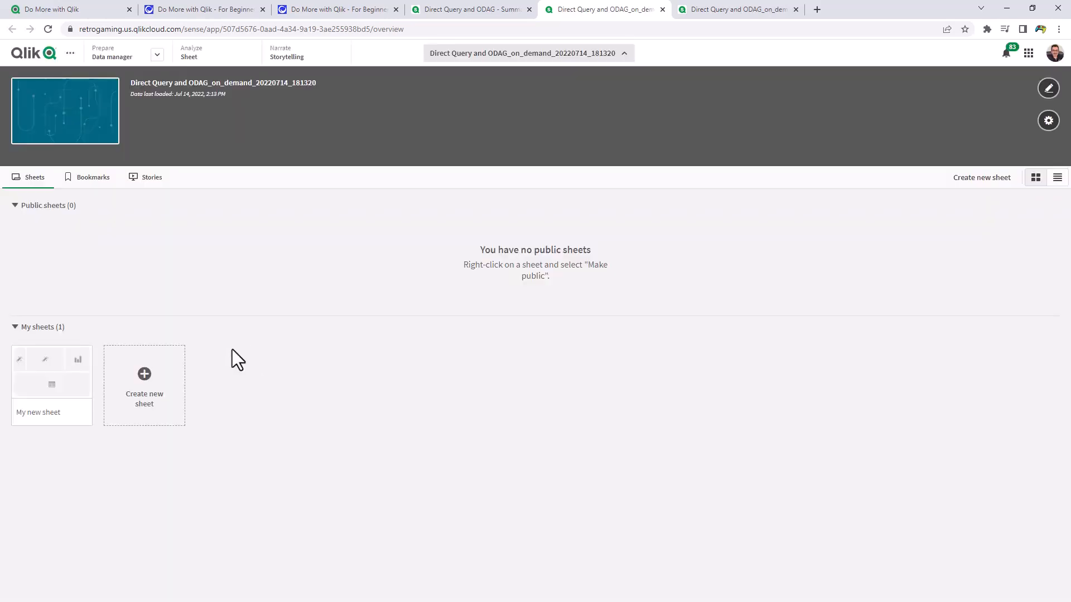
double_click(51, 370)
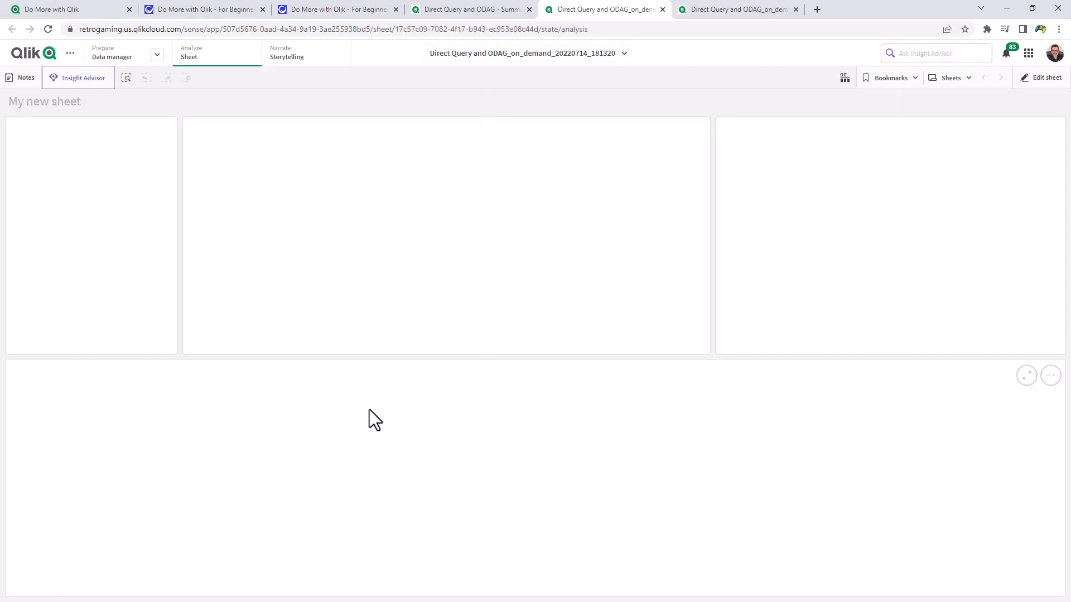